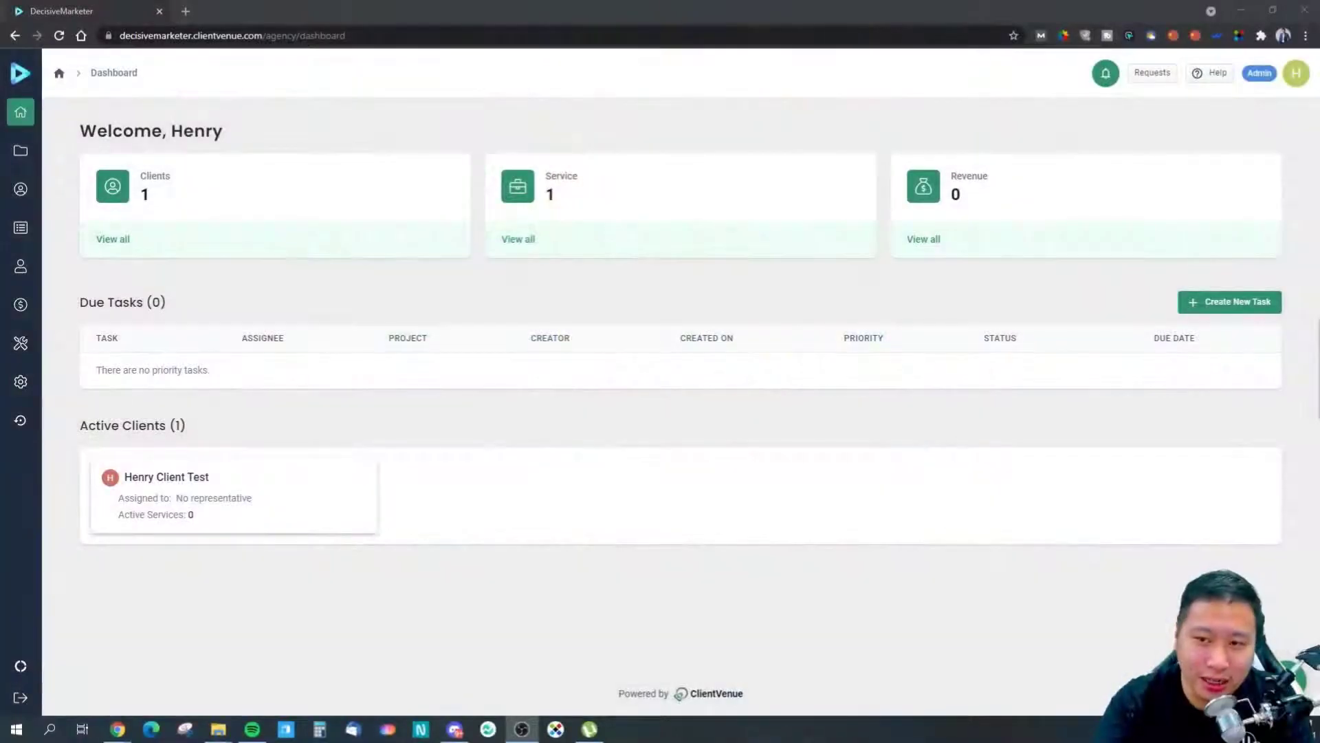
pyautogui.moveTo(1064, 446)
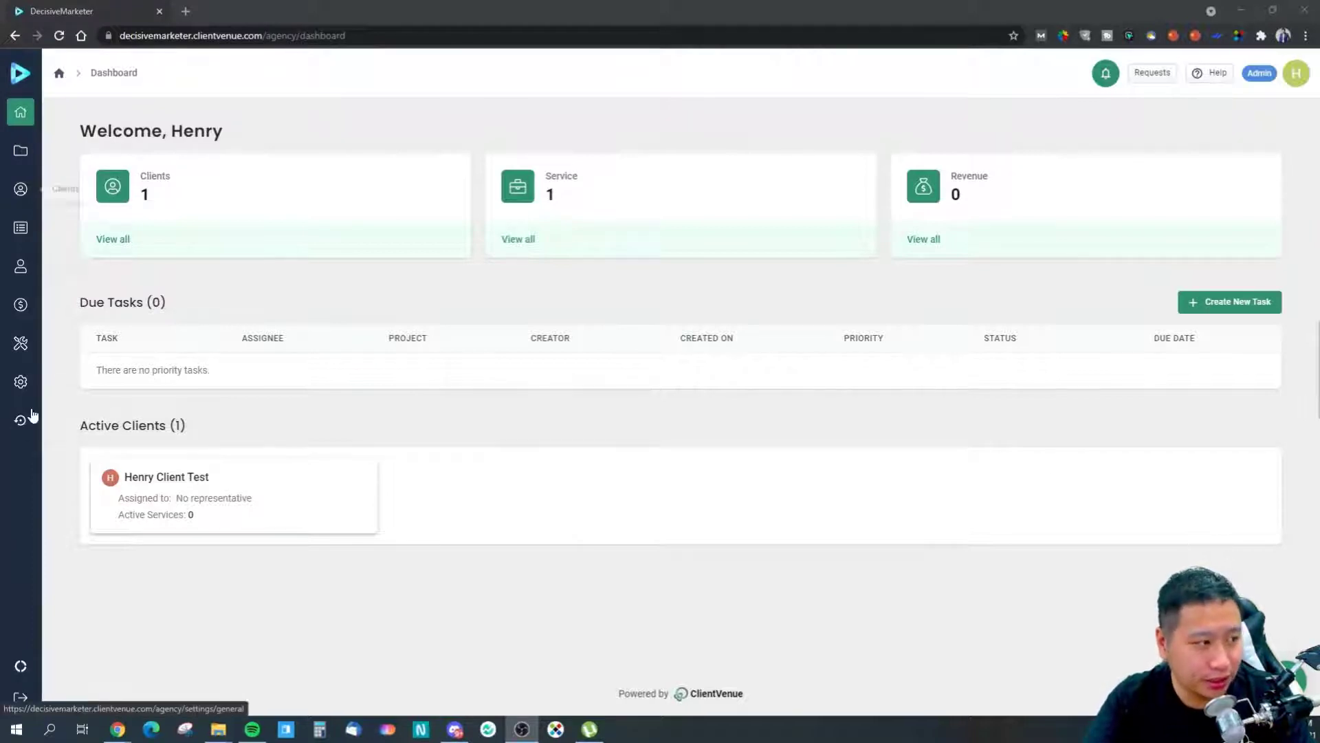
# Open the Onboarding page, where templates are locked as Coming Soon
pyautogui.click(20, 420)
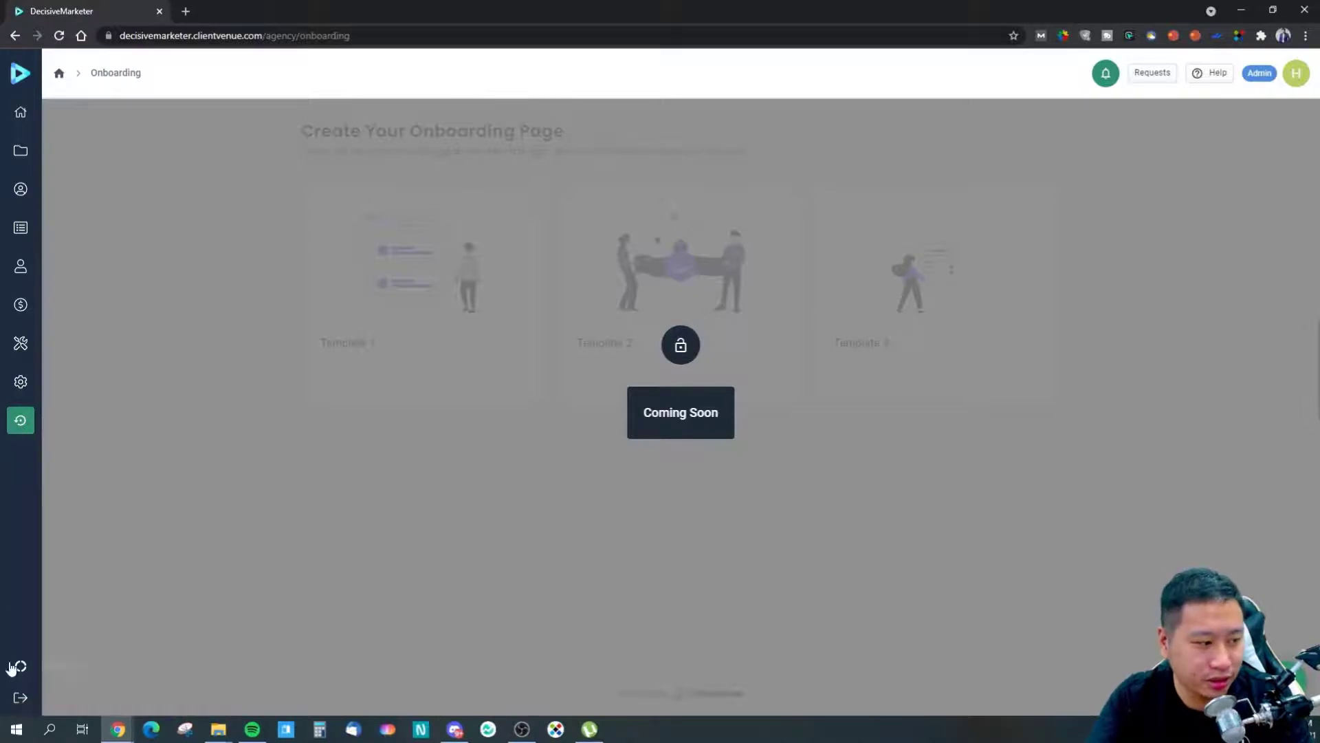
# Open the Getting Started checklist (4 of 6 done), glance at Clients, then return
pyautogui.click(20, 667)
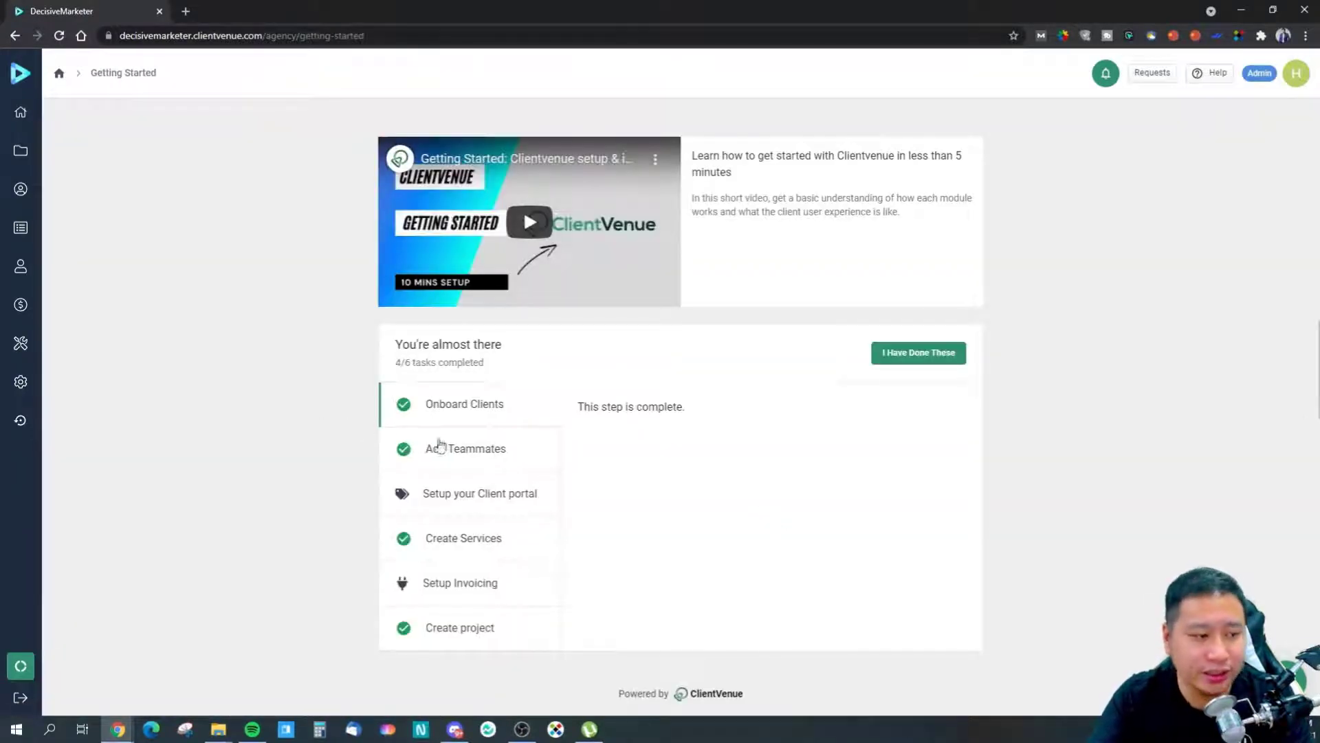
pyautogui.moveTo(493, 486)
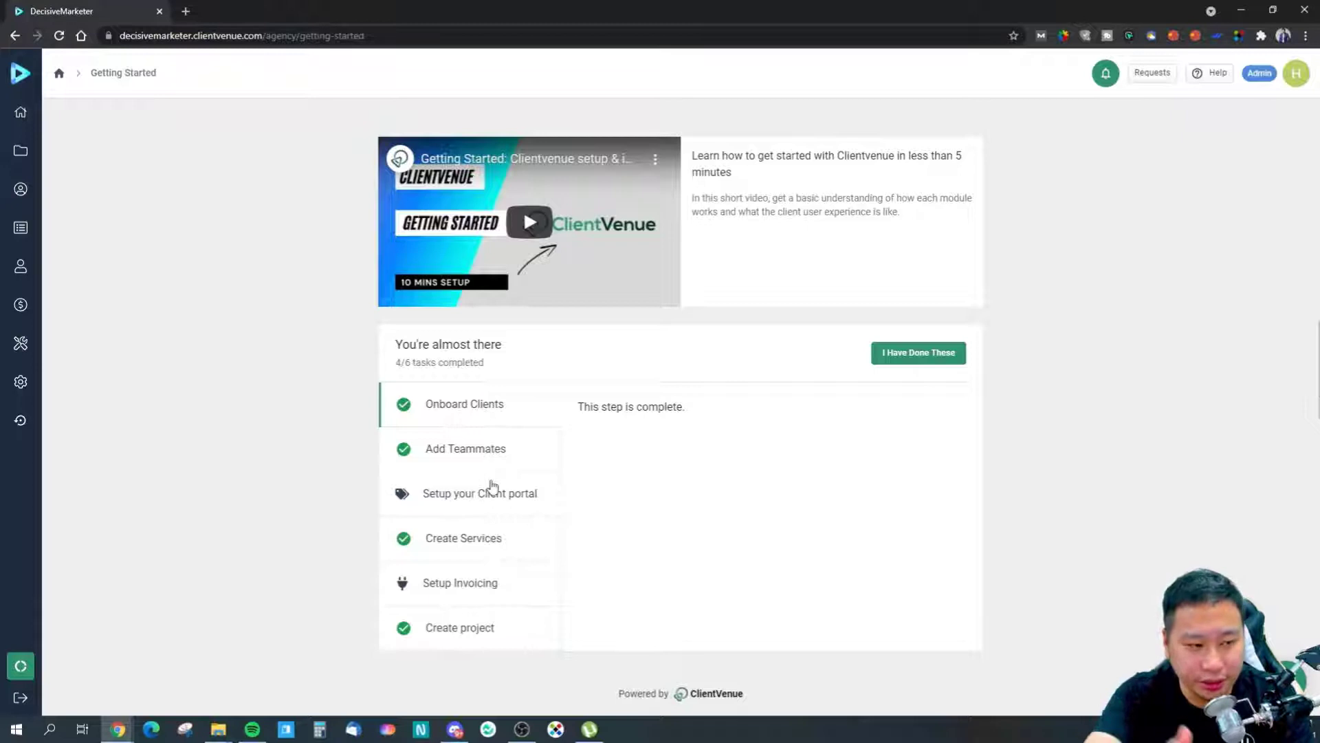
pyautogui.moveTo(484, 514)
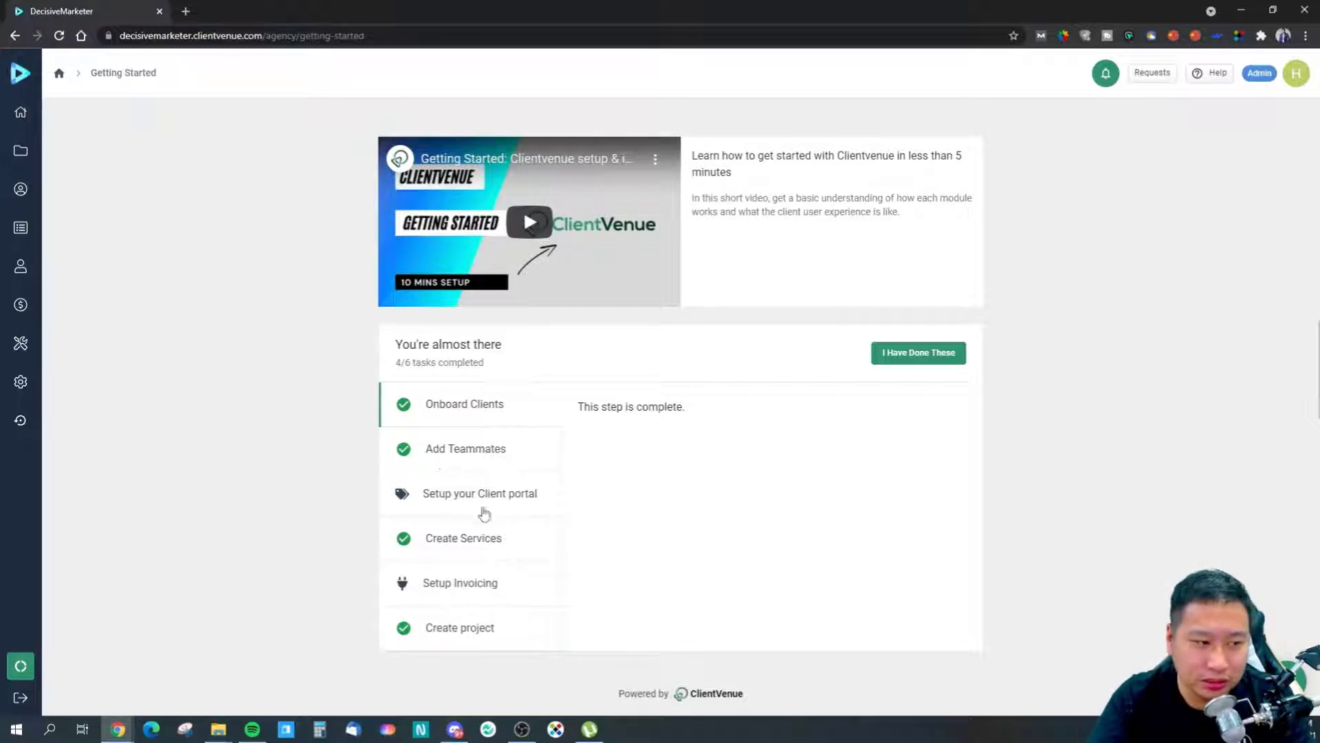
pyautogui.moveTo(502, 450)
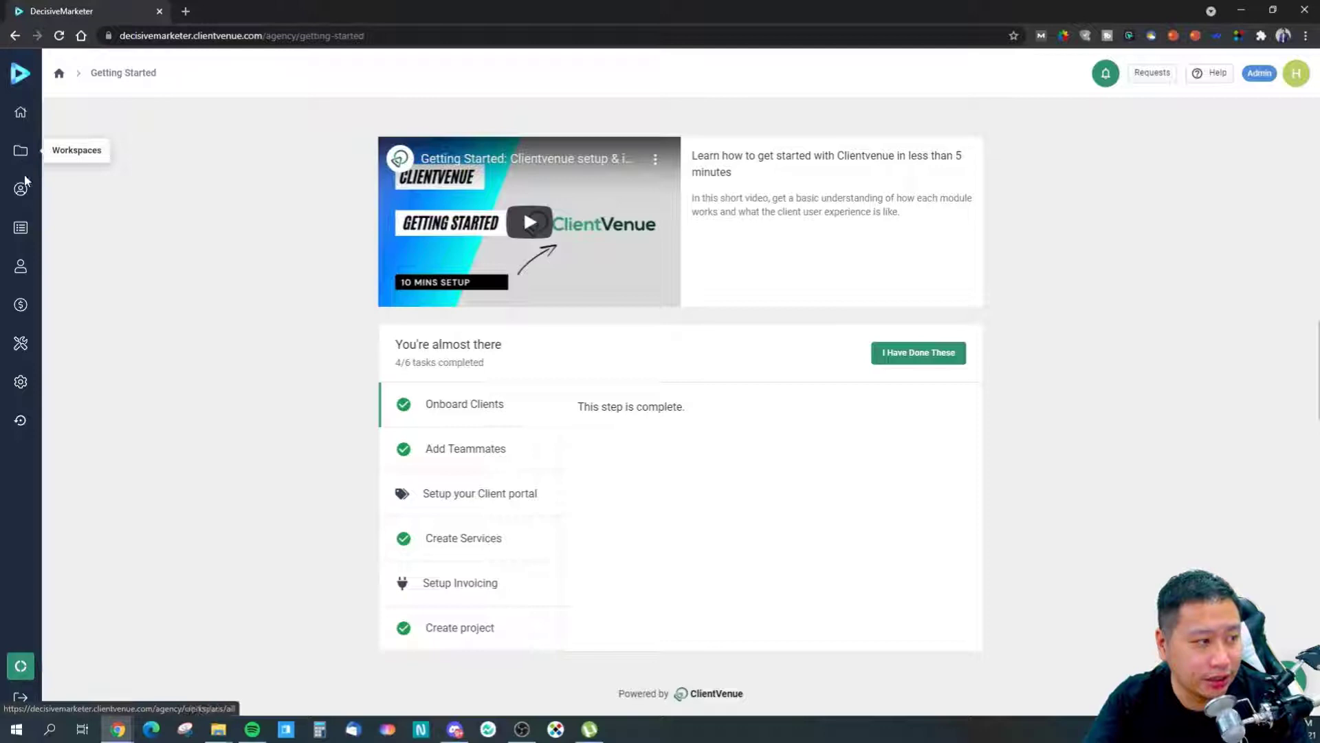
pyautogui.click(20, 188)
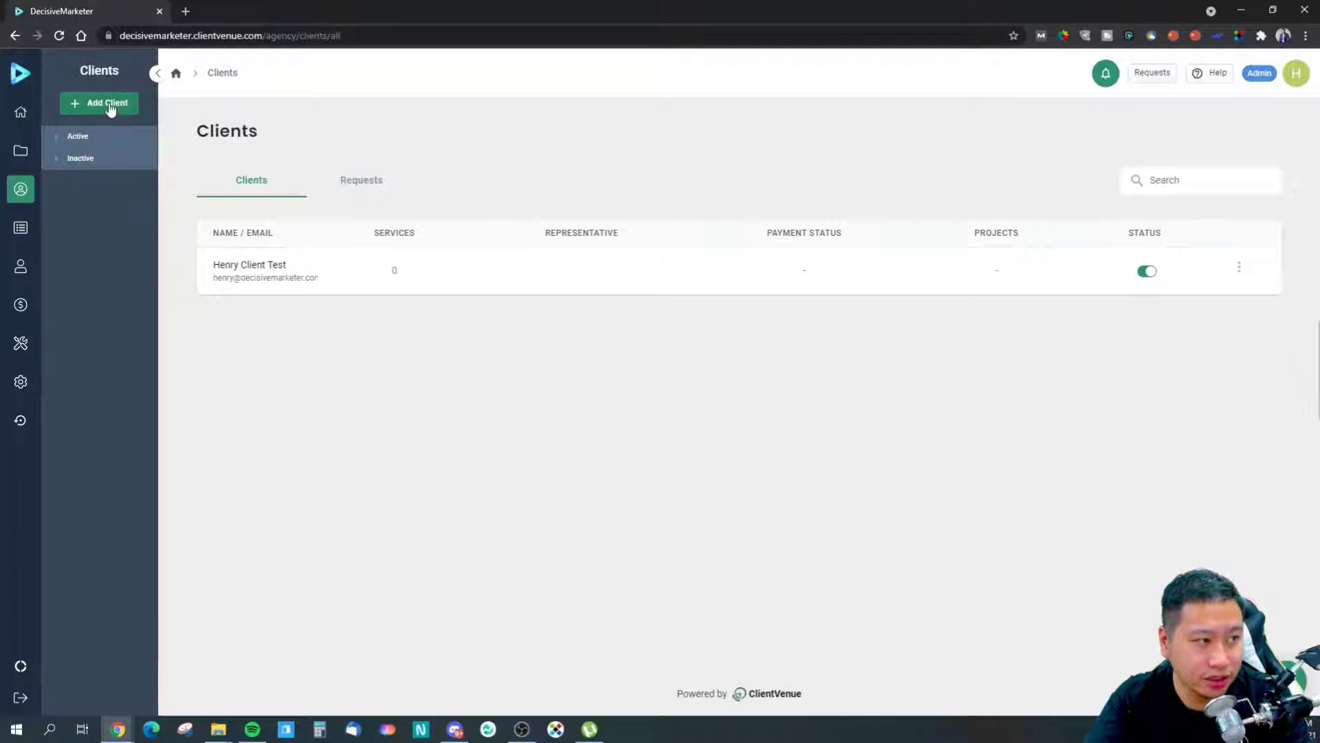
pyautogui.click(76, 136)
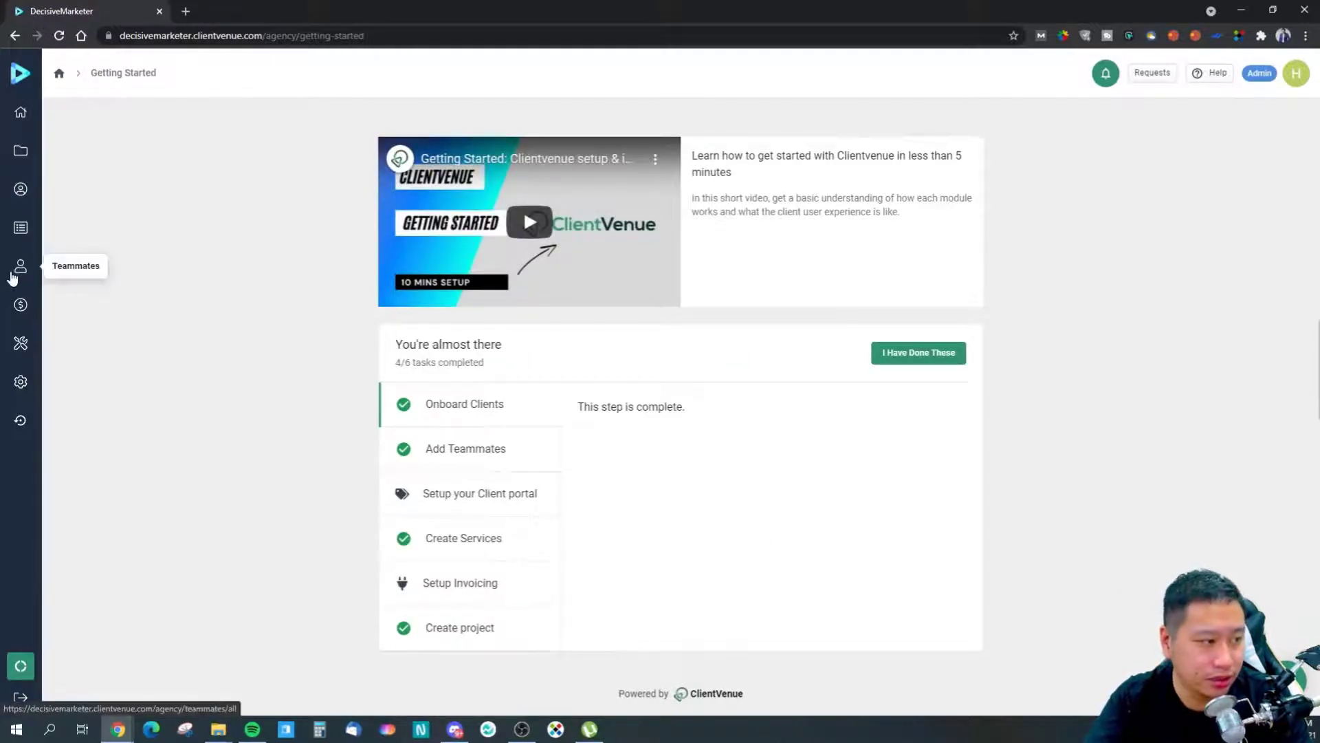
pyautogui.click(19, 266)
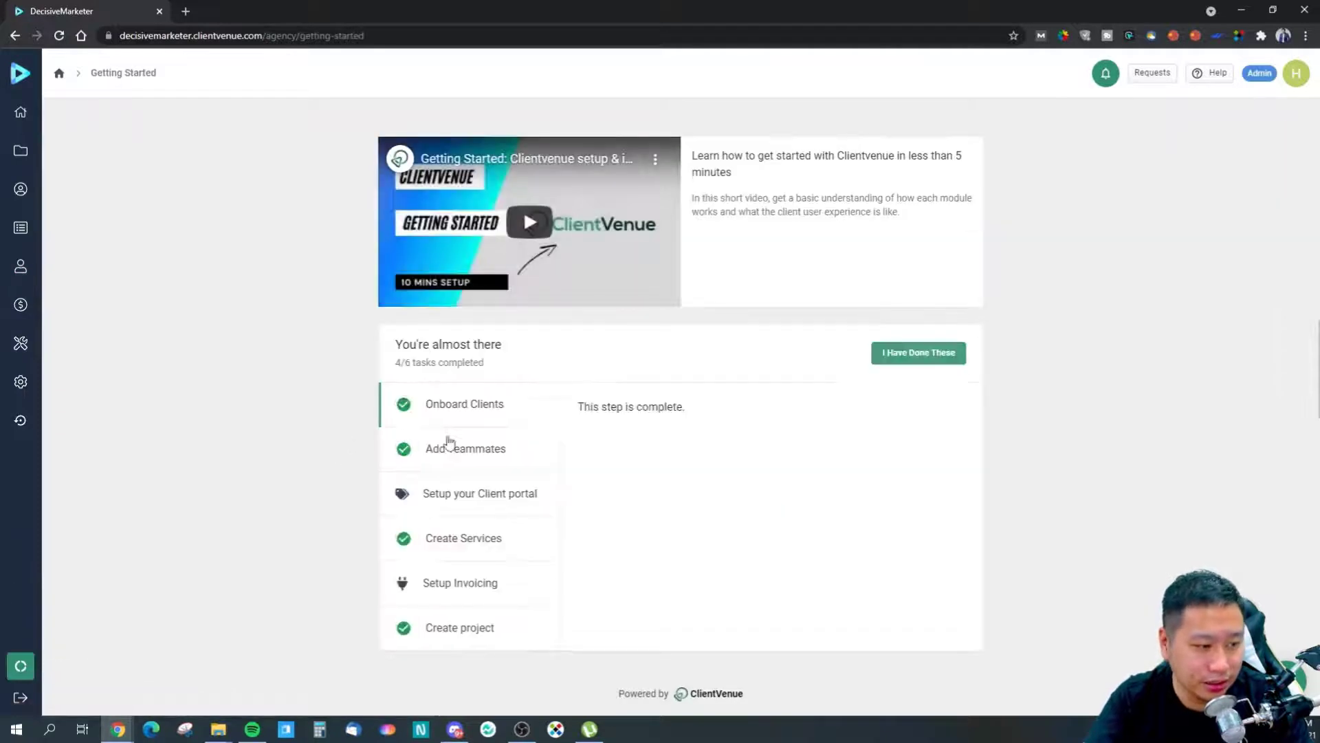
# Open Branding setup to view custom domain and email whitelabel options
pyautogui.click(20, 343)
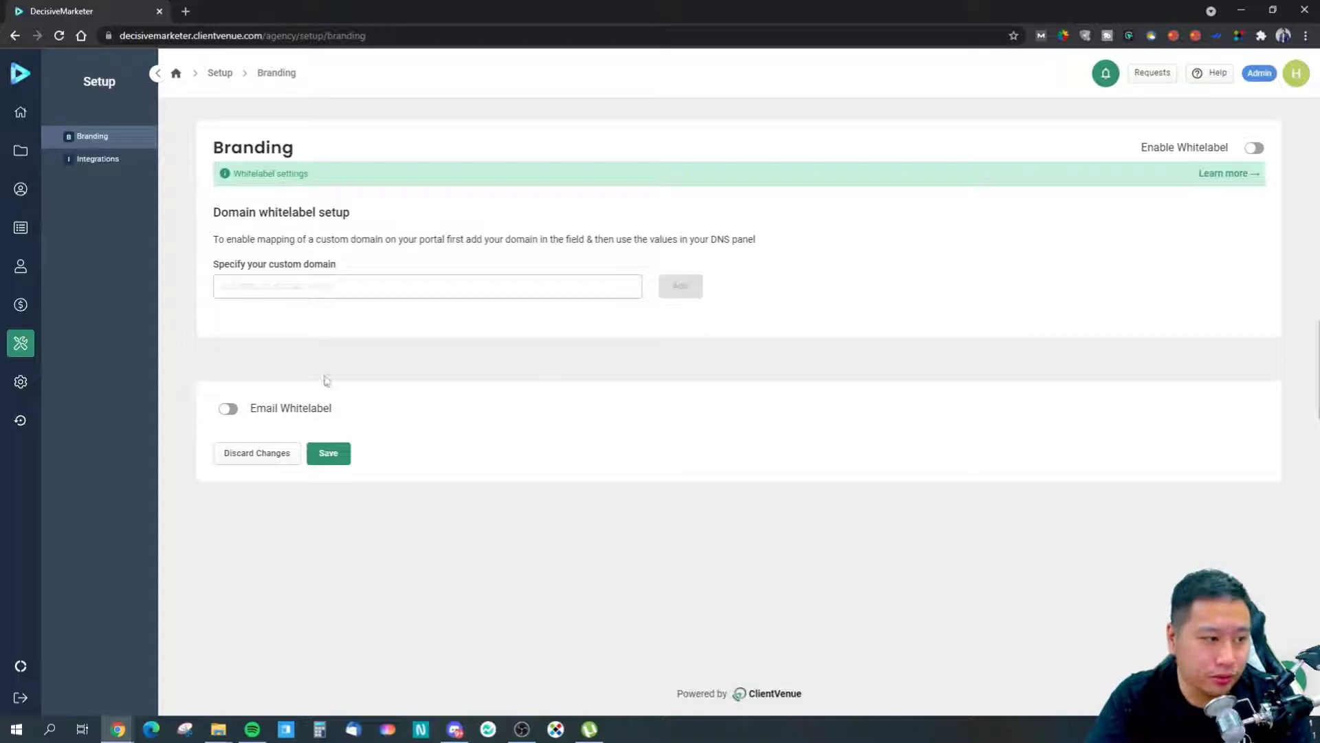
pyautogui.moveTo(289, 350)
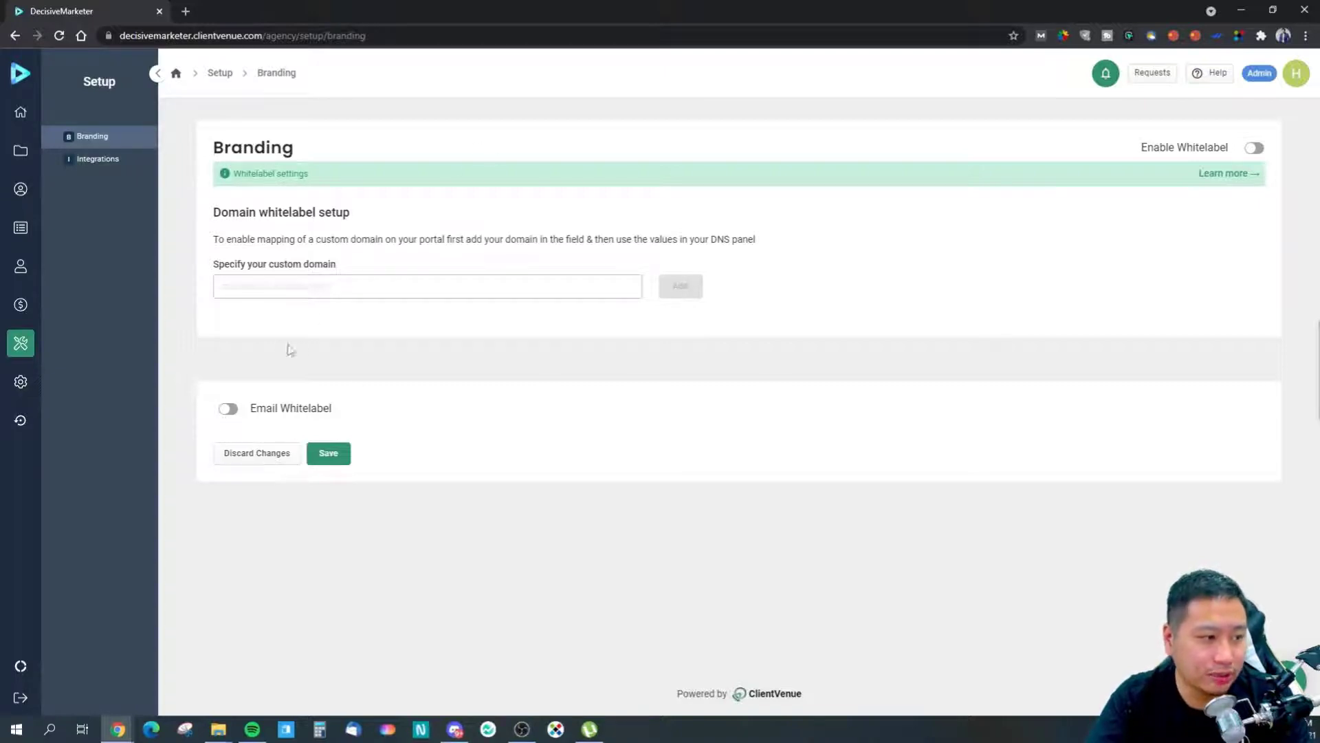
pyautogui.moveTo(409, 278)
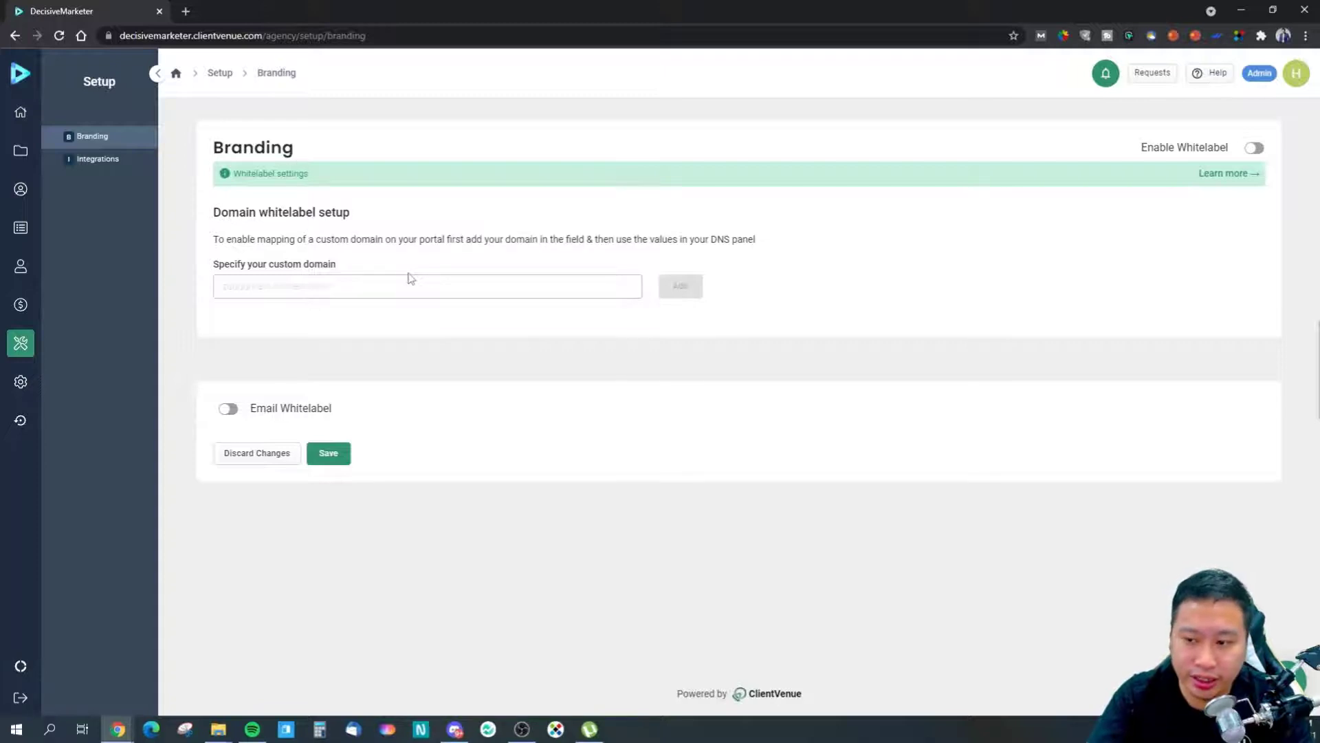
pyautogui.moveTo(270, 207)
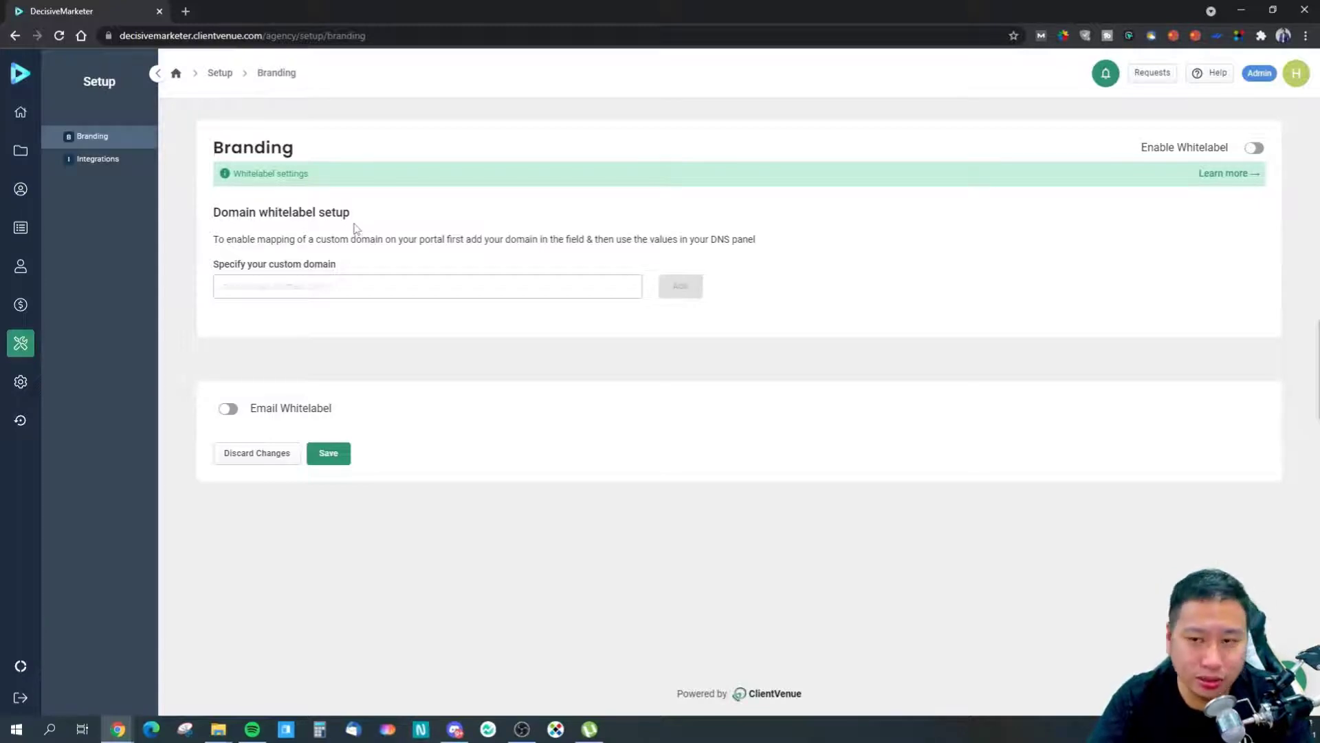
pyautogui.moveTo(324, 259)
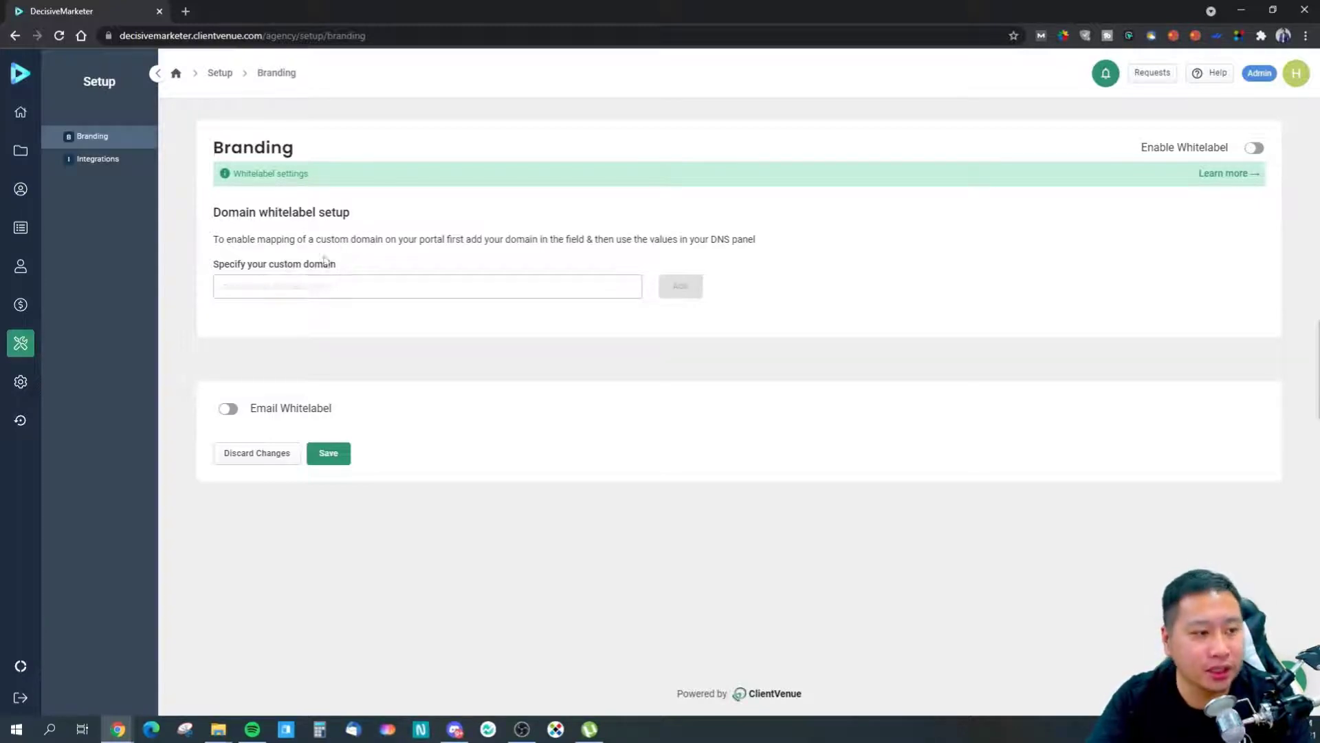
pyautogui.moveTo(330, 322)
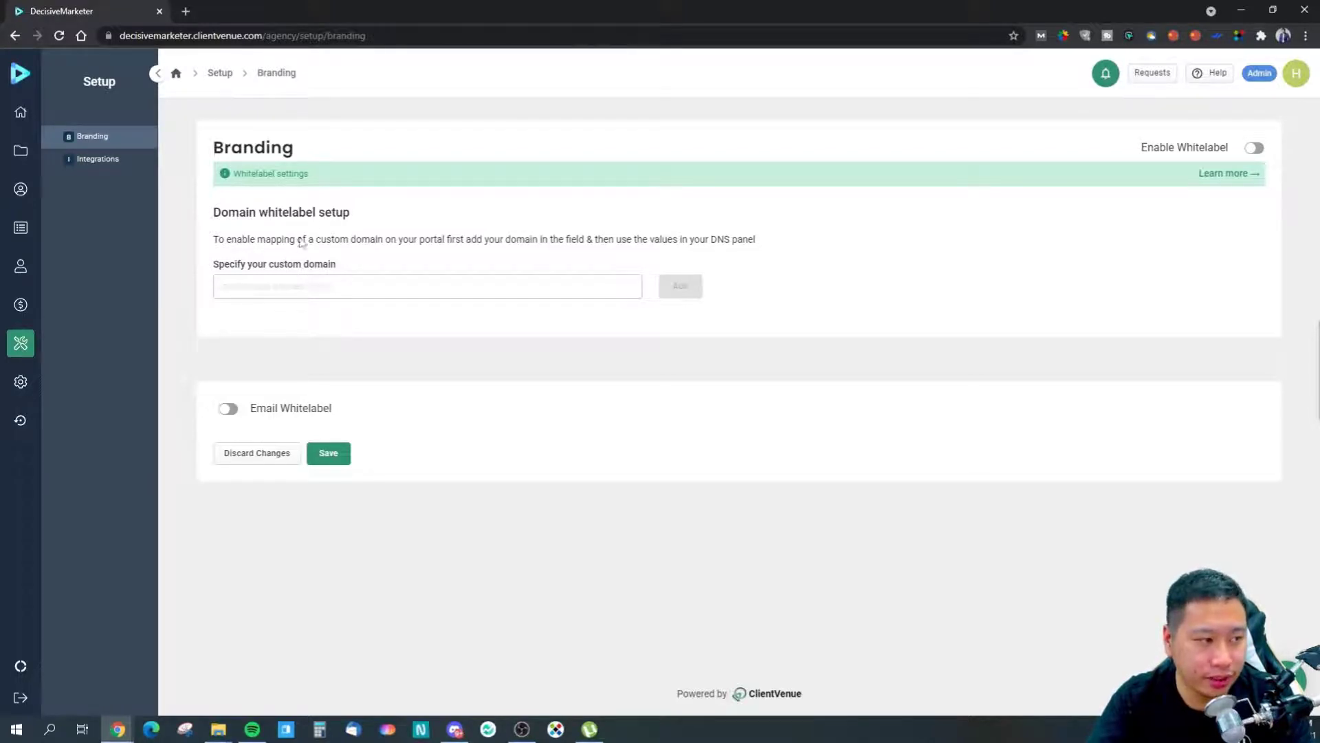
pyautogui.click(328, 453)
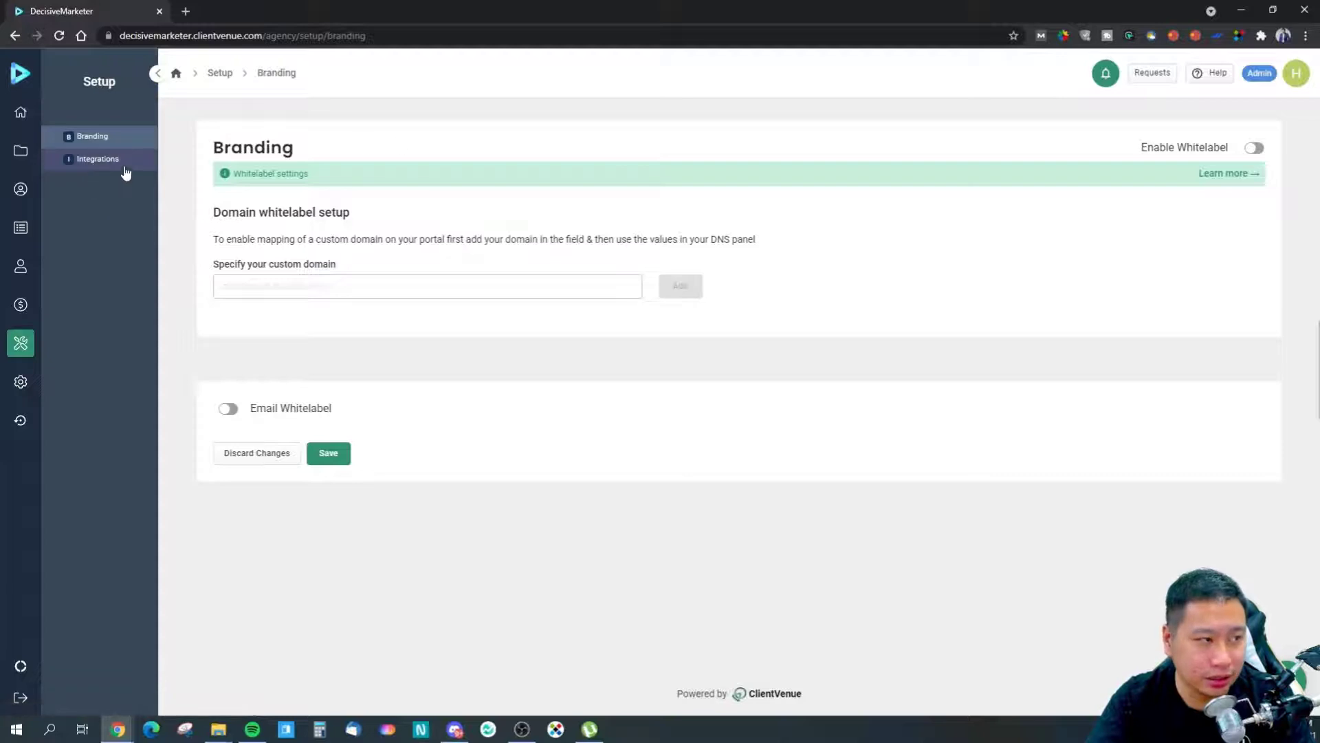
# View the Stripe, Slack and Webhook integrations, then return to Getting Started
pyautogui.click(98, 159)
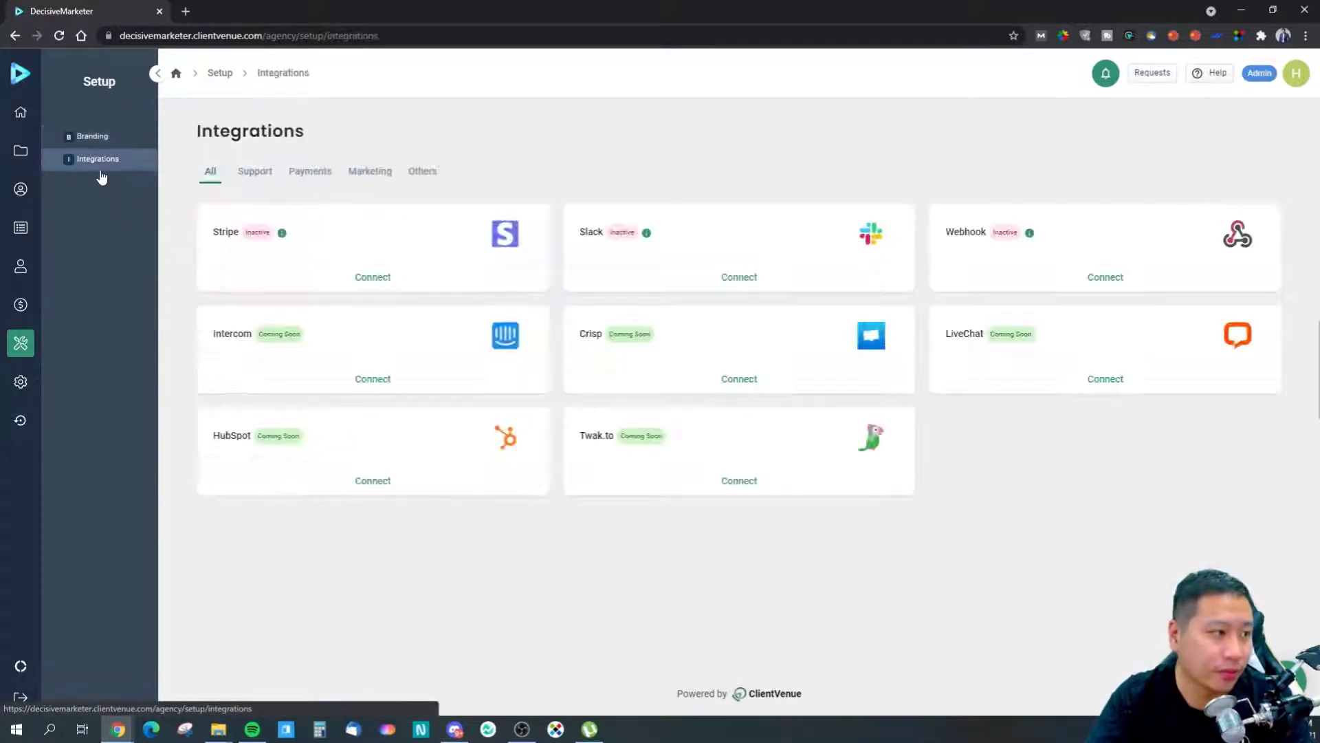
pyautogui.moveTo(20, 664)
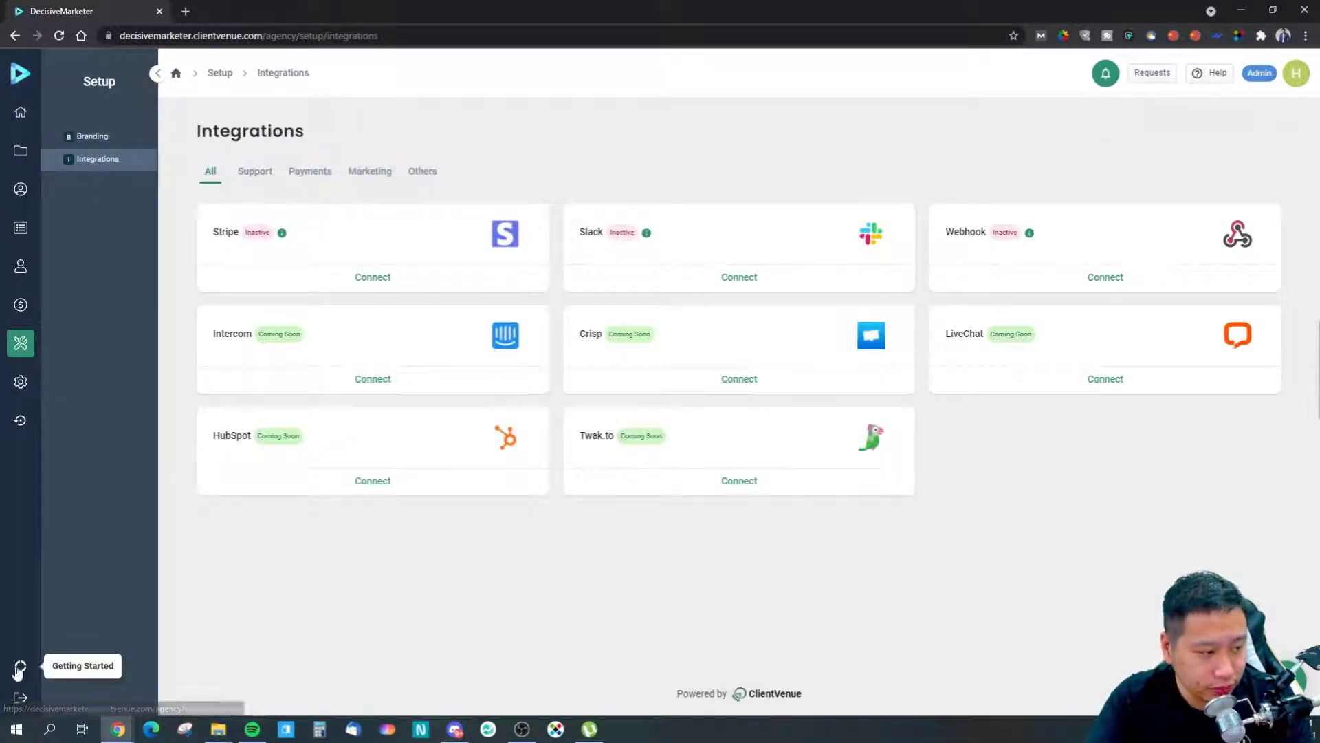
pyautogui.click(20, 665)
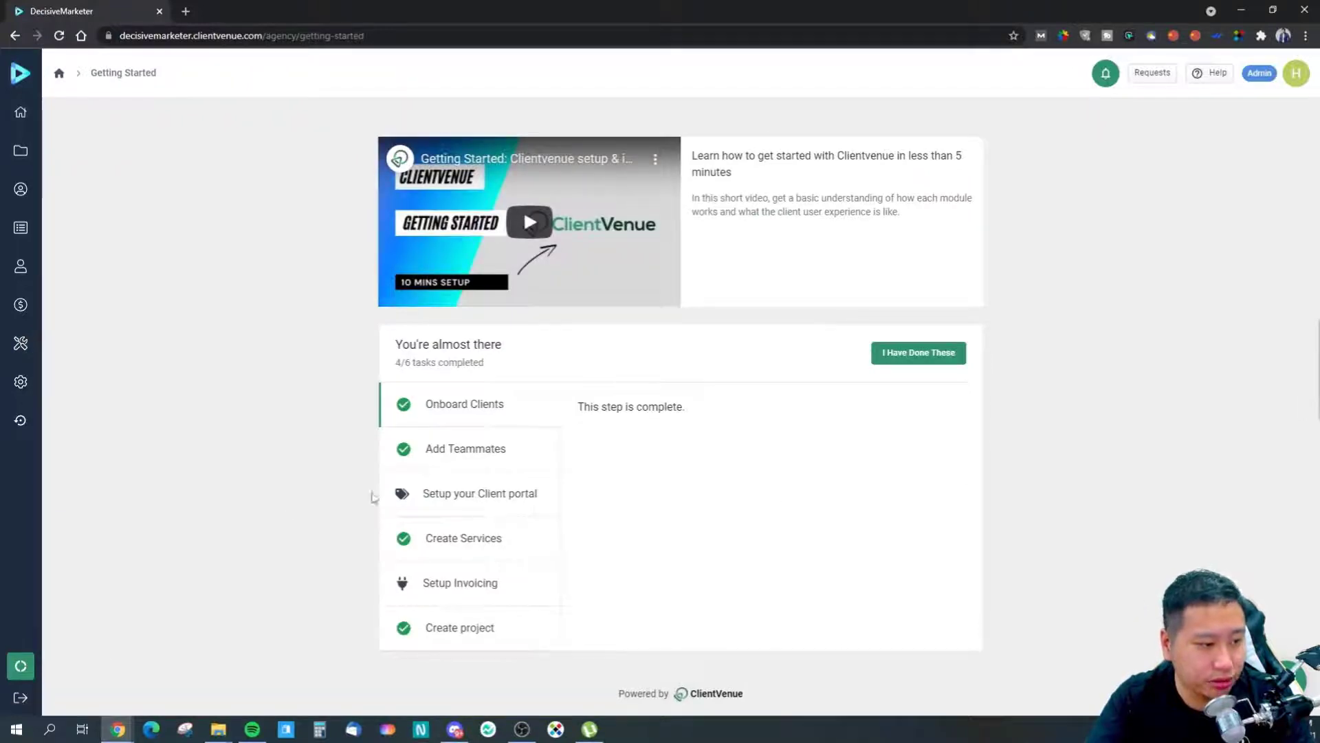
pyautogui.moveTo(20, 227)
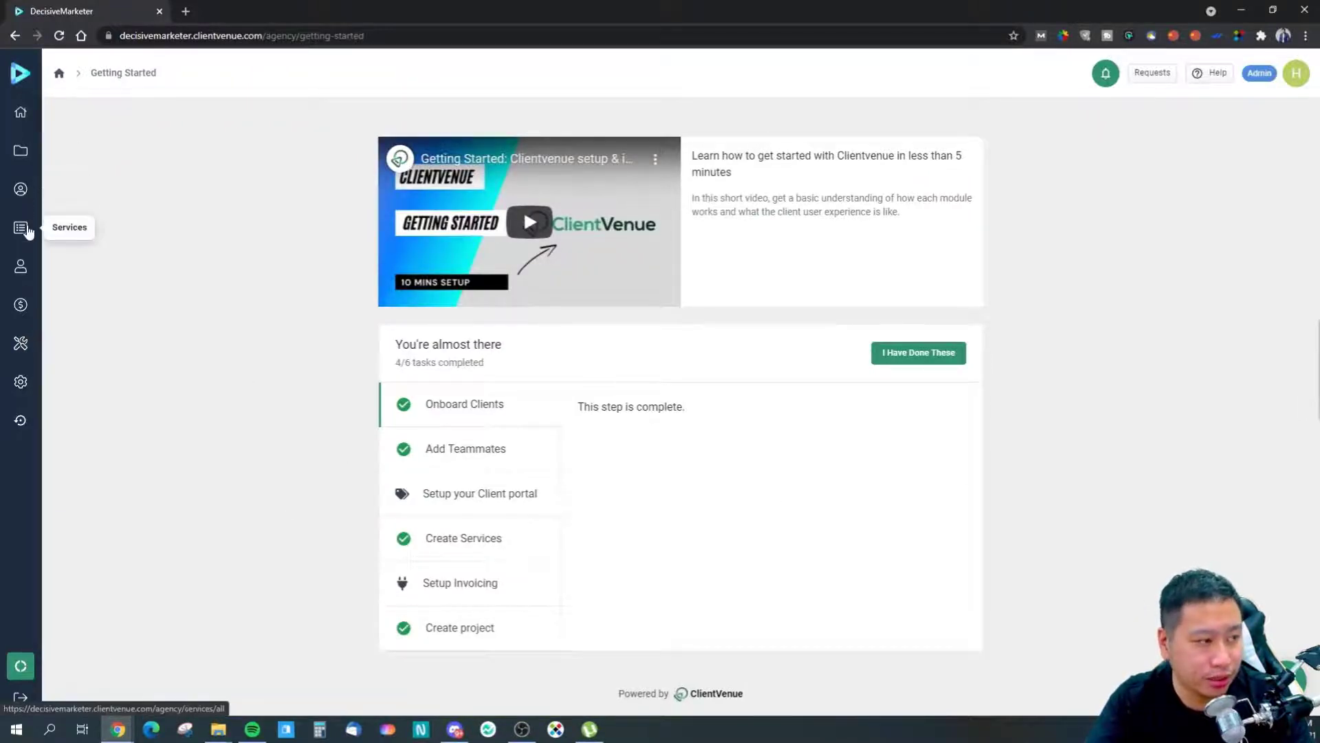
# Open Services, listing the single $50 Test Service
pyautogui.click(20, 228)
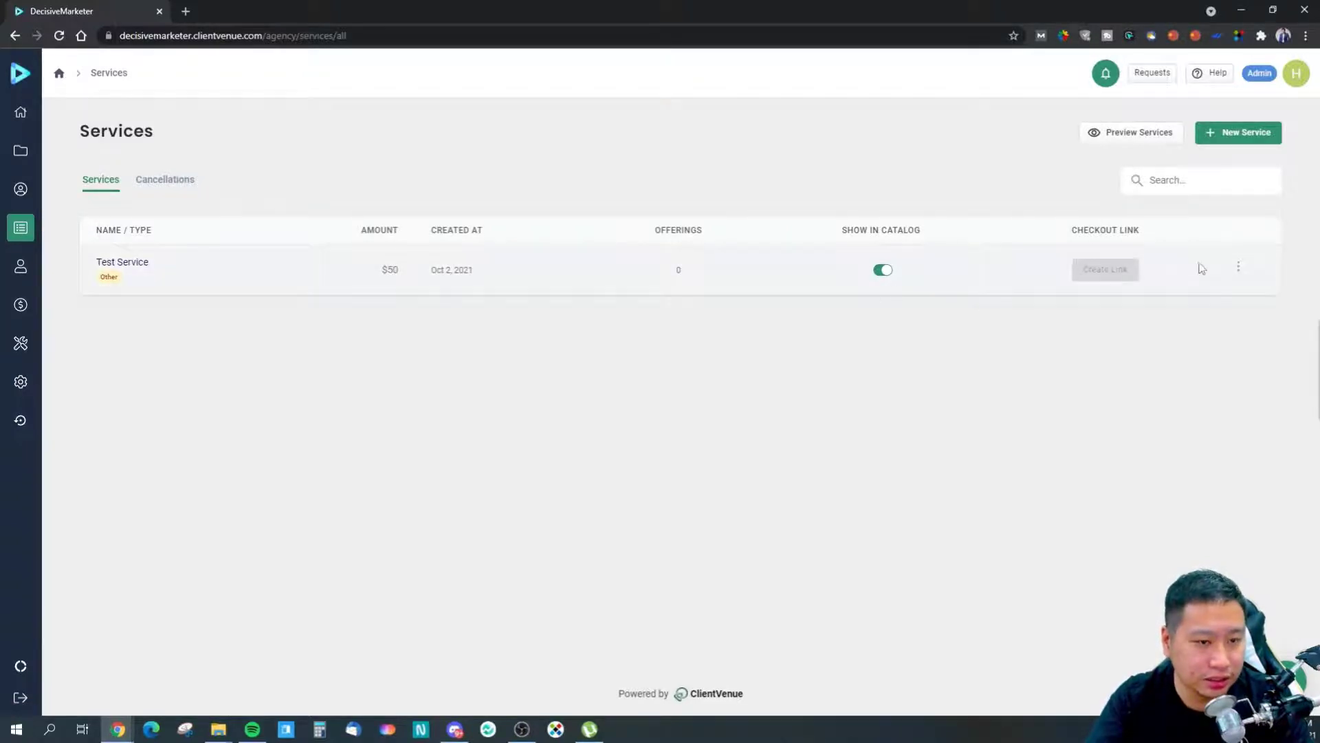
pyautogui.moveTo(1127, 236)
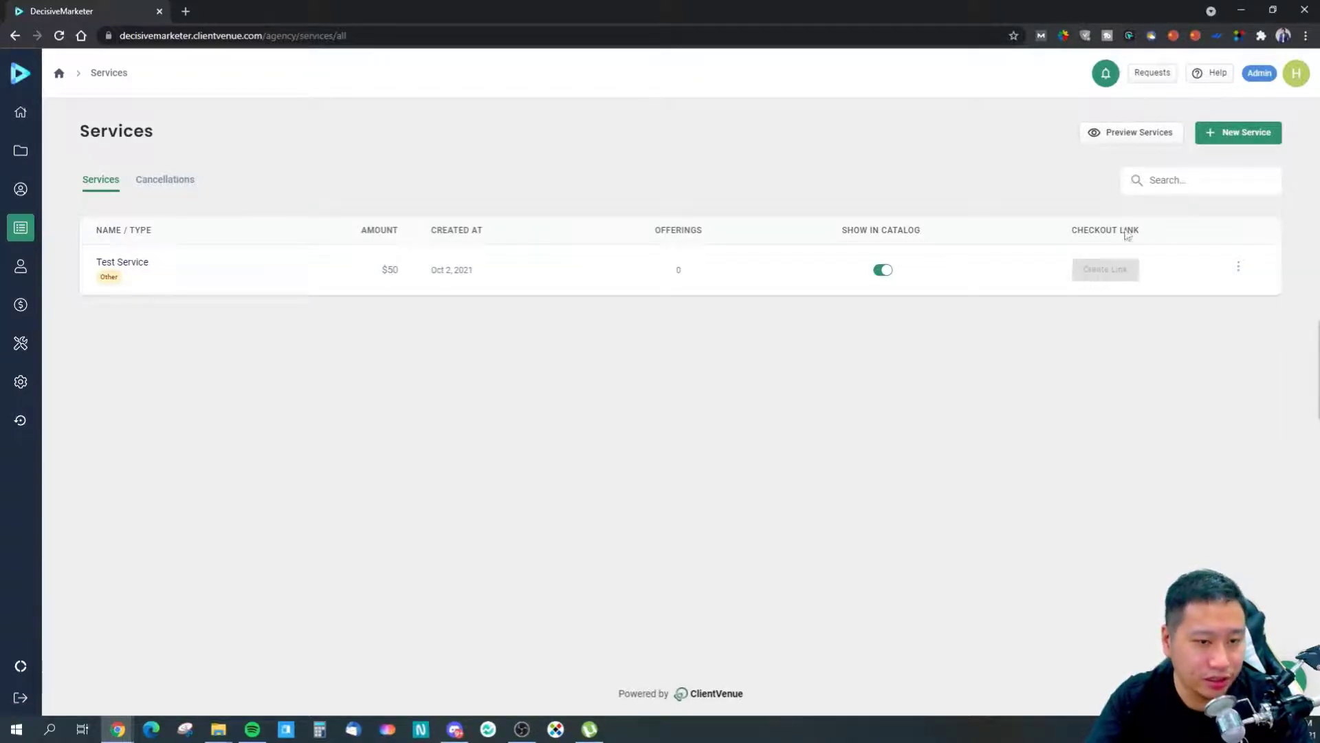
pyautogui.moveTo(42, 461)
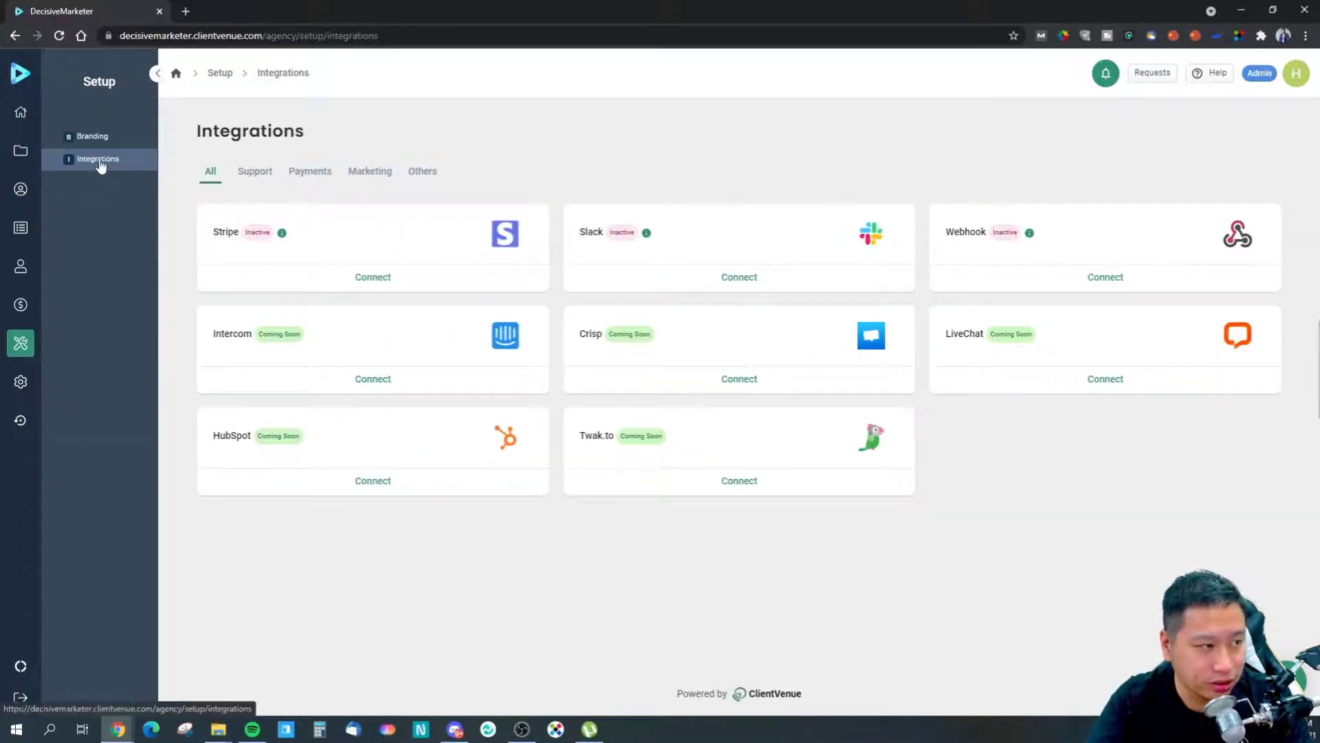
pyautogui.moveTo(411, 246)
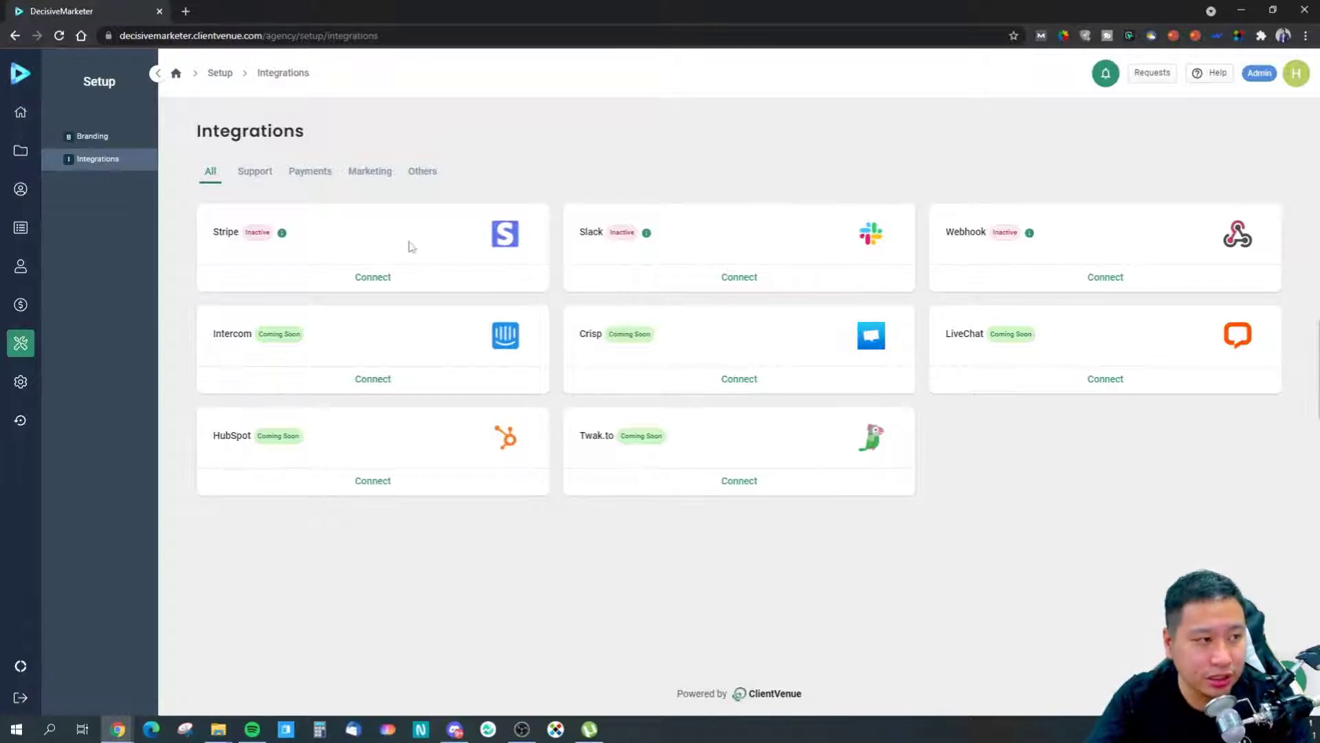
pyautogui.moveTo(385, 314)
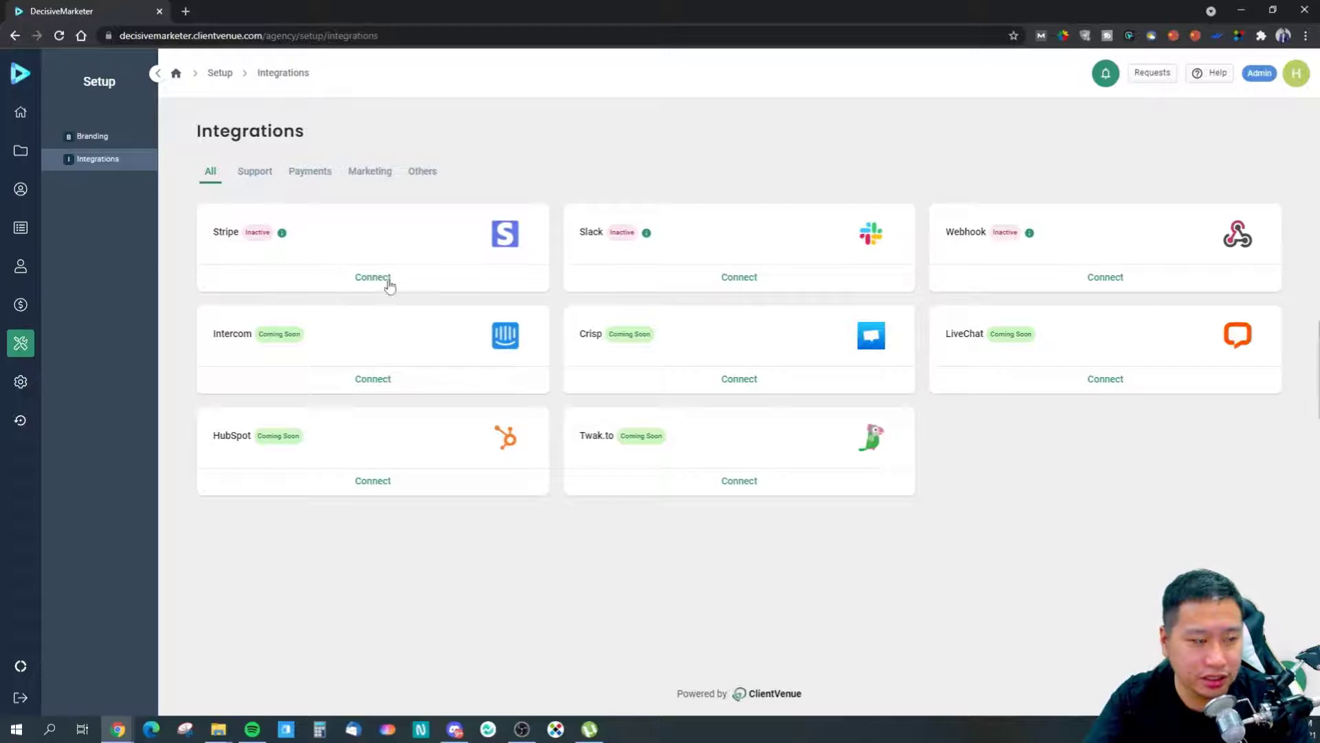
pyautogui.moveTo(1162, 278)
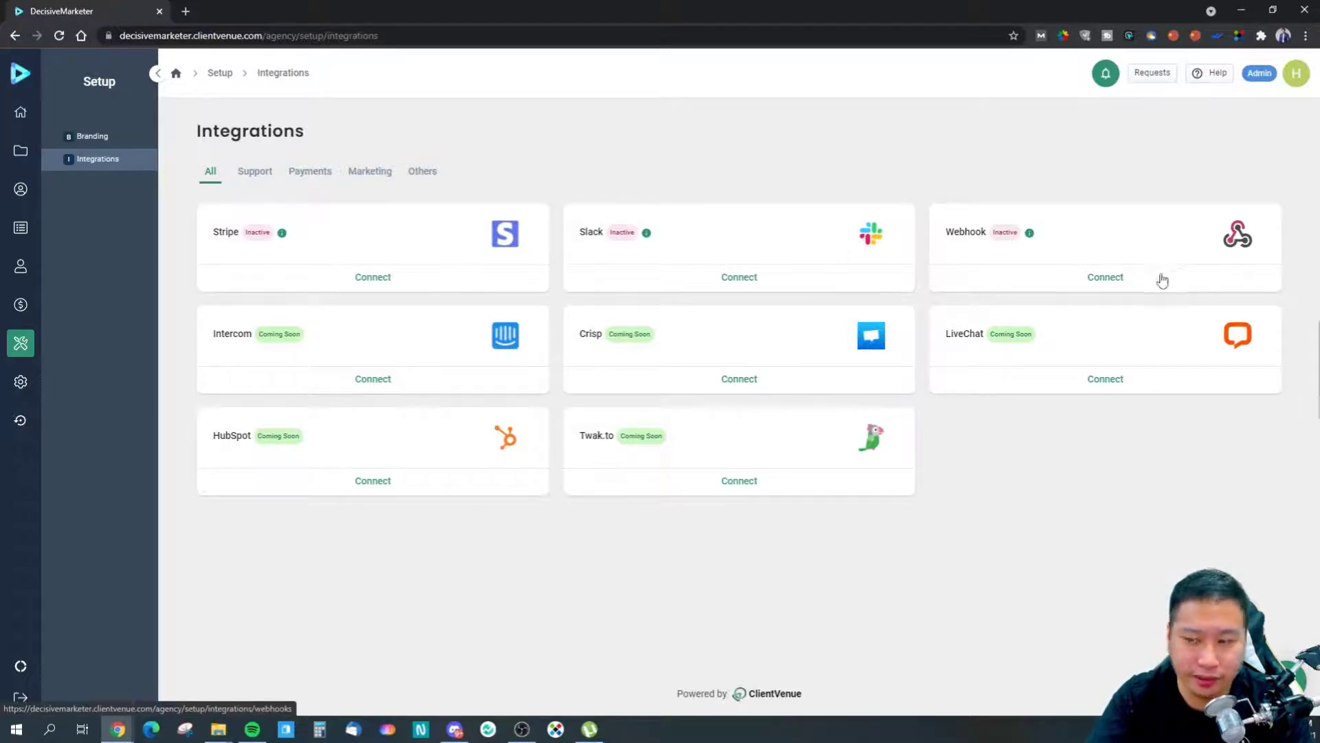
pyautogui.moveTo(1118, 285)
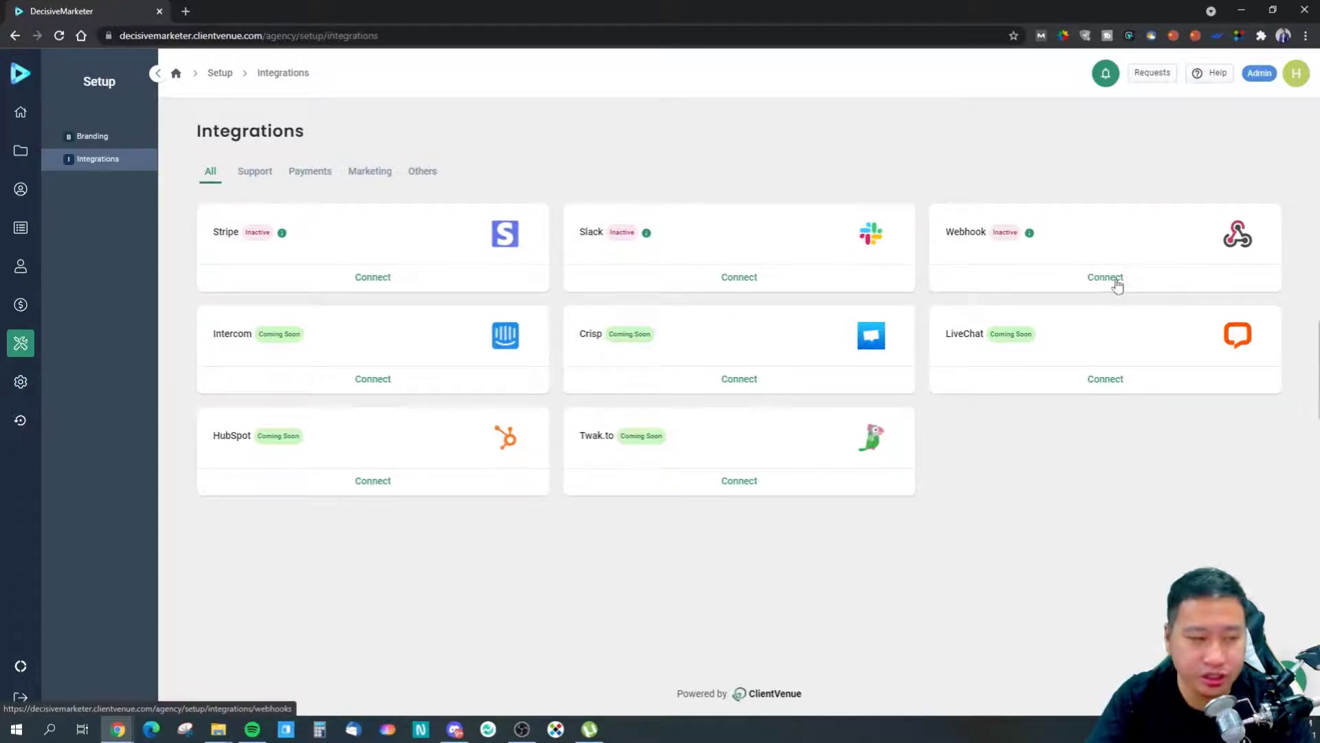
pyautogui.moveTo(1135, 400)
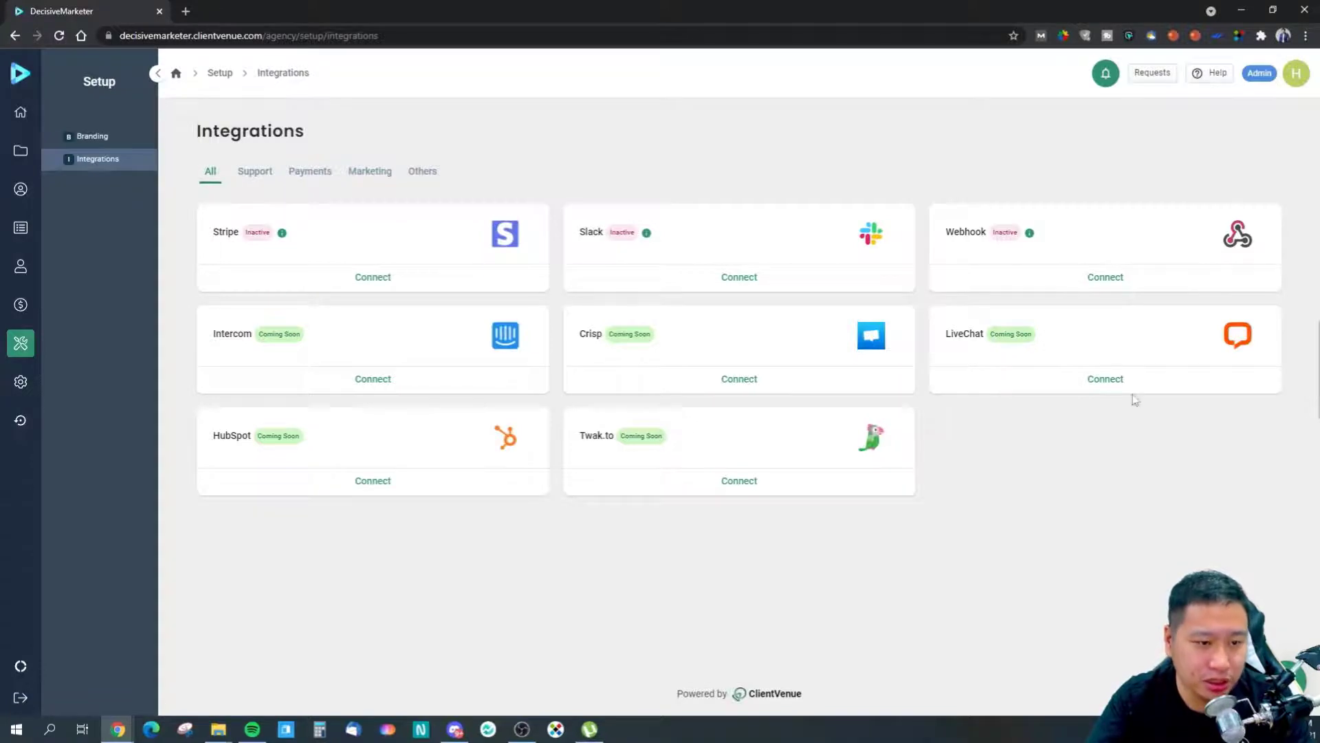
pyautogui.moveTo(366, 496)
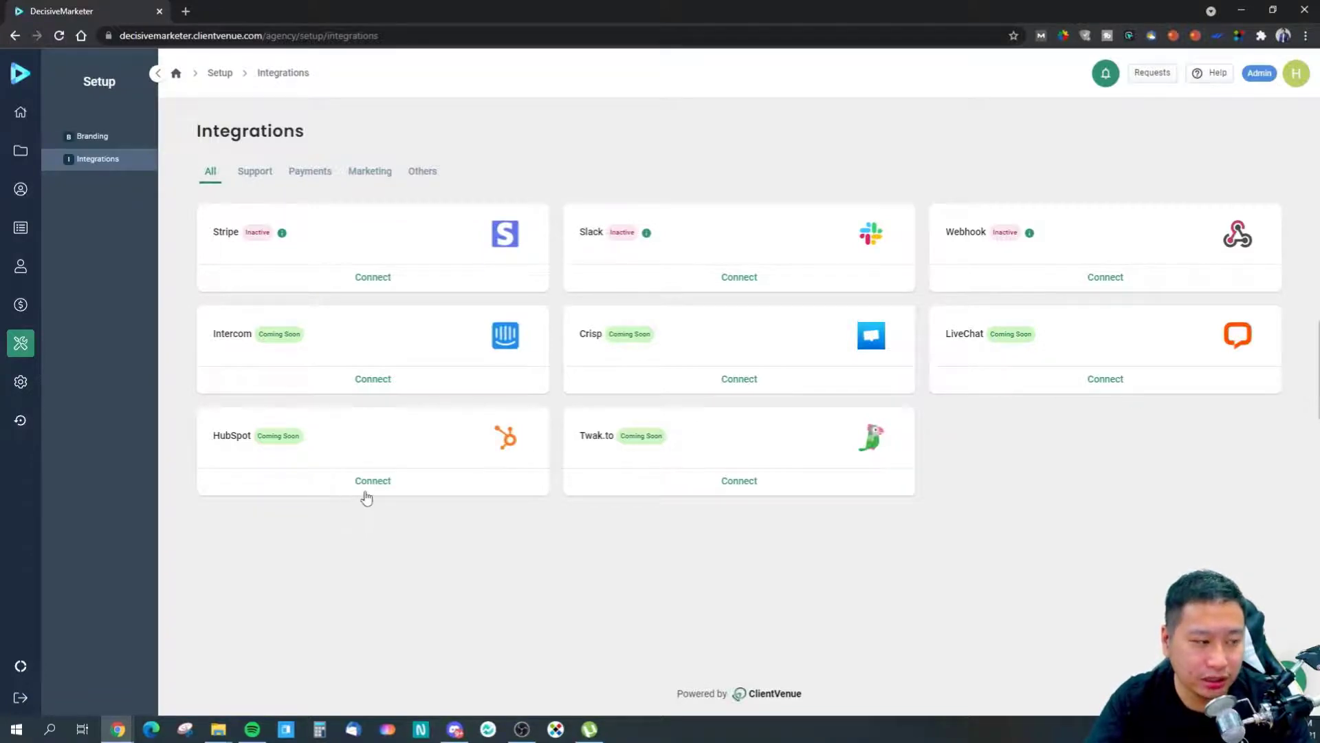
pyautogui.moveTo(762, 493)
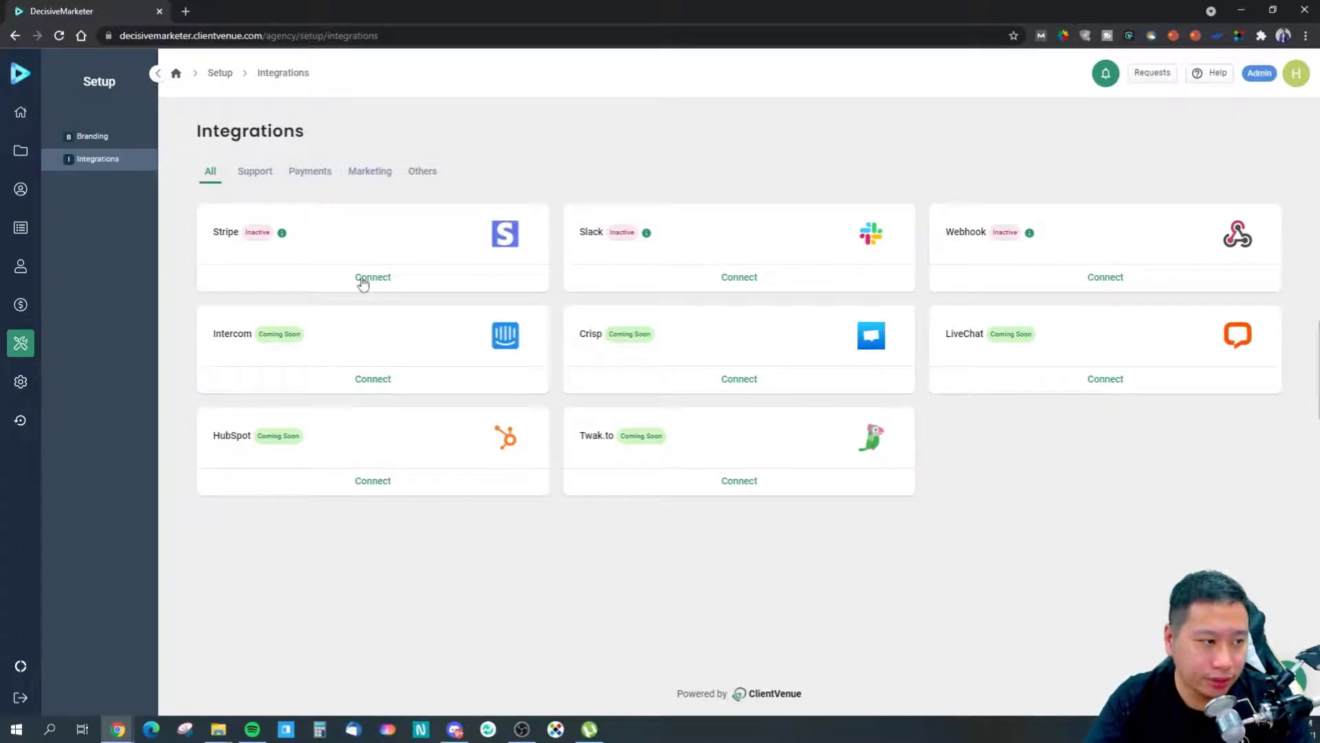
# Connect the Stripe integration using the DecisiveMarketer Stripe account
pyautogui.click(371, 277)
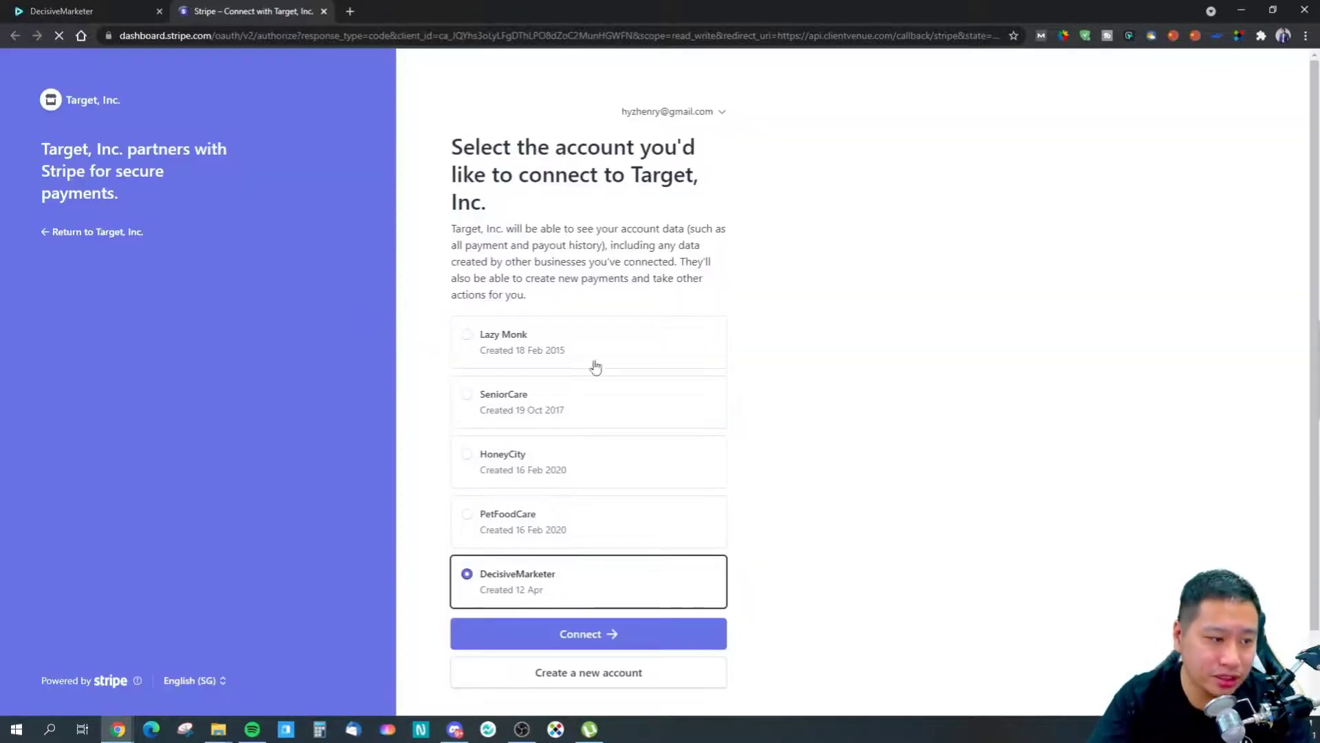
pyautogui.click(588, 633)
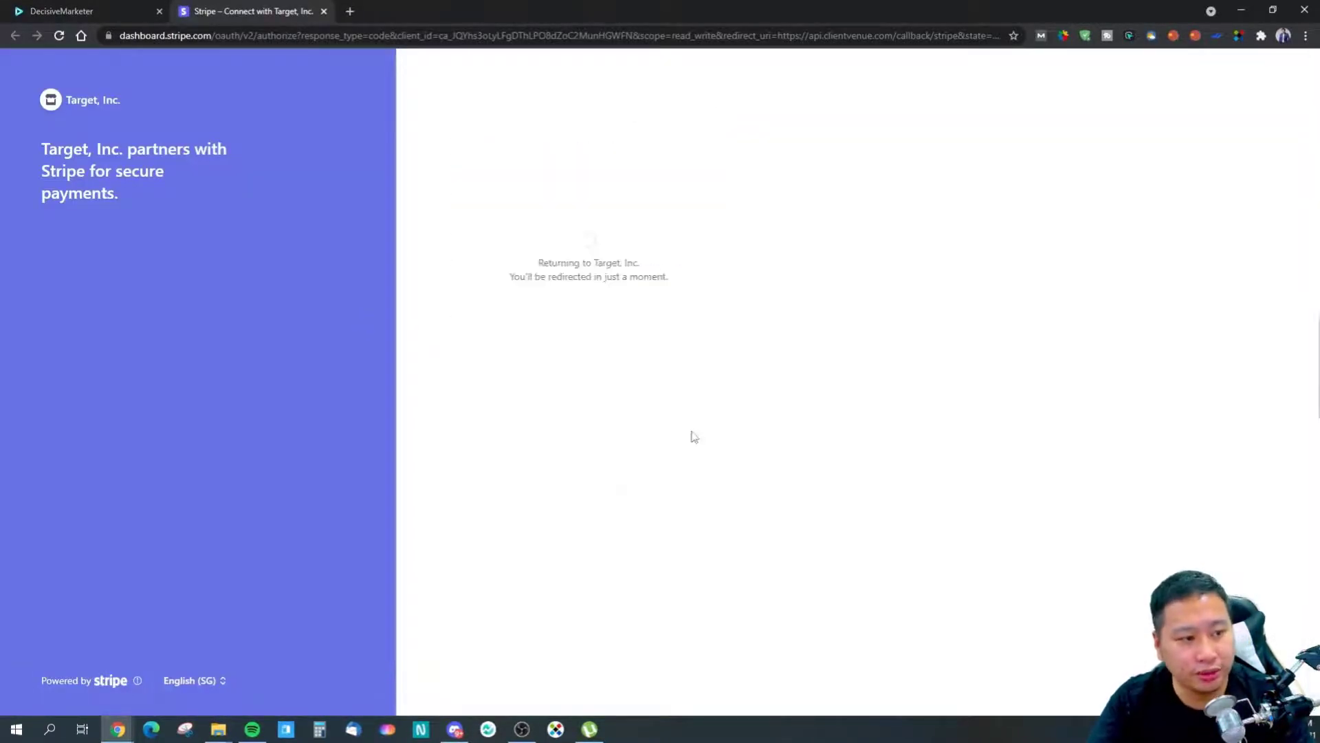
pyautogui.moveTo(773, 407)
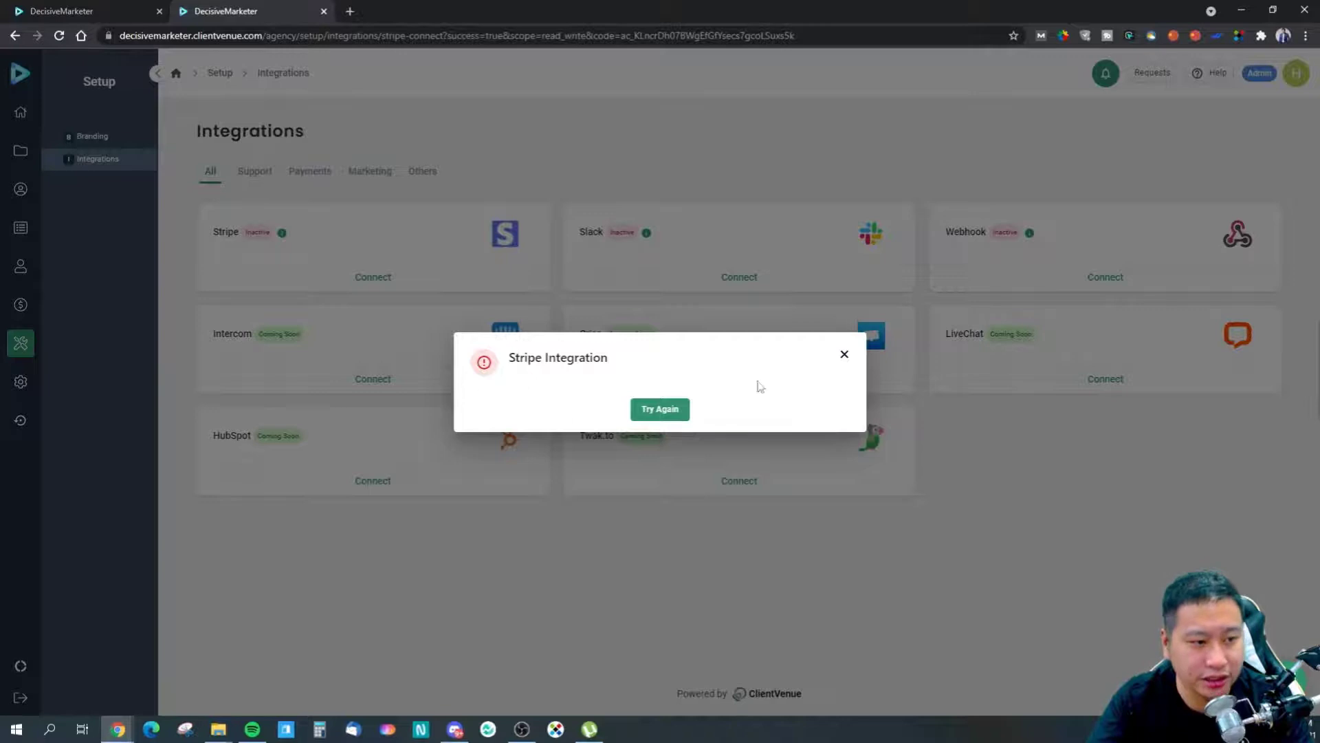
# Dismiss the Stripe Integration error notice, leaving Stripe inactive
pyautogui.click(843, 354)
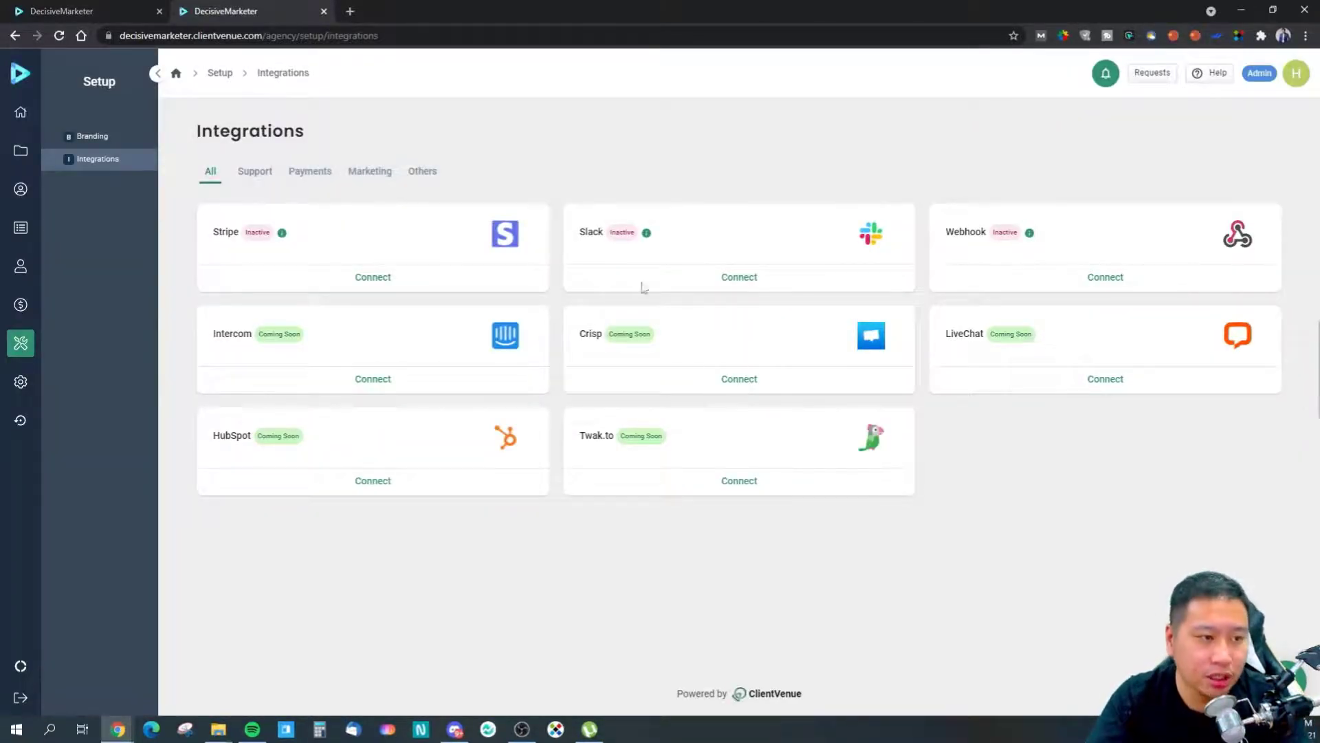
pyautogui.moveTo(788, 327)
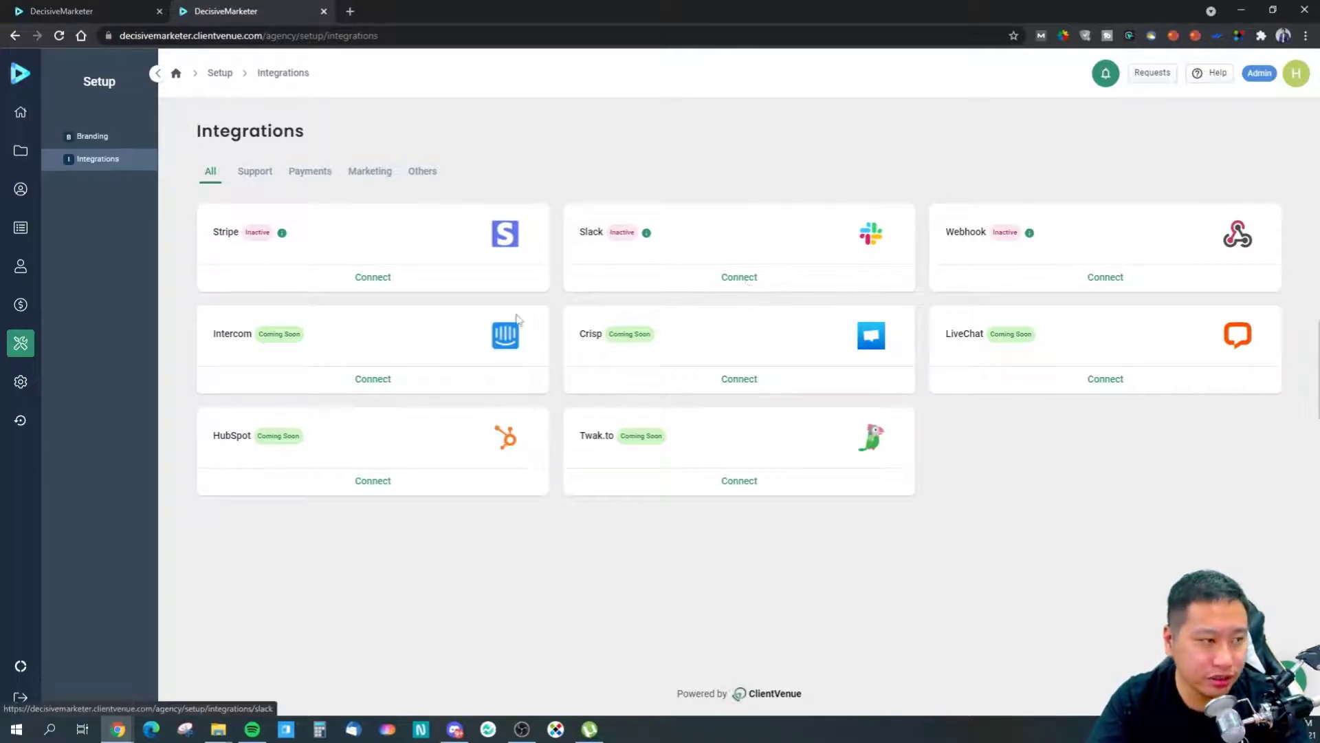
pyautogui.moveTo(720, 290)
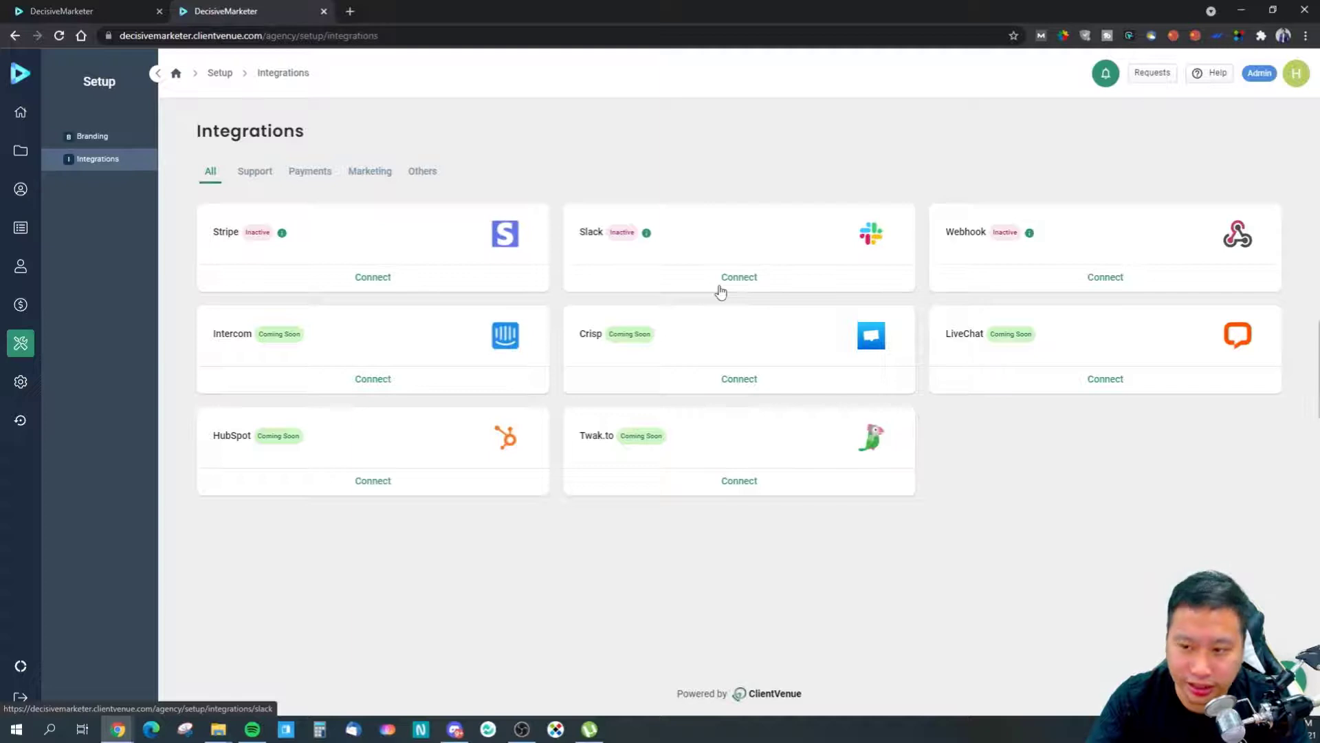
pyautogui.moveTo(19, 442)
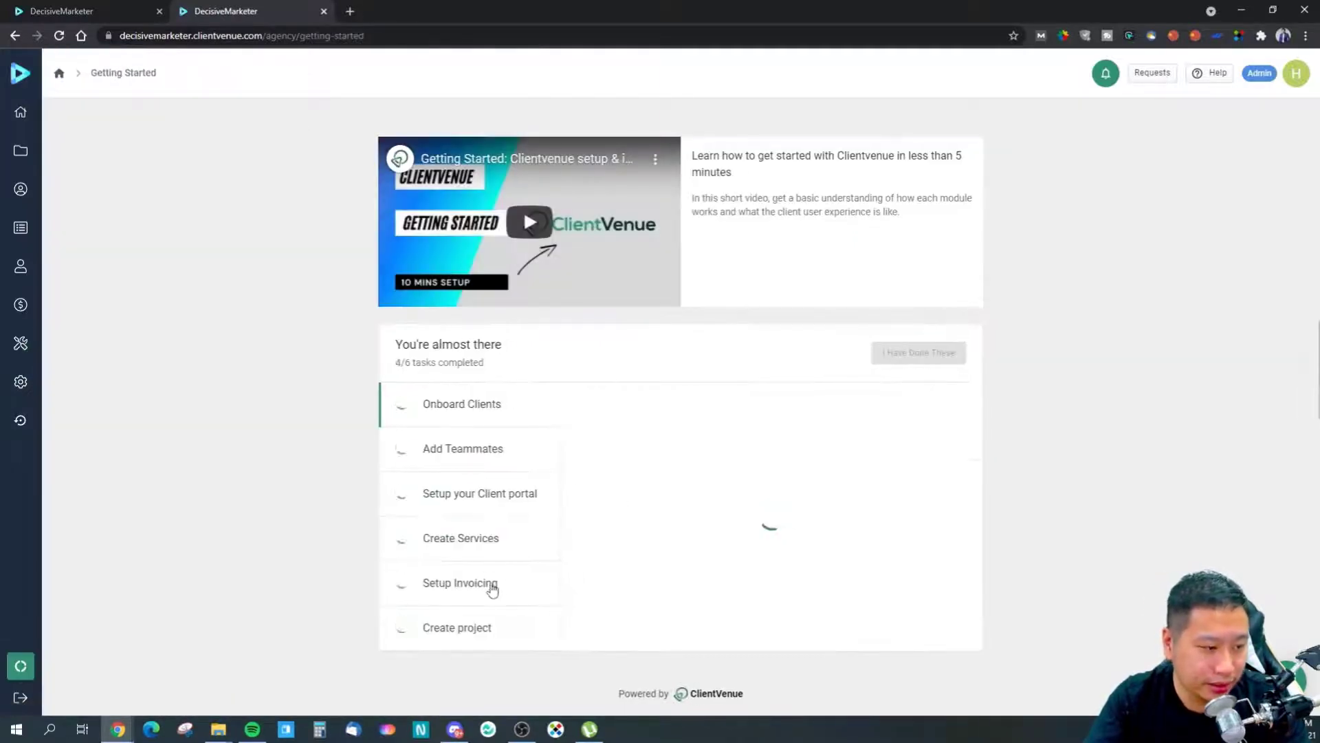
# Show Workspaces listing the Make You Money project, after a brief look at Clients
pyautogui.click(19, 150)
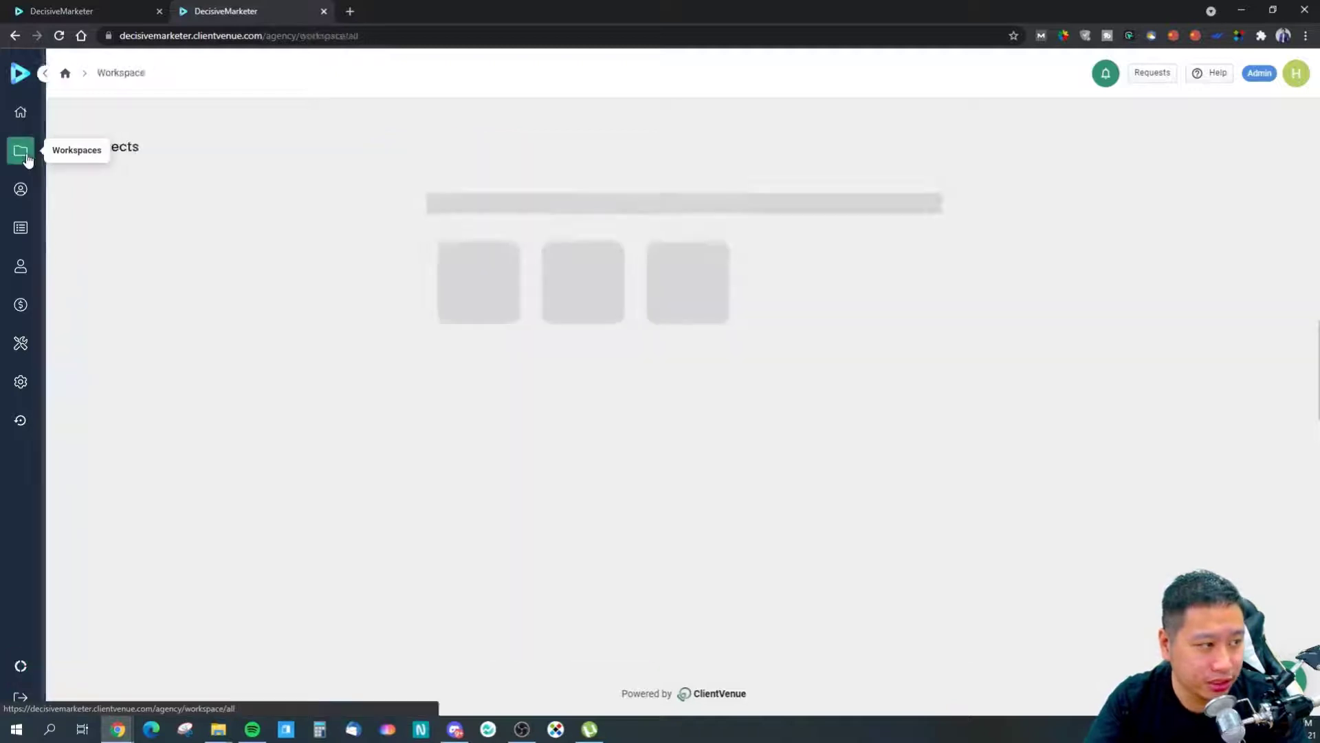
pyautogui.click(20, 188)
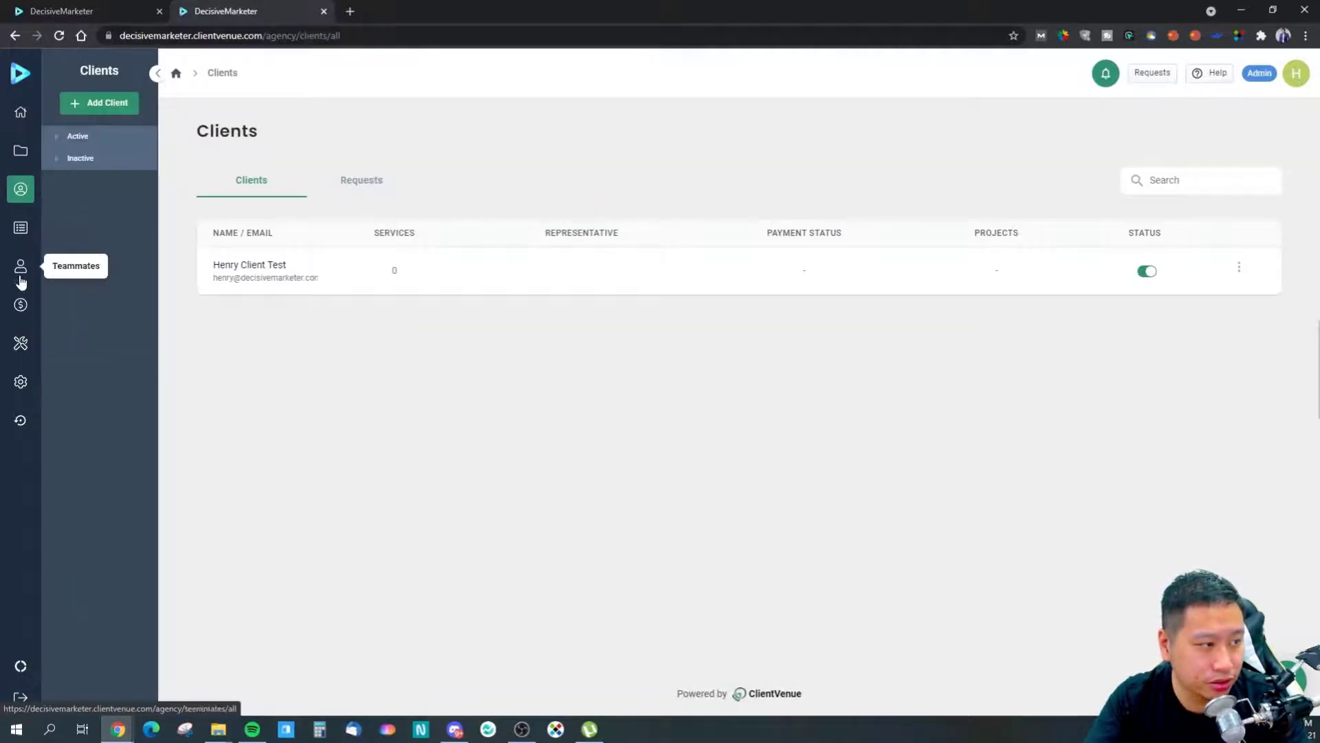
pyautogui.moveTo(20, 156)
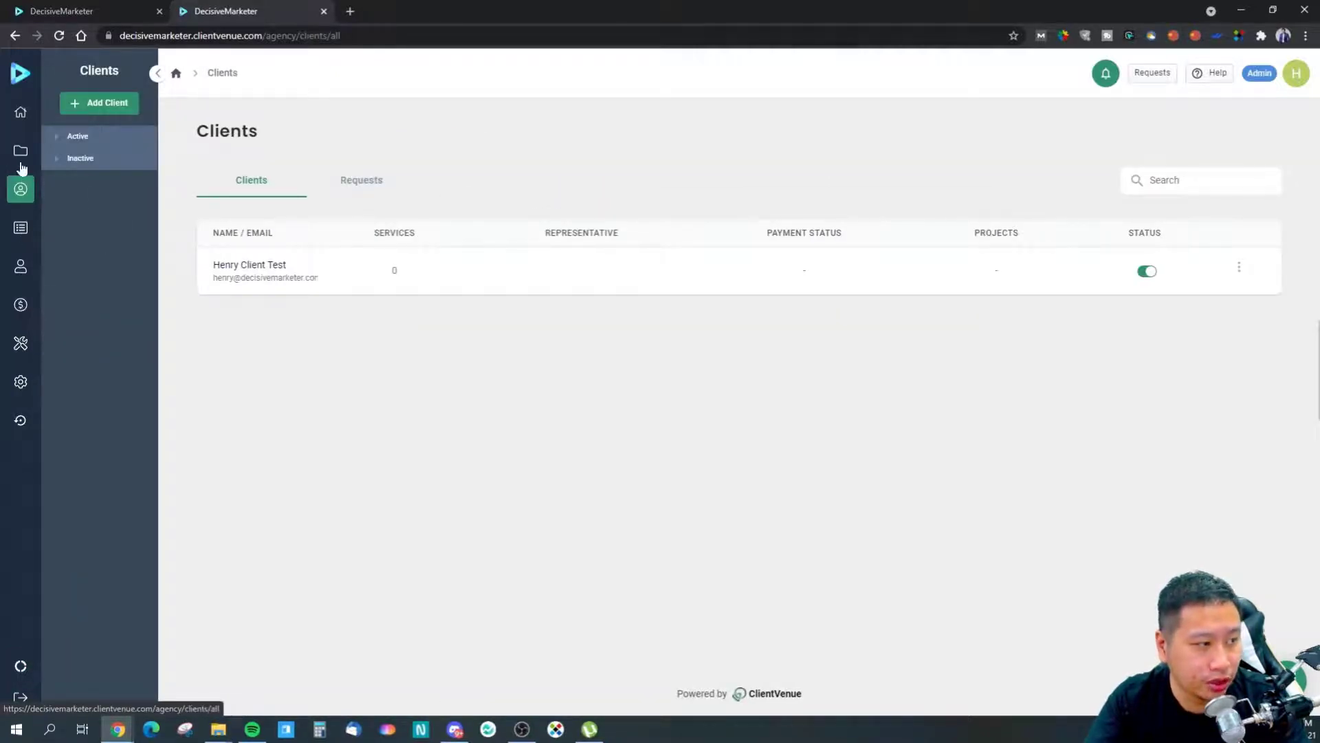
pyautogui.click(20, 150)
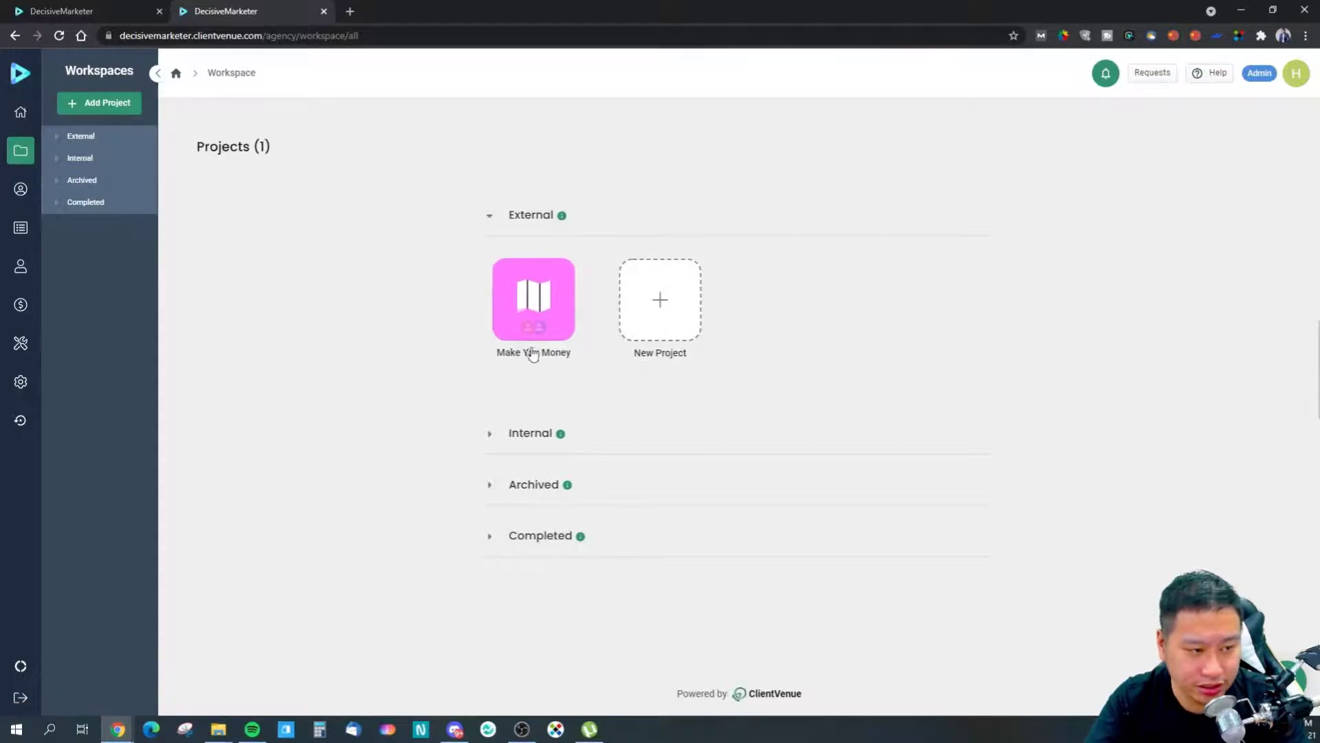
# Open the Make You Money project's Board and start a new To-Do's task
pyautogui.click(533, 300)
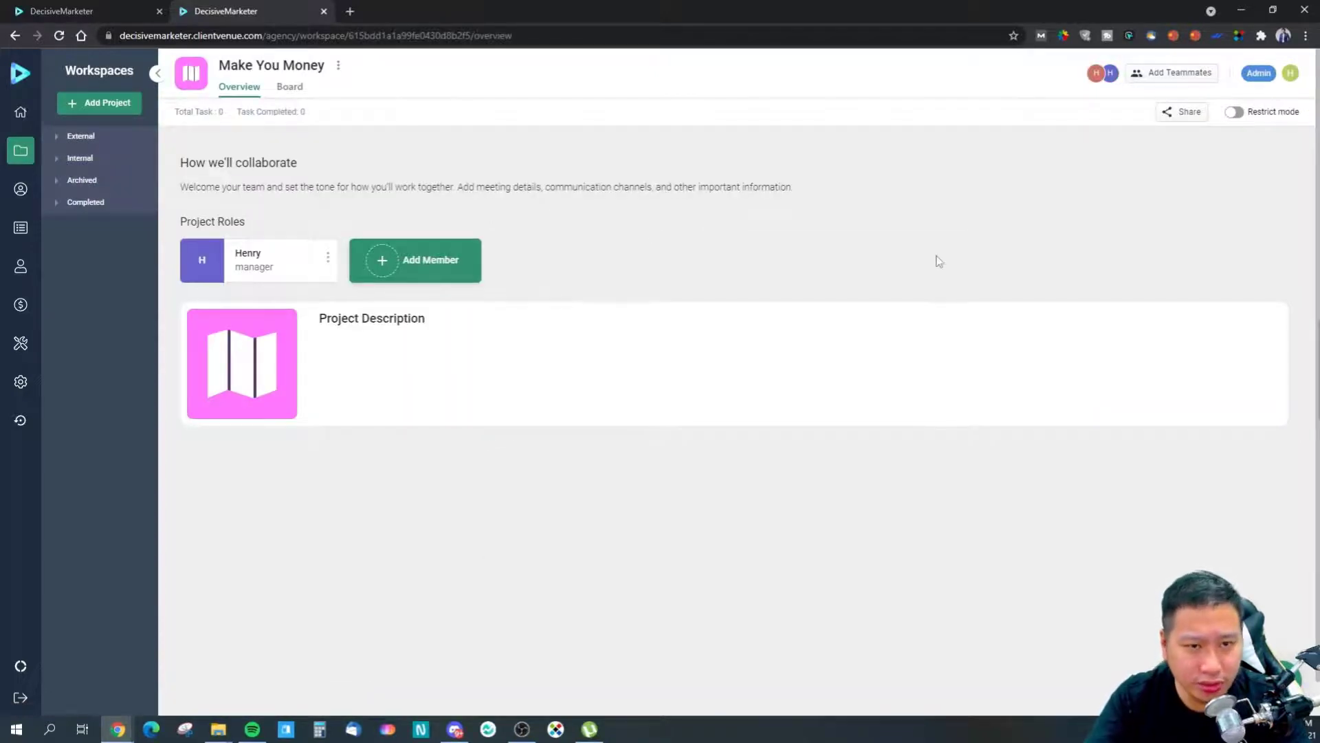
pyautogui.moveTo(475, 207)
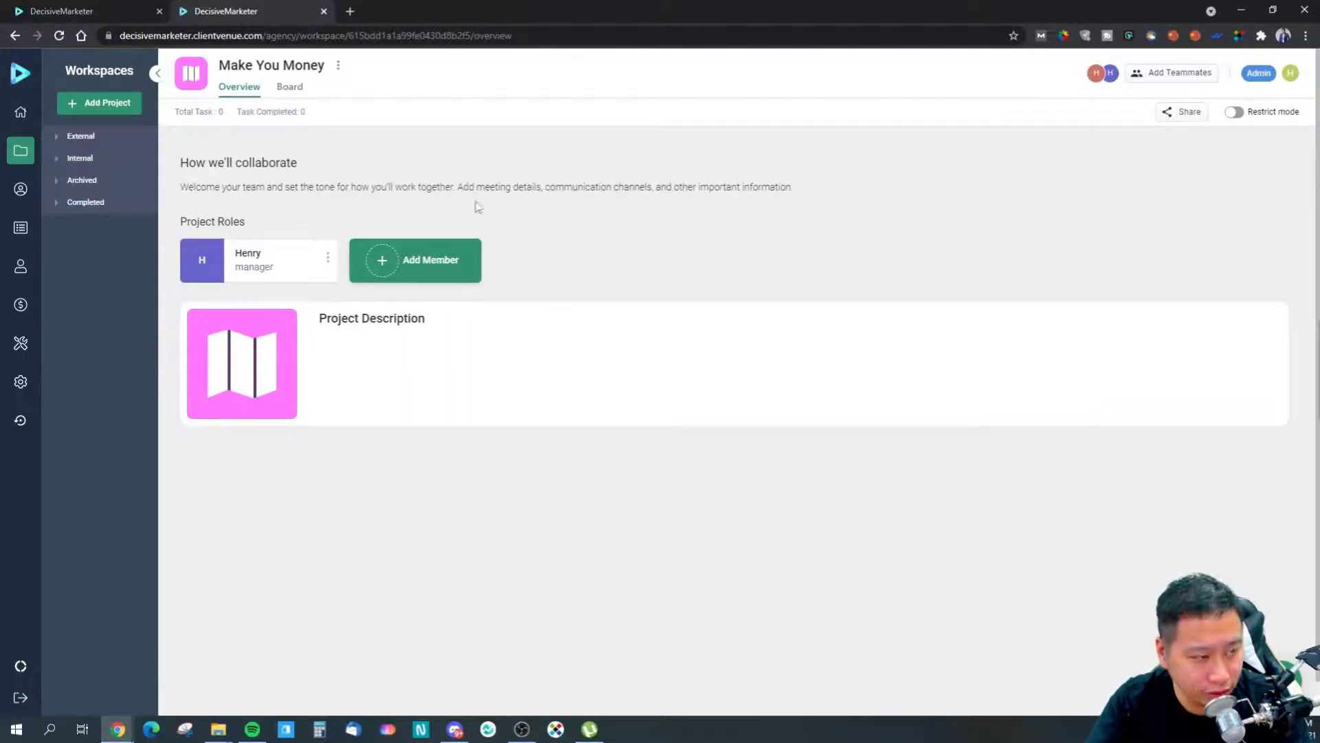
pyautogui.moveTo(264, 266)
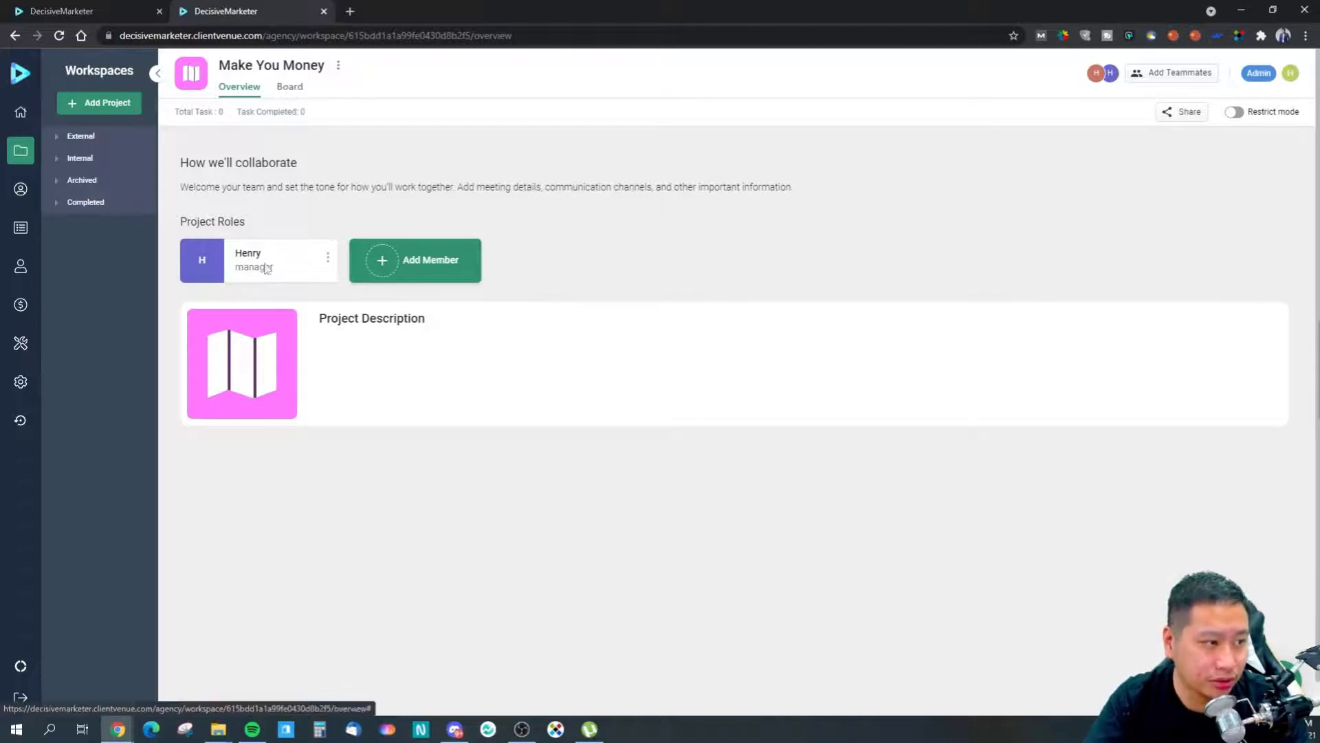
pyautogui.click(288, 86)
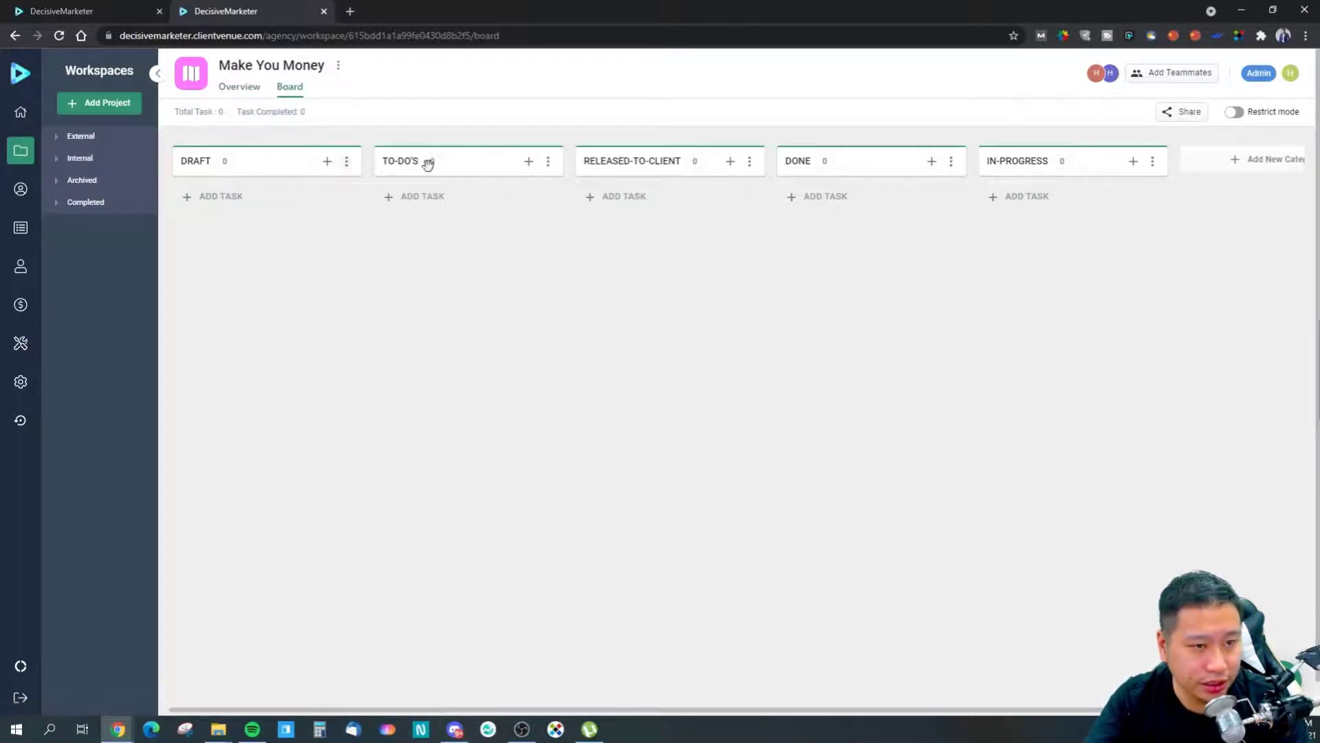
pyautogui.moveTo(507, 207)
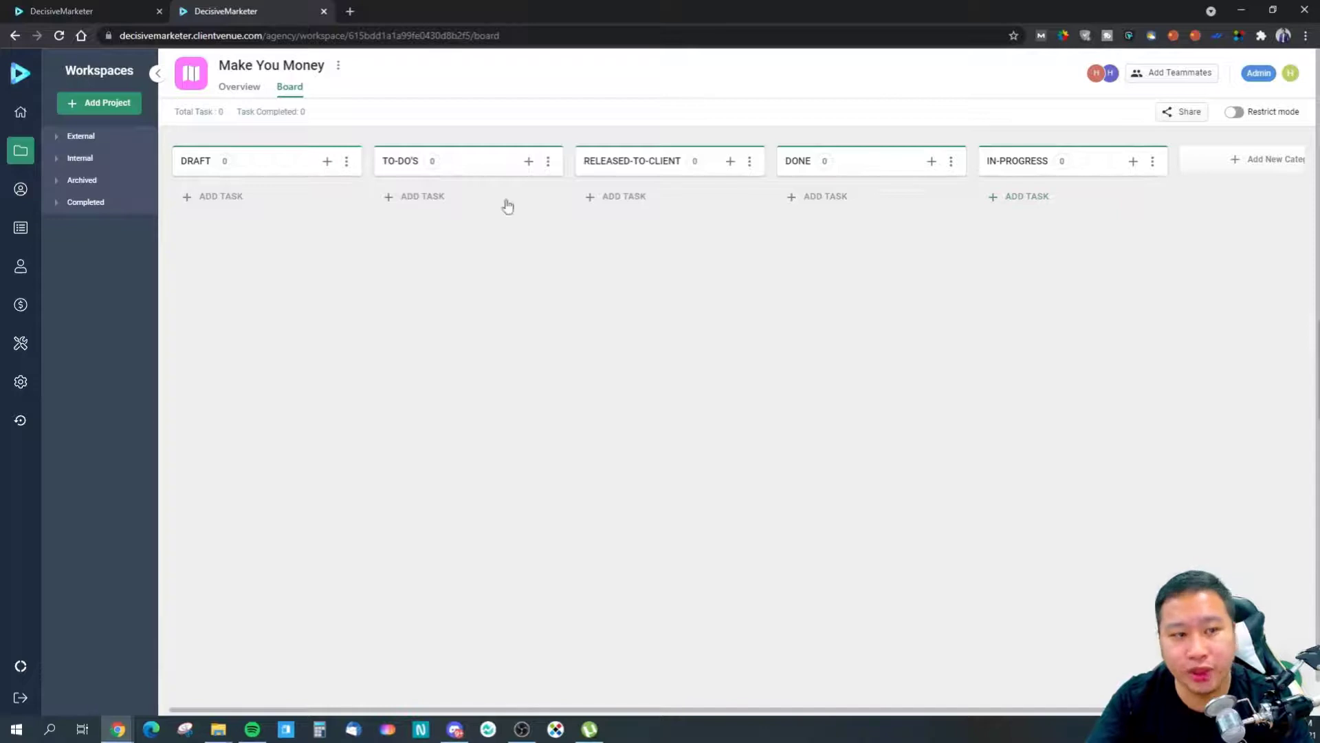
pyautogui.click(221, 196)
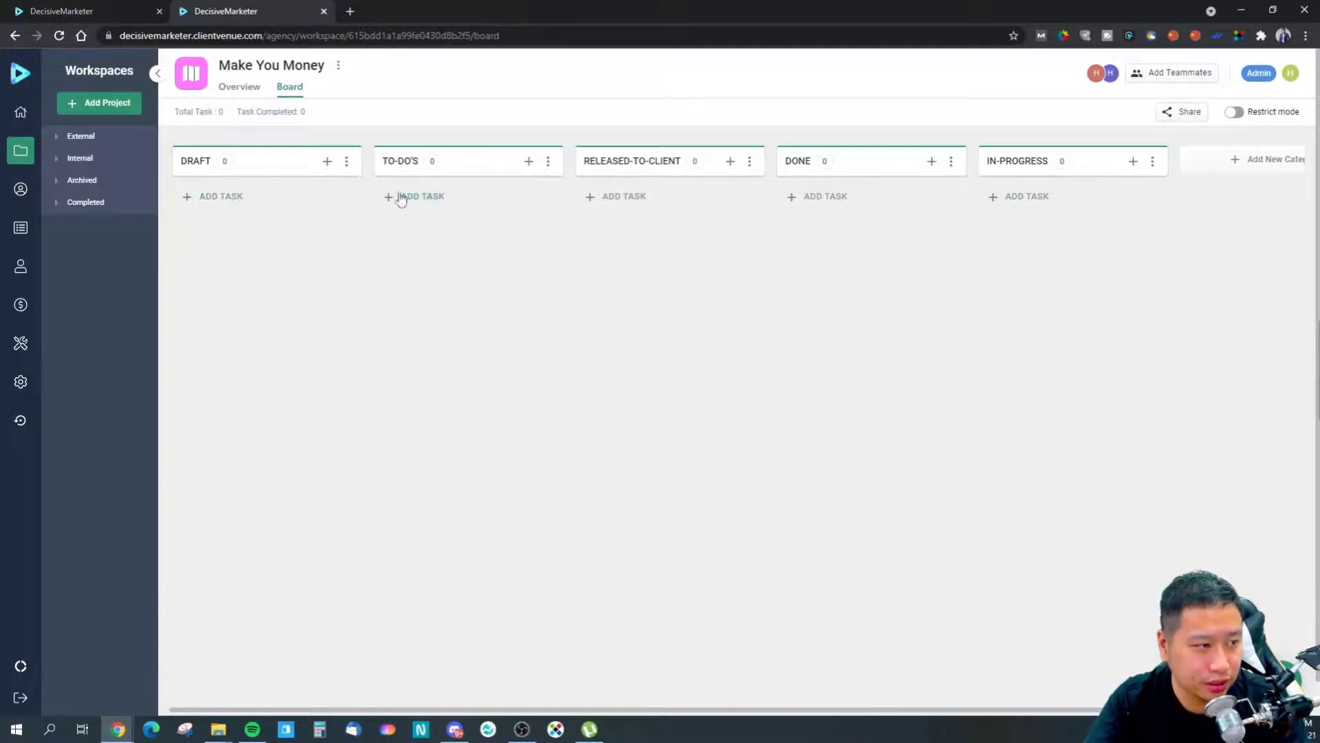
# Name the To-Do's task 'Create a Website', open it, and browse for an image attachment
pyautogui.write('Create a Website')
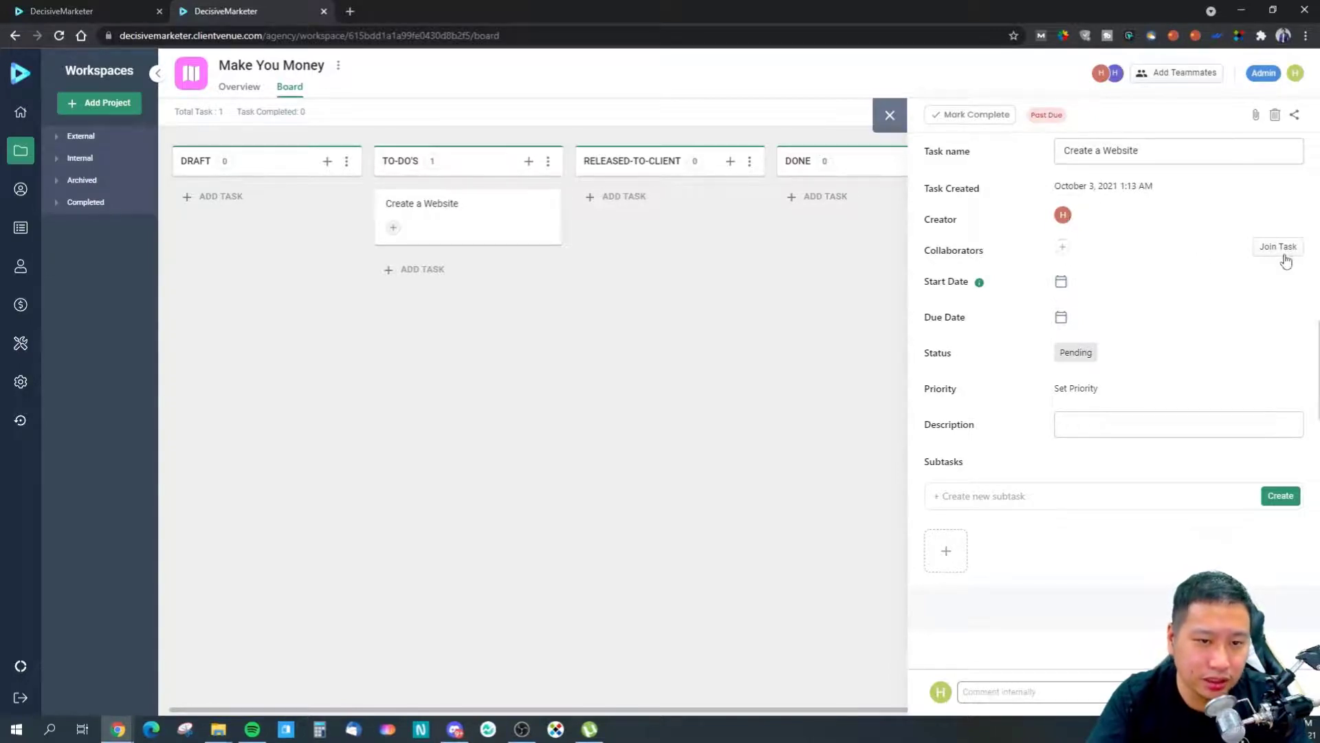
pyautogui.click(1062, 247)
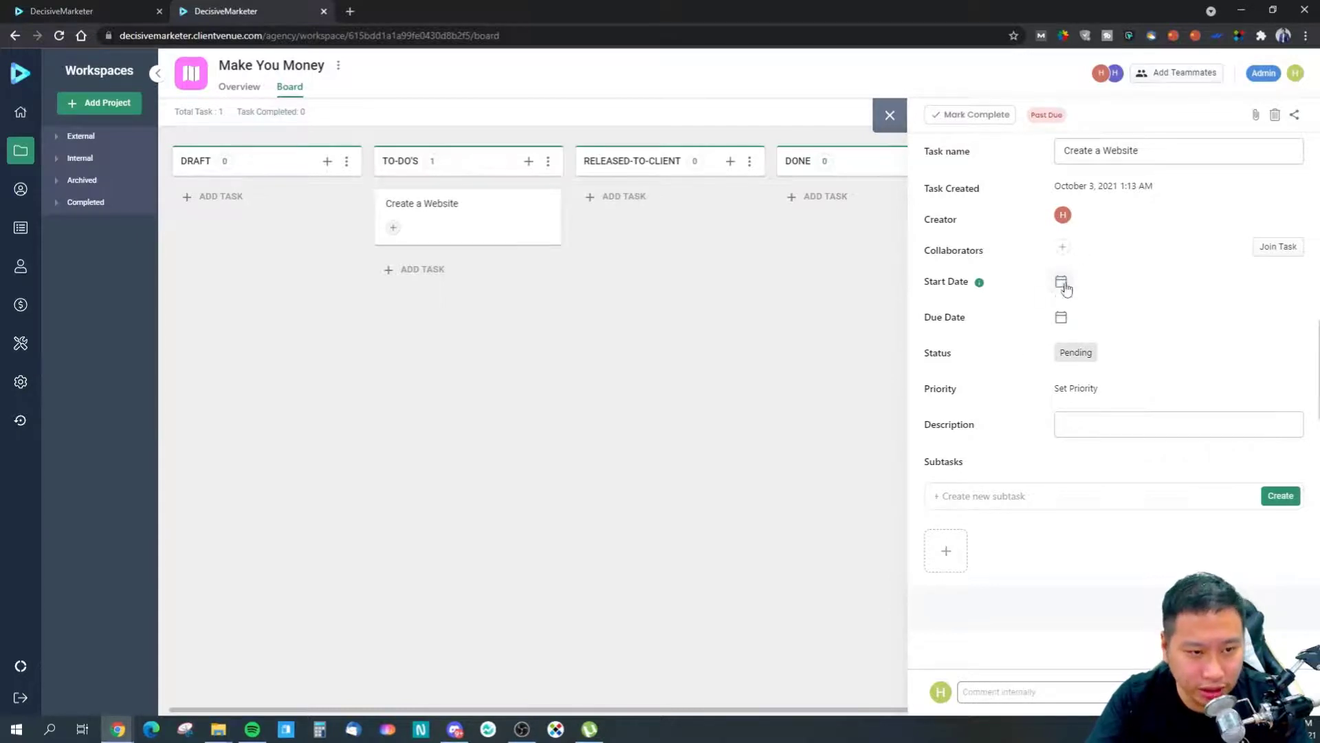
pyautogui.moveTo(1062, 318)
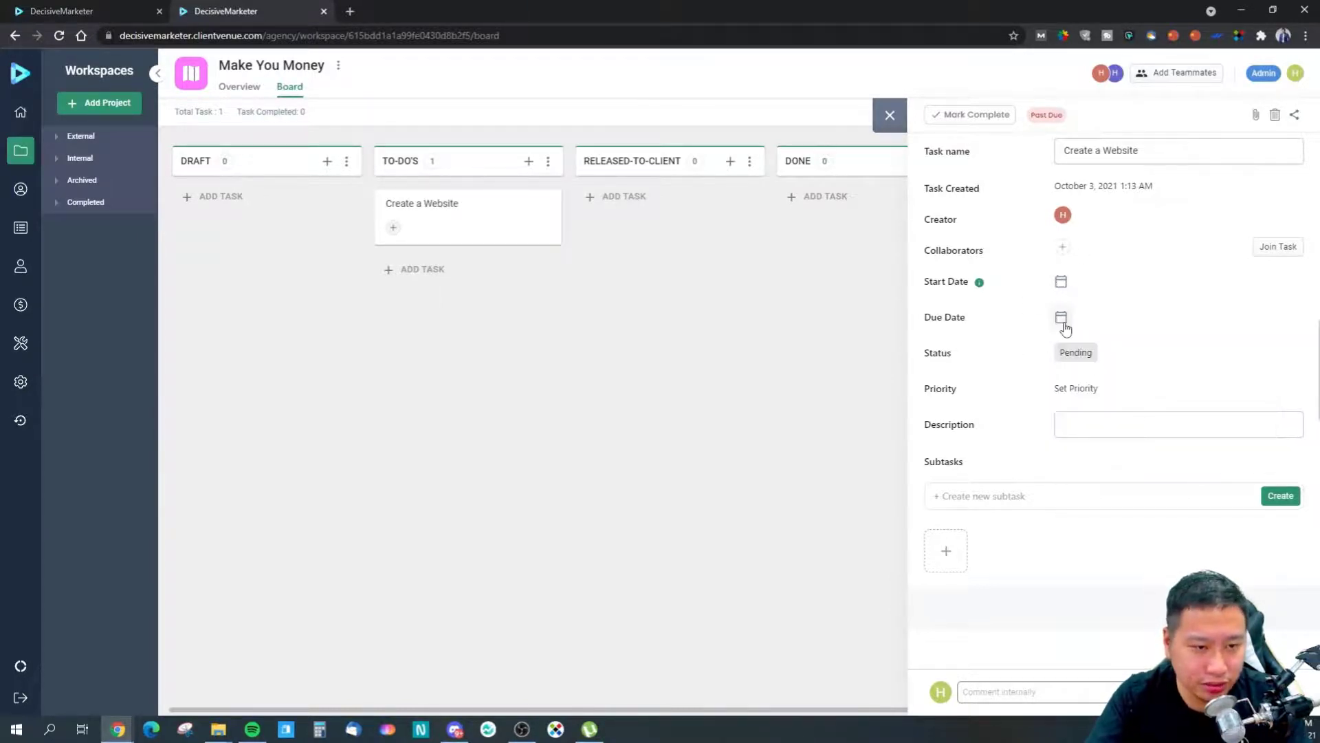
pyautogui.click(1076, 352)
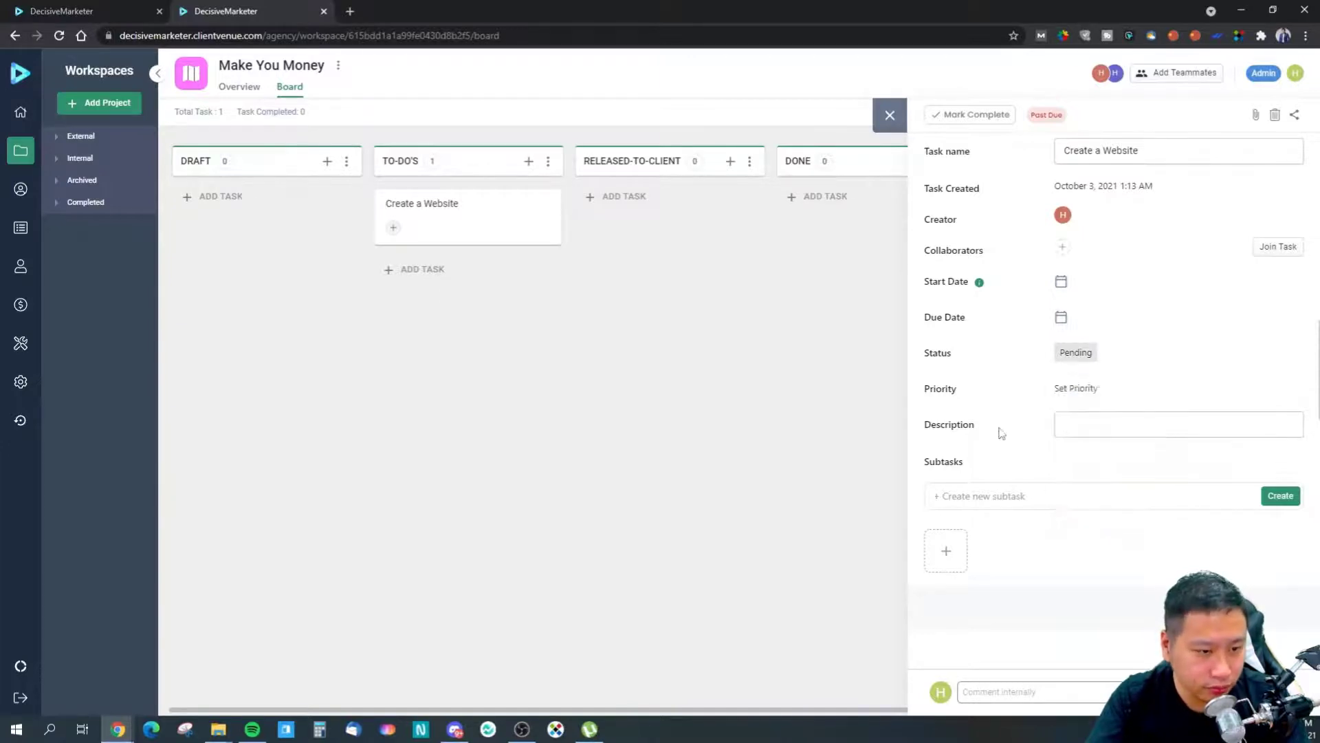
pyautogui.click(1178, 424)
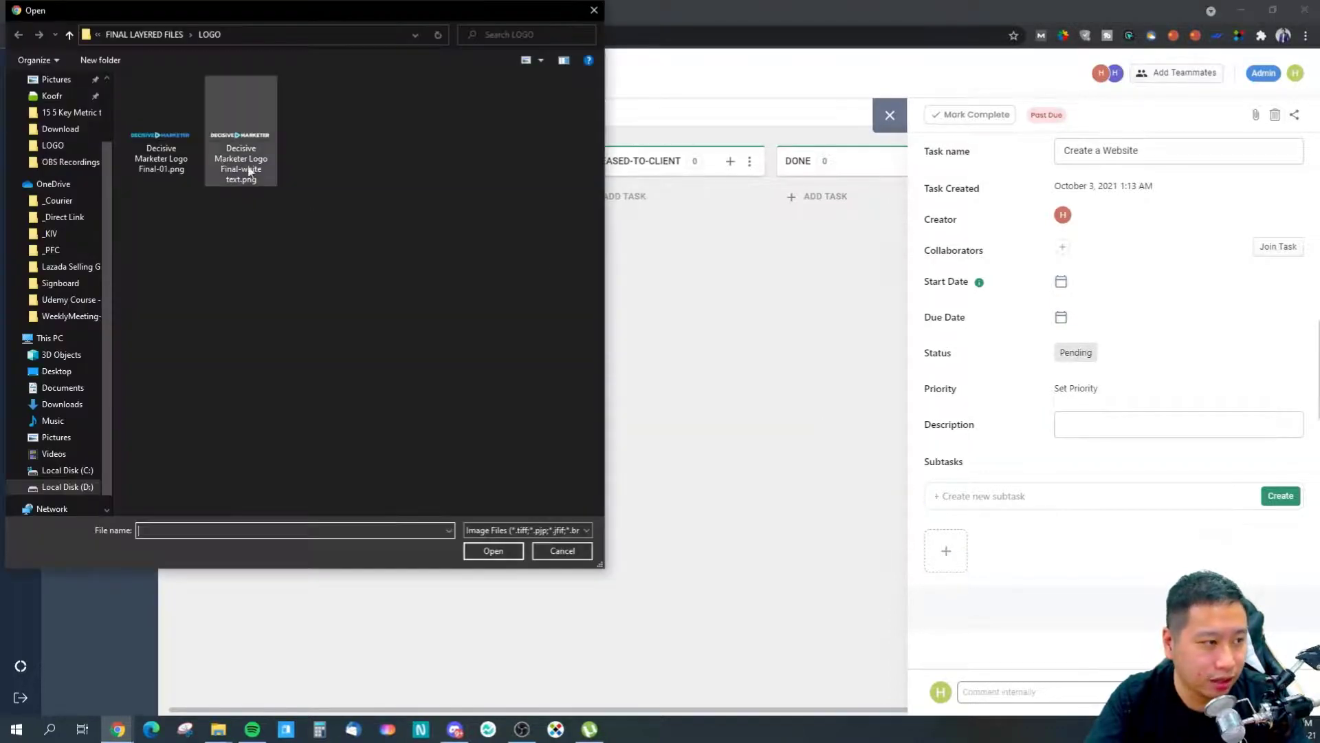
# Attach the logo PNG to the task and post the internal comment 'Hello'
pyautogui.click(562, 550)
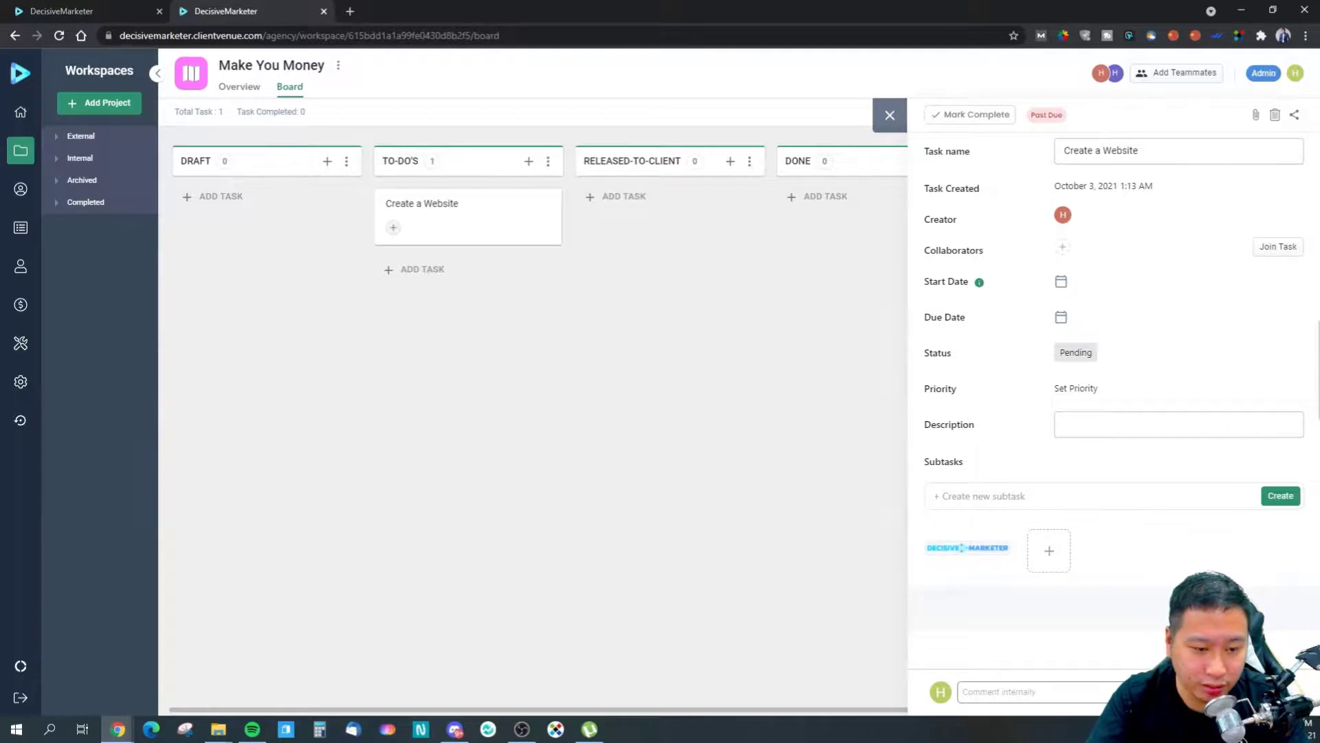
pyautogui.write('Hello')
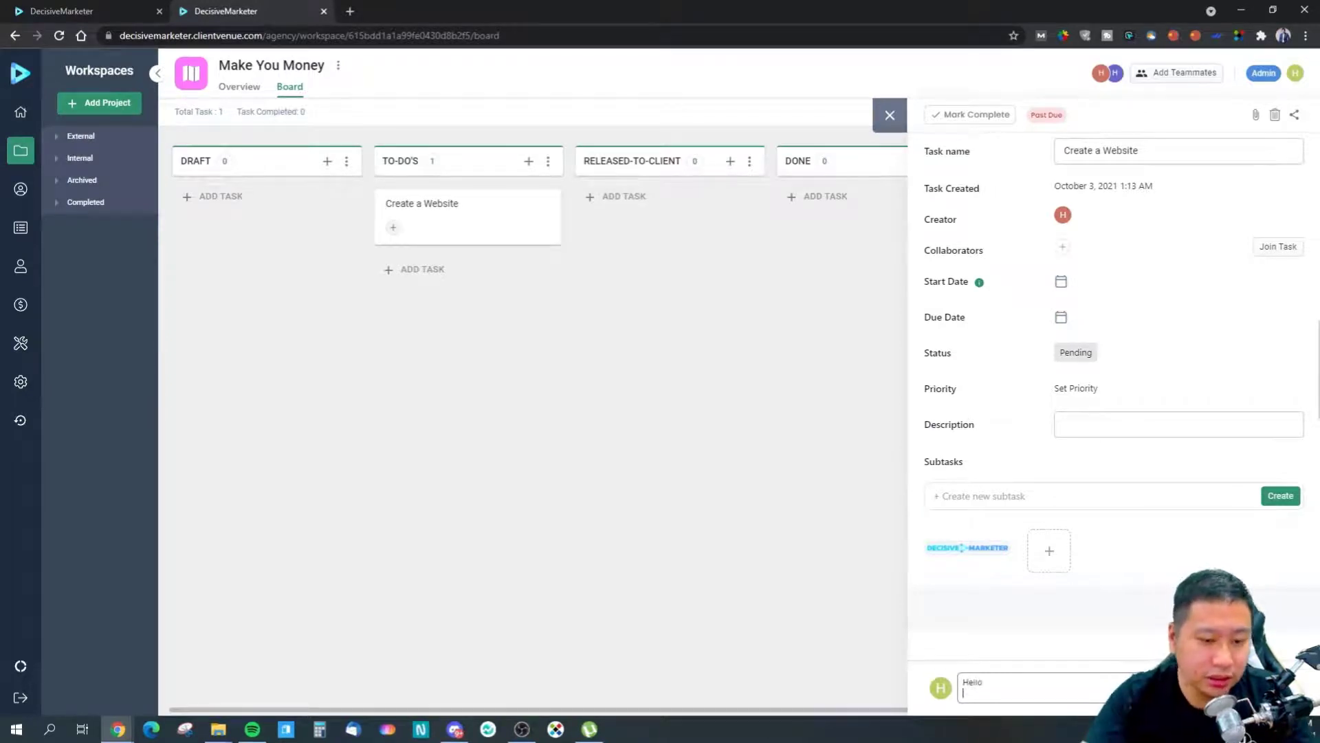
pyautogui.press('Return')
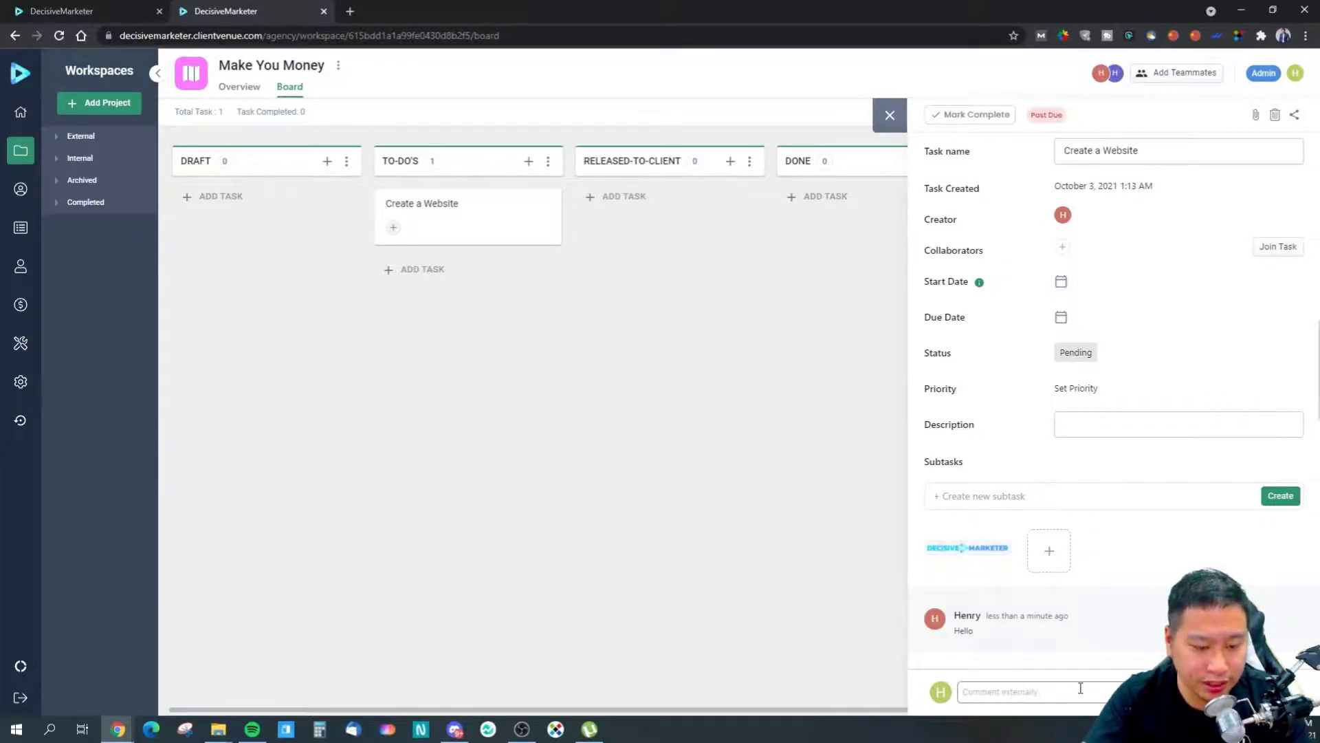
# Post a second internal comment, 'for Clients'
pyautogui.write('q')
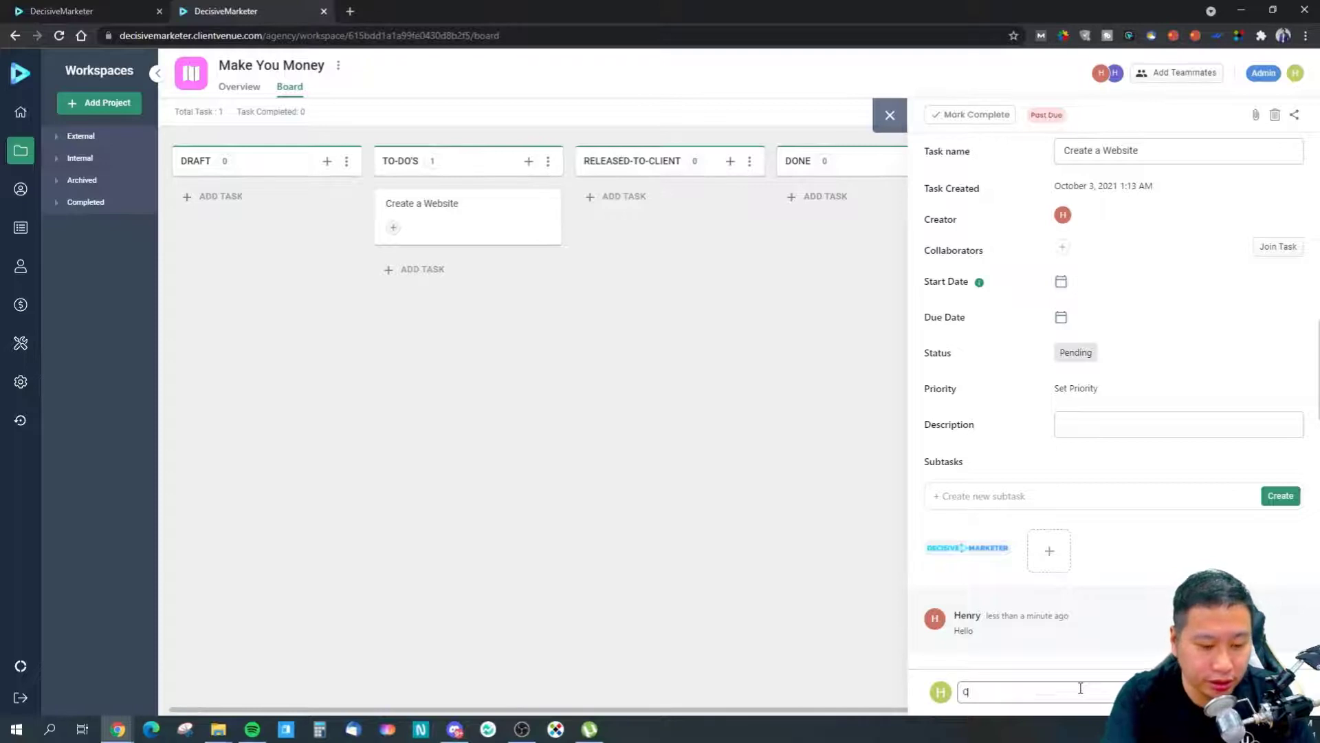
pyautogui.write('for Clients')
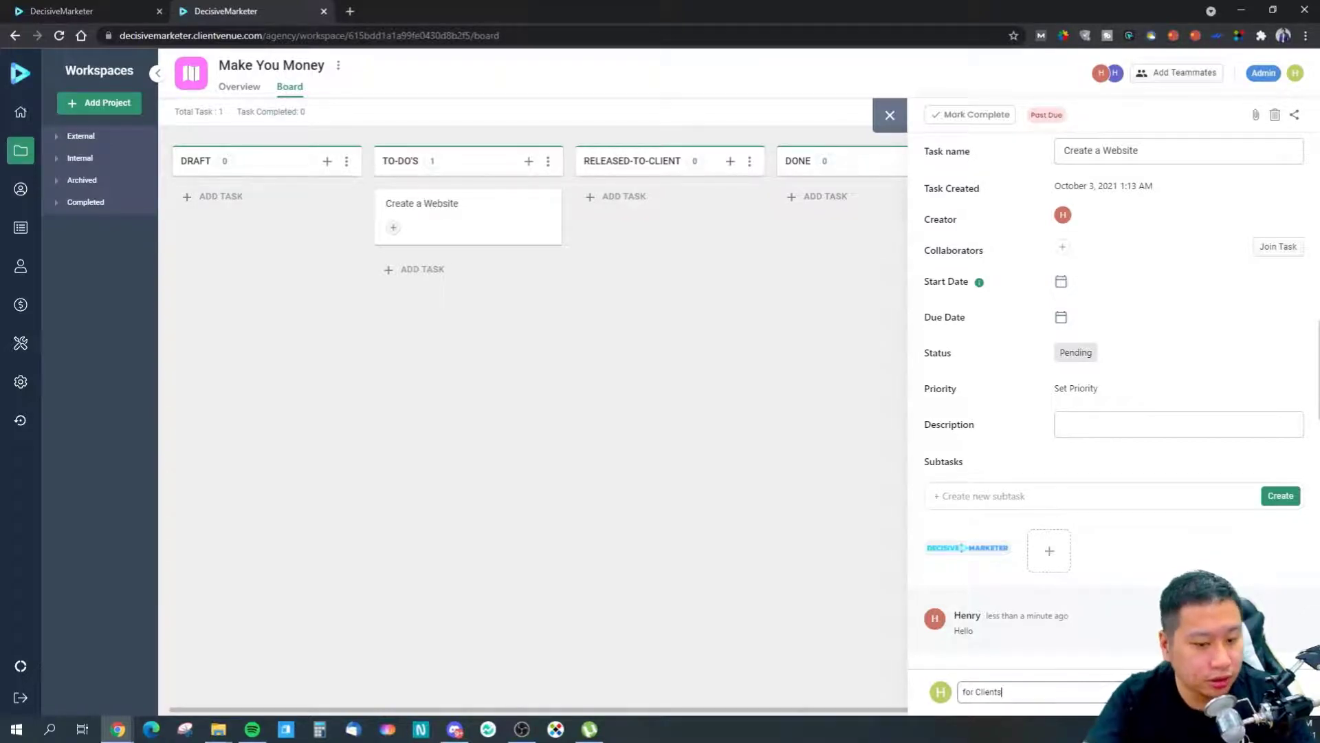
pyautogui.press('Return')
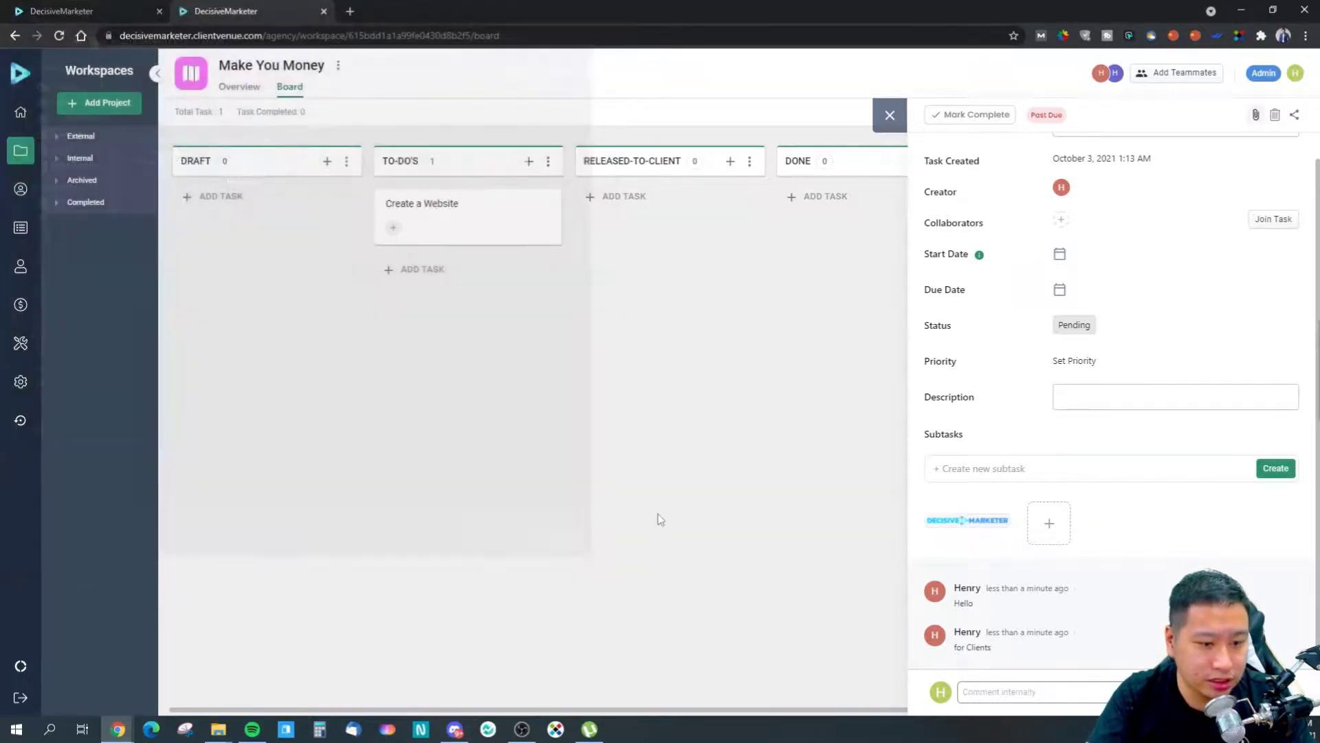
# Enable public sharing for Create a Website and select its public link
pyautogui.click(1294, 115)
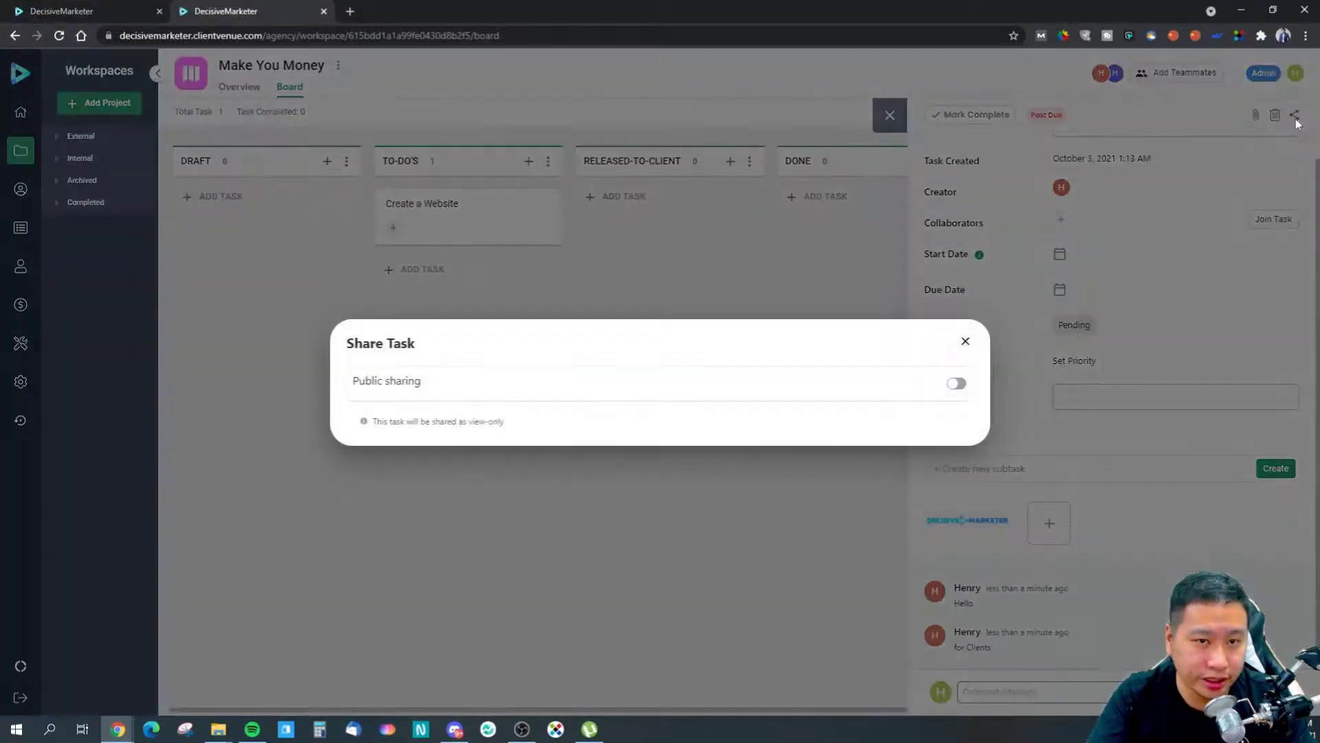
pyautogui.click(956, 383)
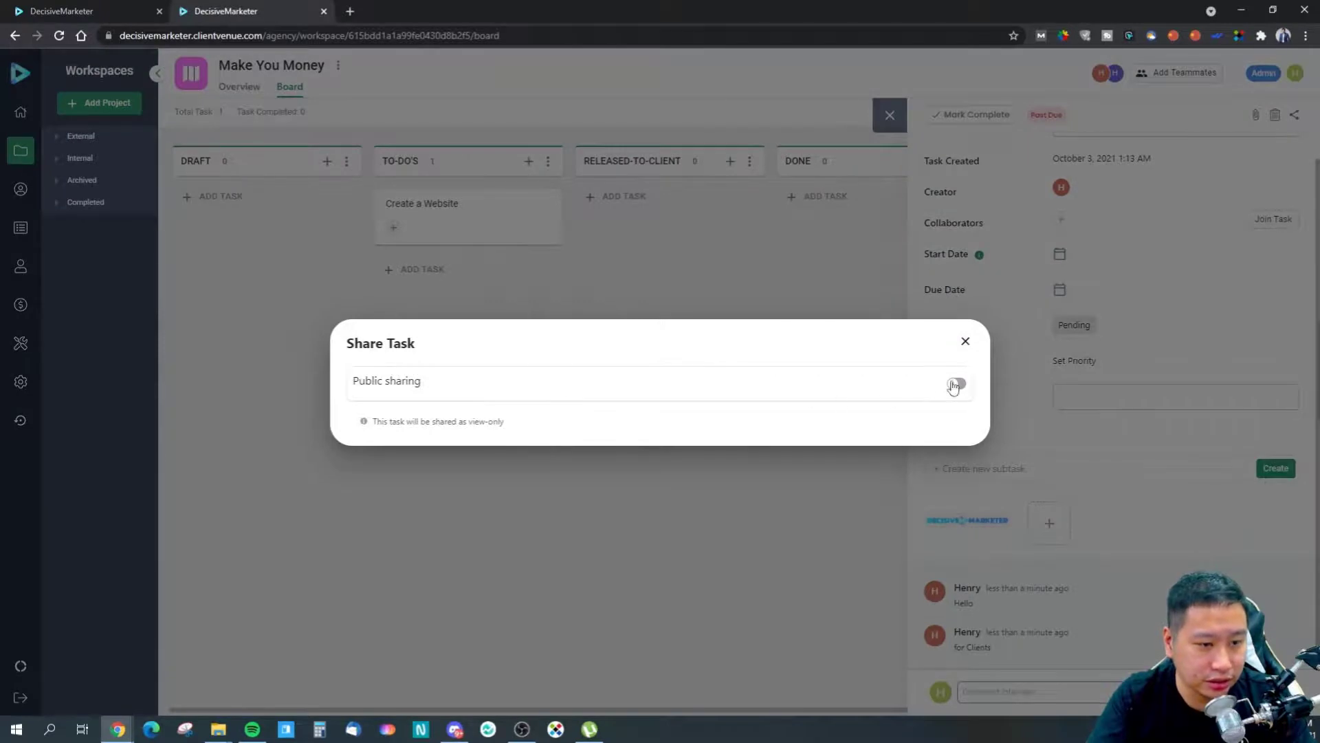
pyautogui.click(956, 386)
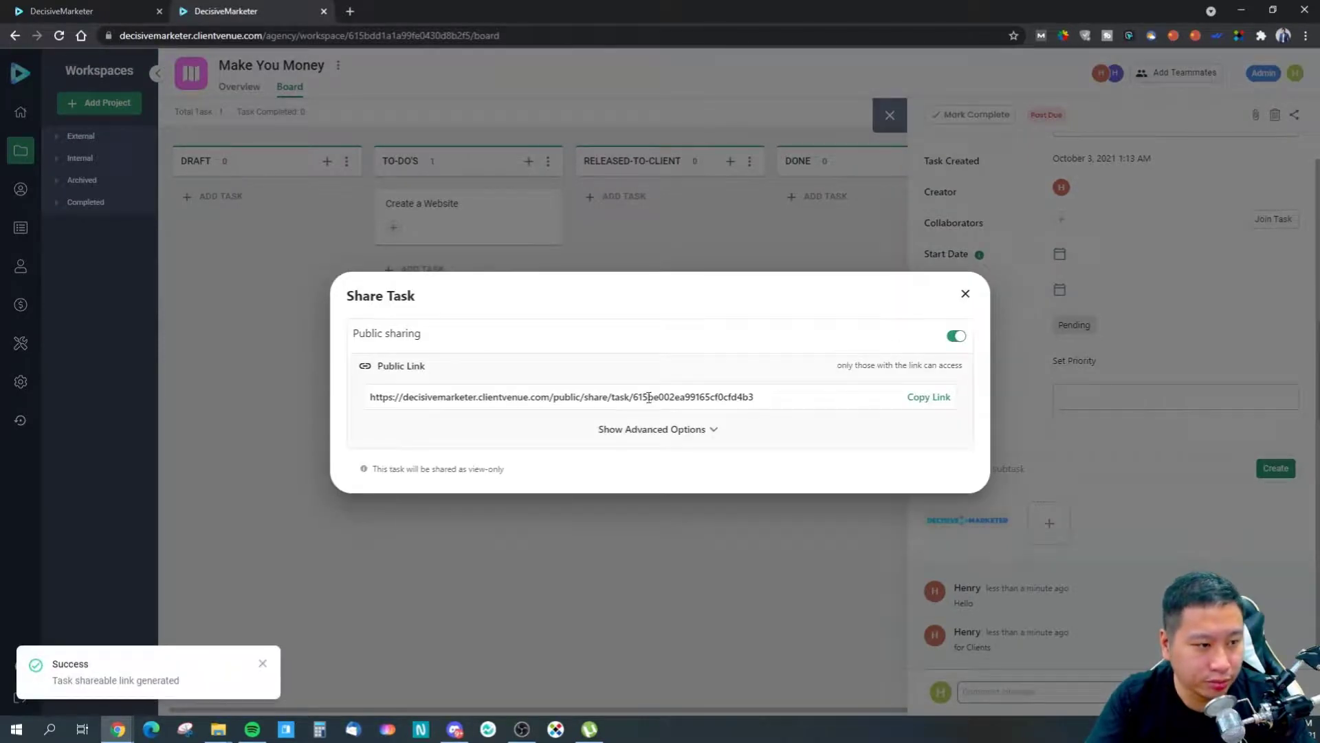
pyautogui.tripleClick(561, 396)
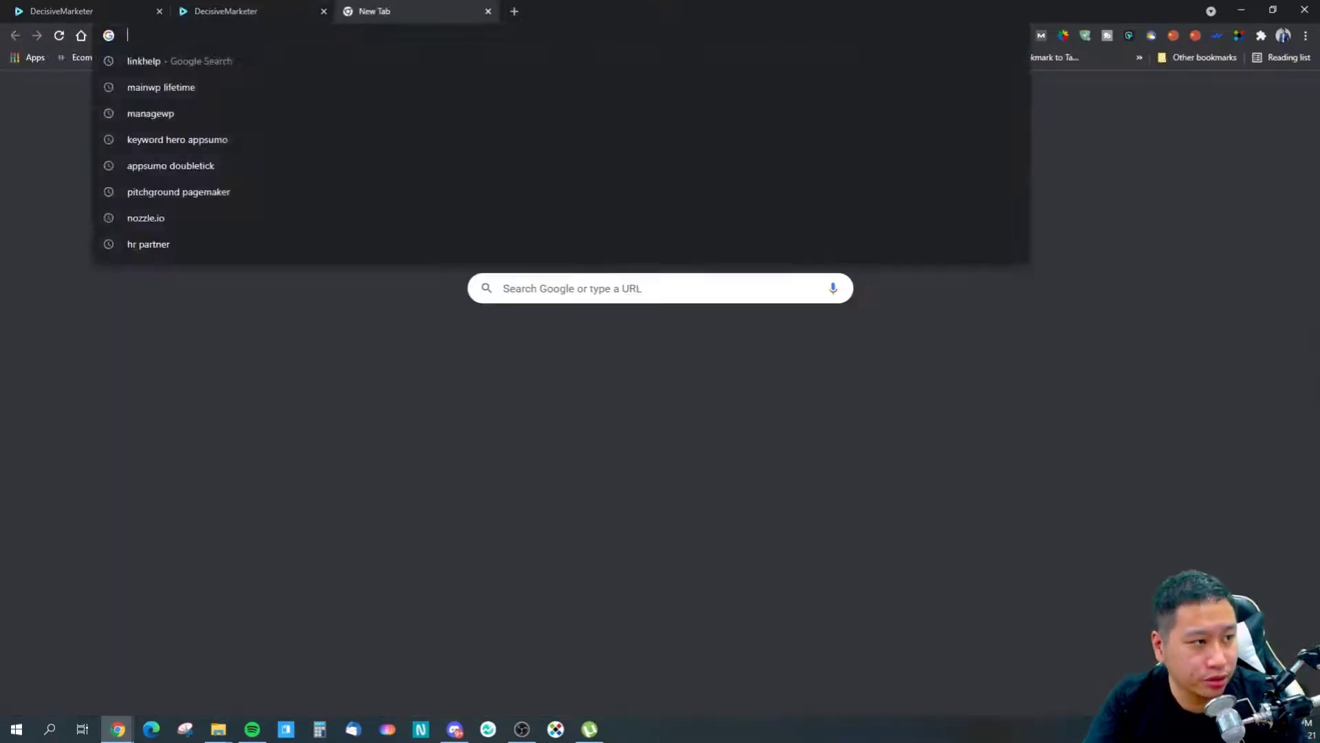
# Open the share link to view the Pending public task page, then close it
pyautogui.press('Return')
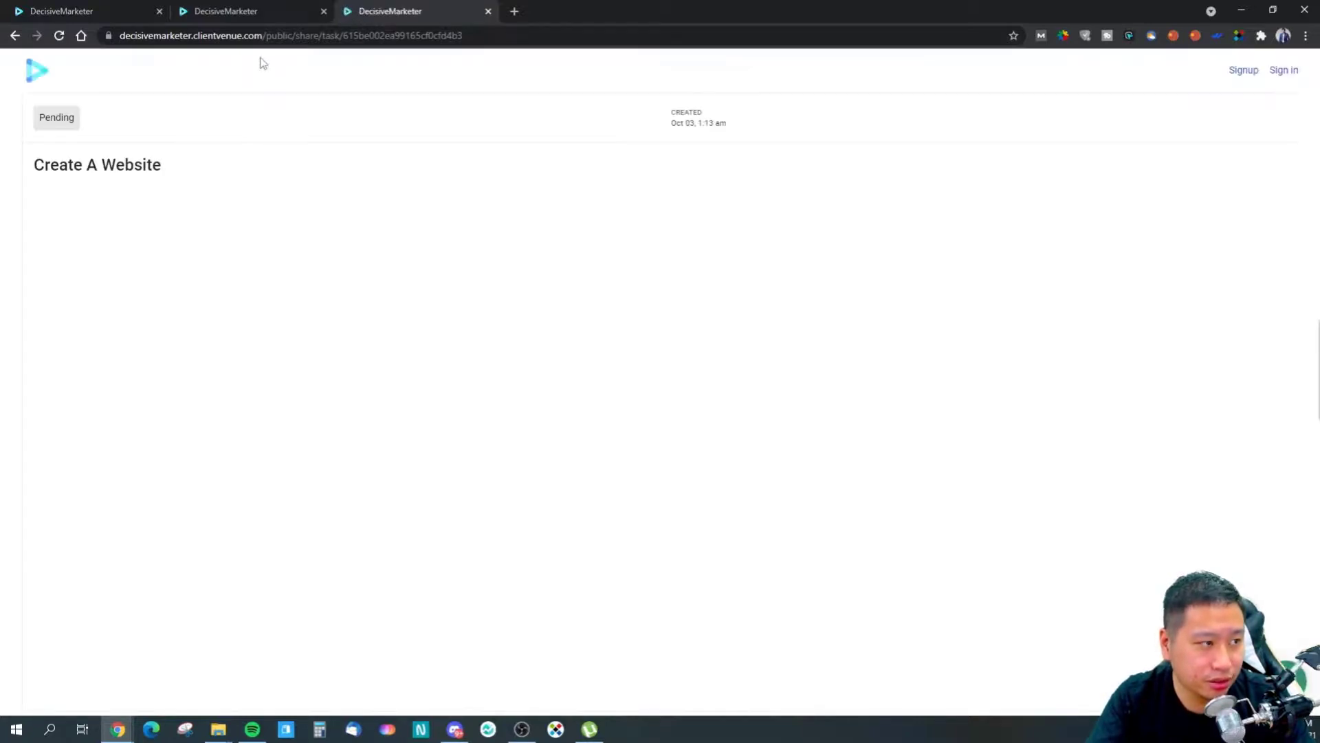
pyautogui.moveTo(704, 495)
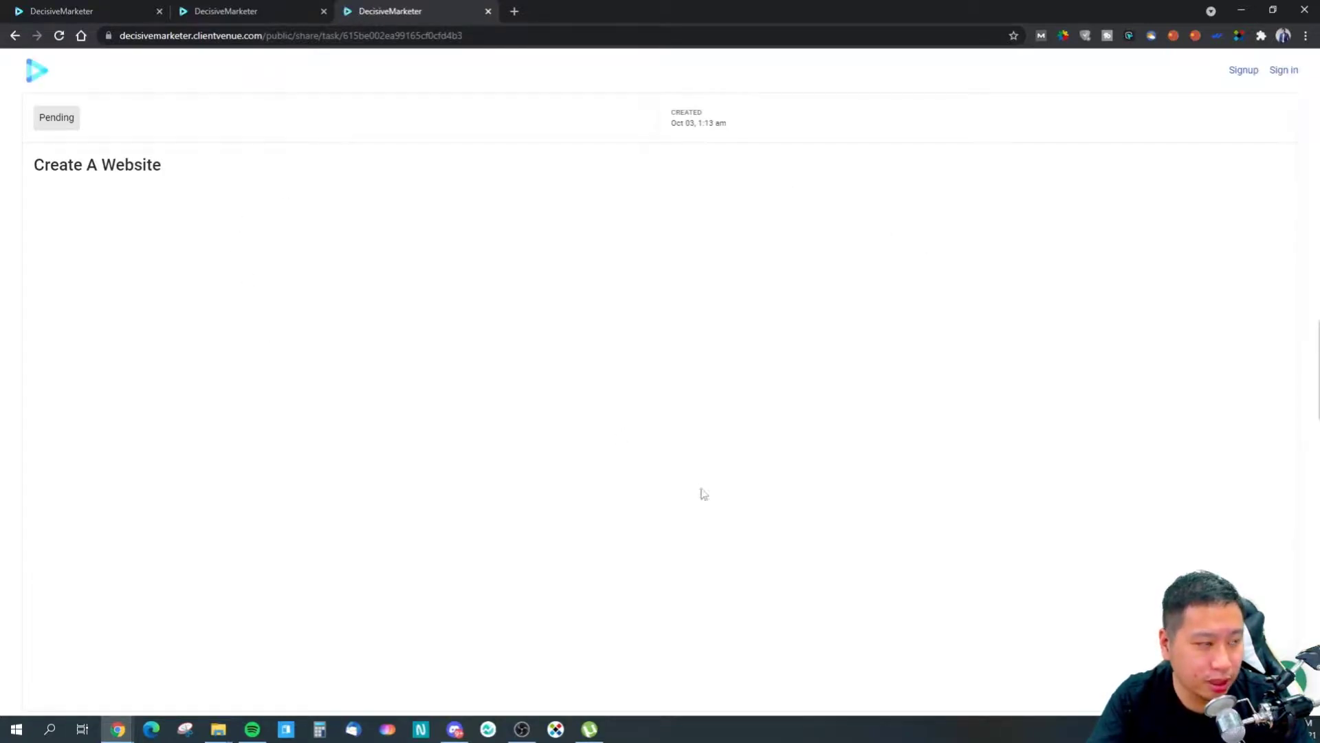
pyautogui.moveTo(486, 11)
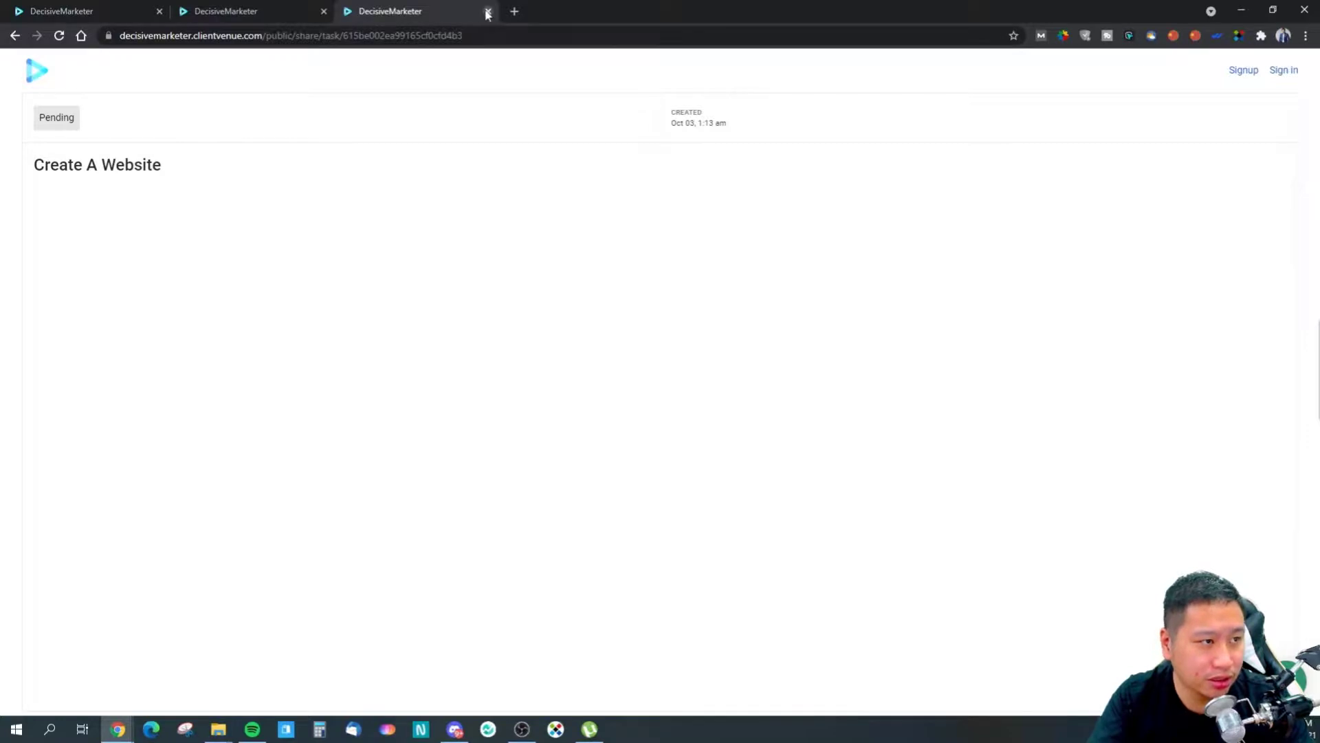
pyautogui.click(487, 11)
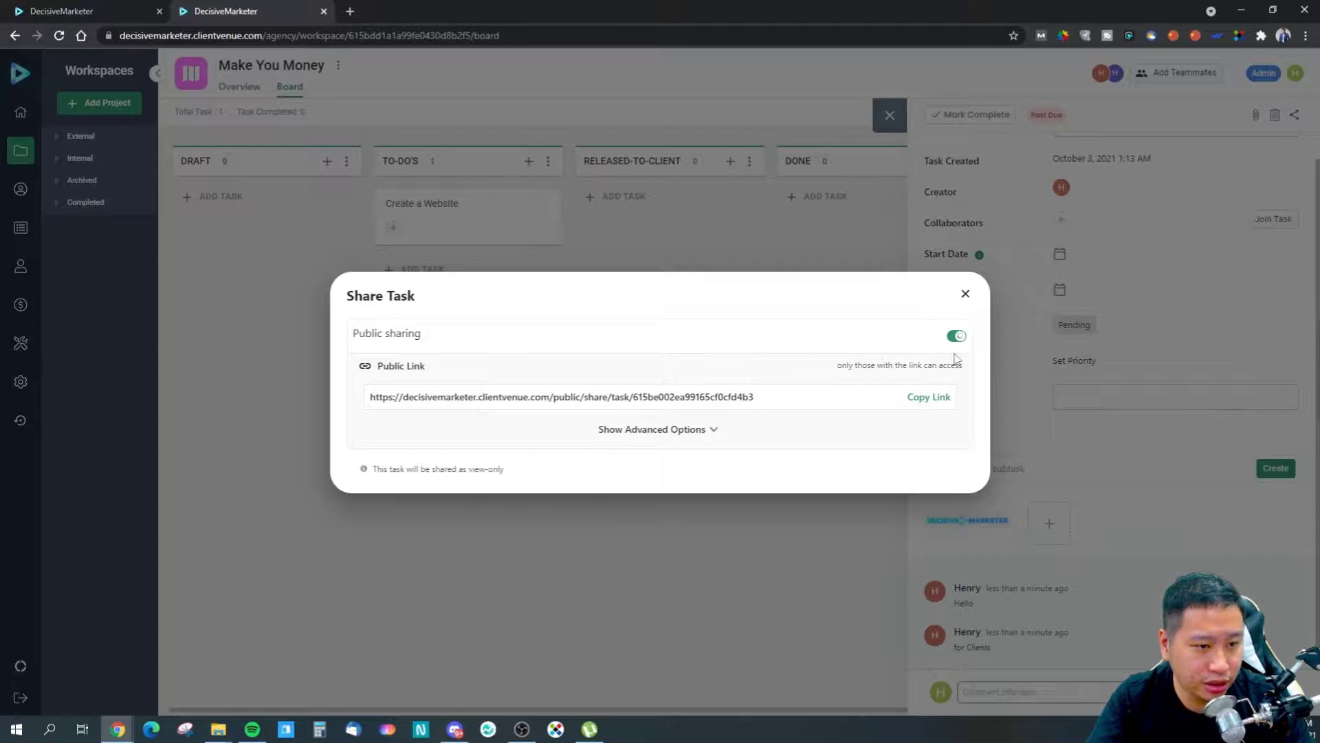
# Review advanced share options, switch public sharing off, and close the Share Task dialog
pyautogui.click(956, 336)
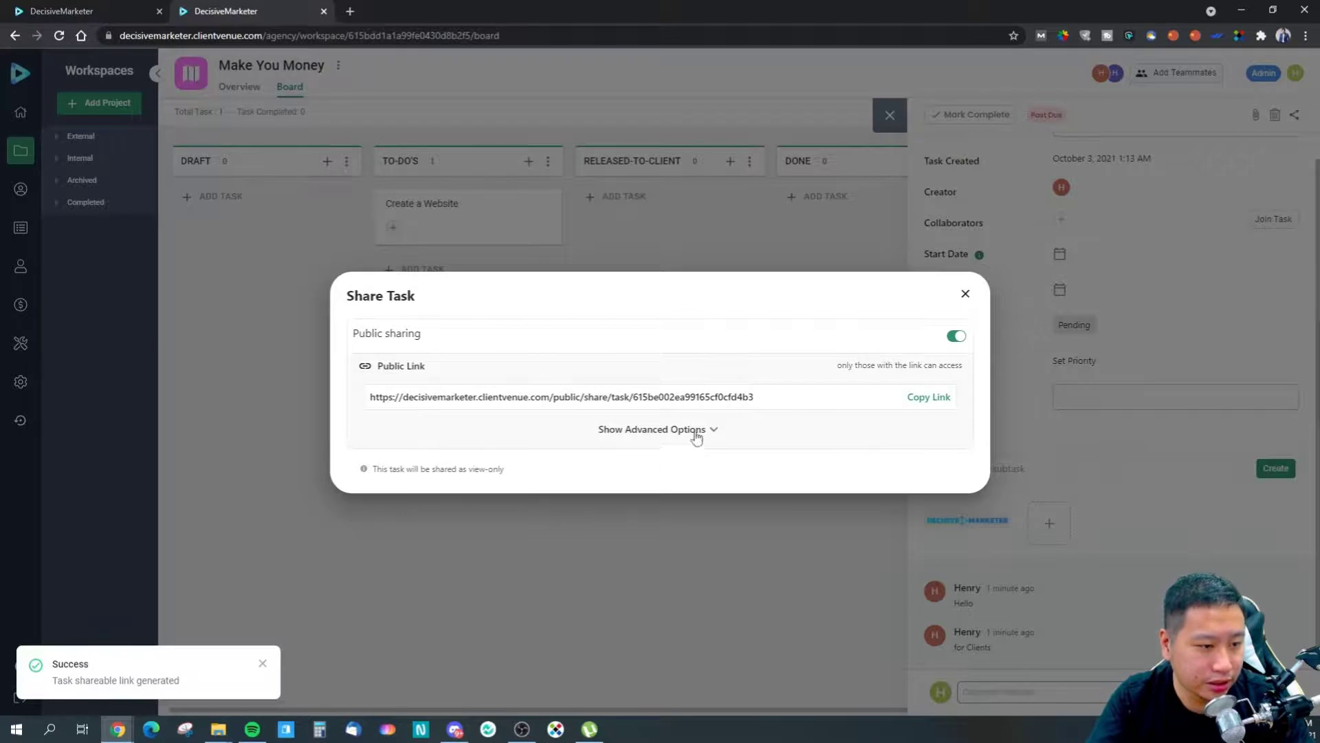
pyautogui.click(656, 428)
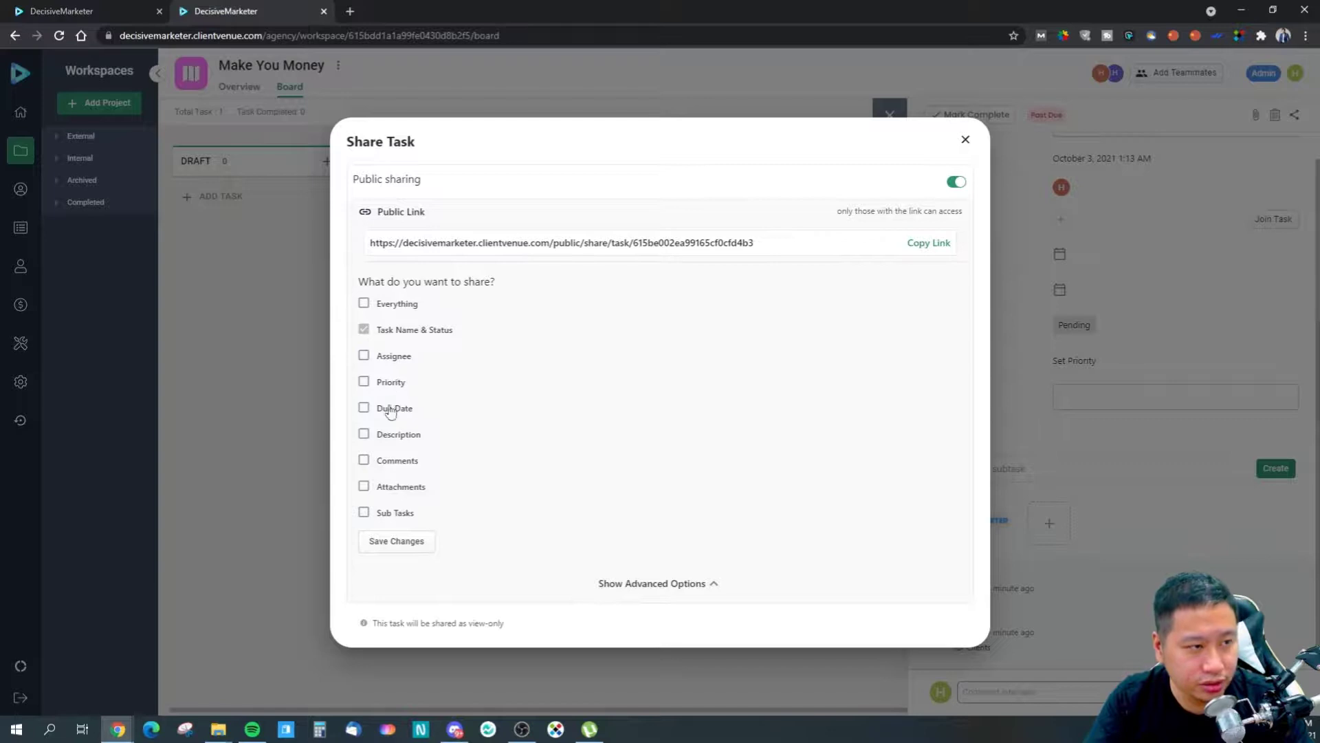
pyautogui.moveTo(966, 140)
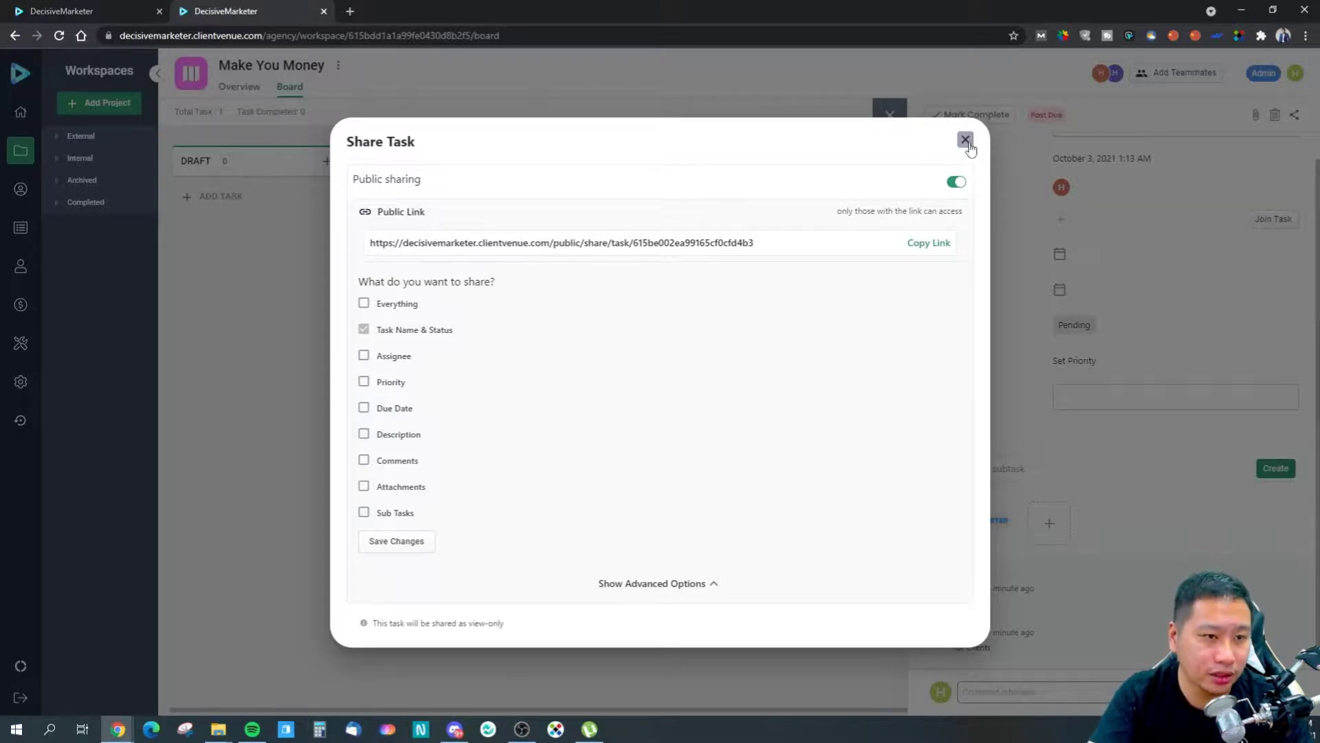
pyautogui.moveTo(955, 187)
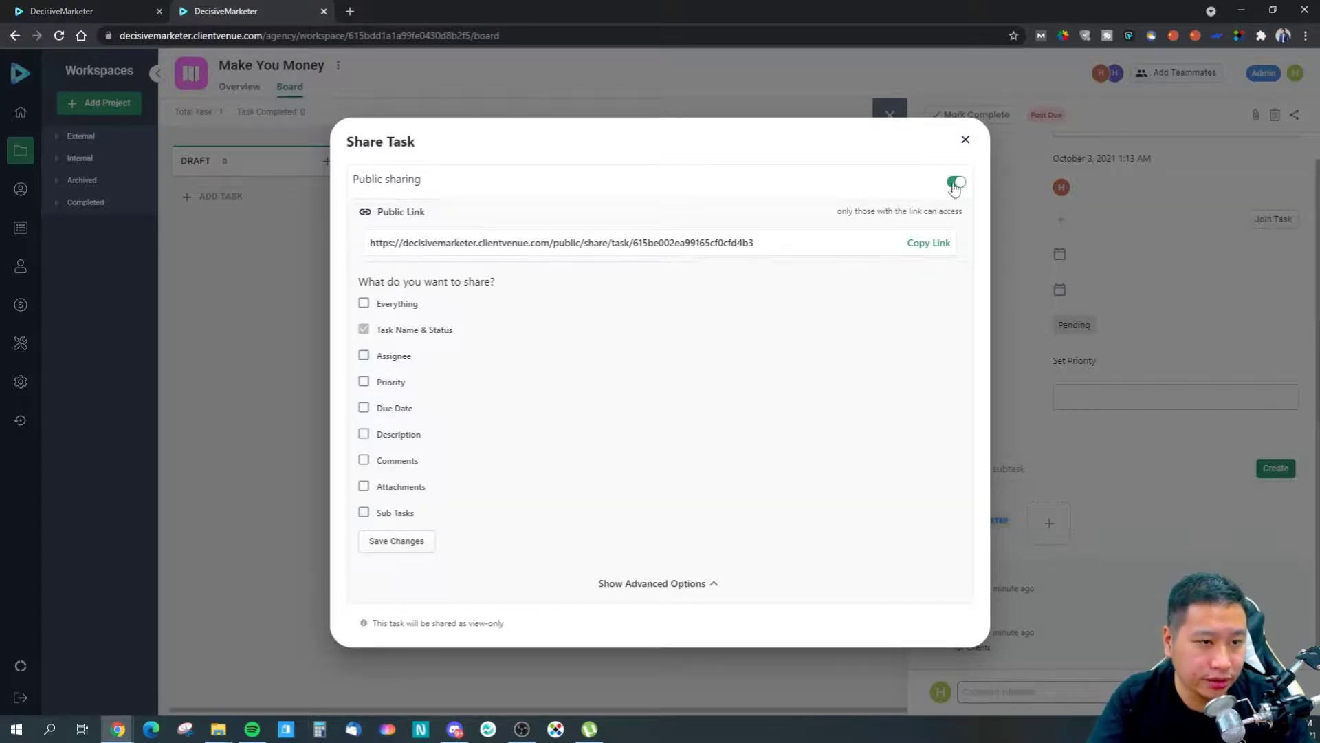
pyautogui.click(956, 183)
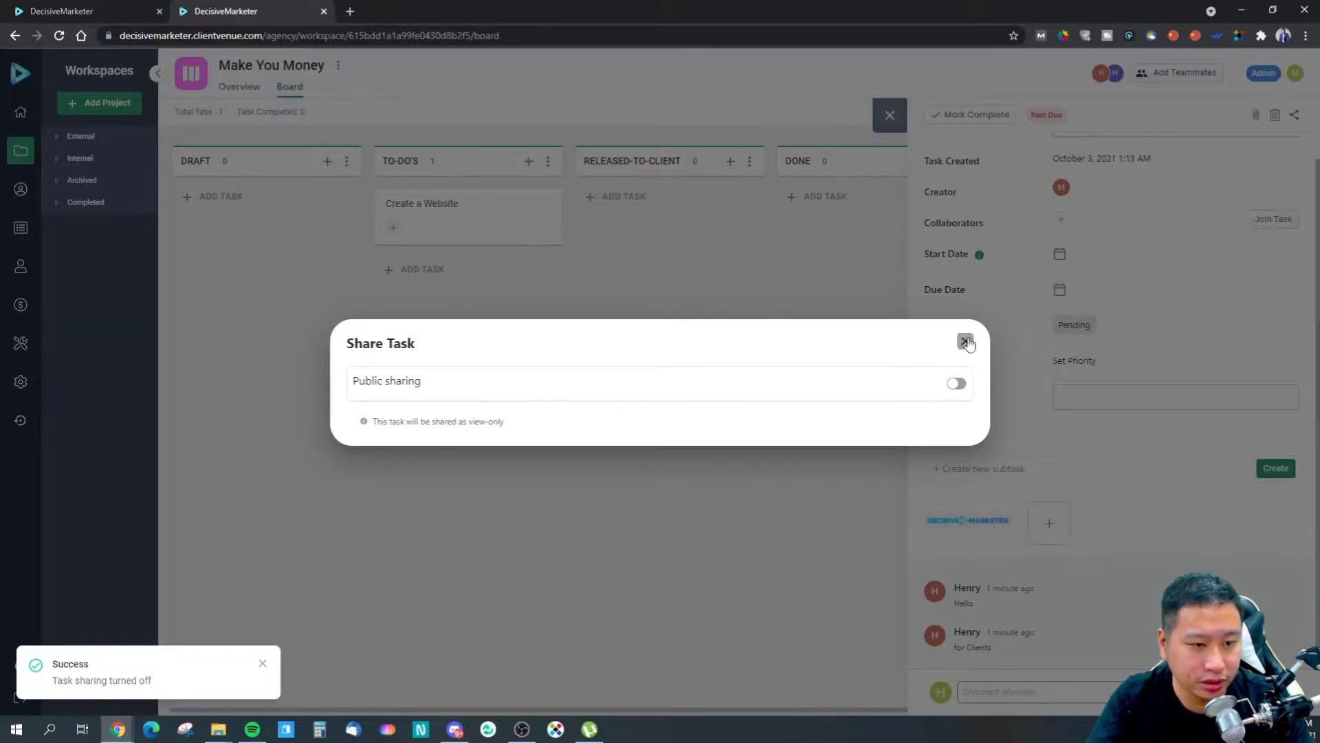
pyautogui.click(965, 342)
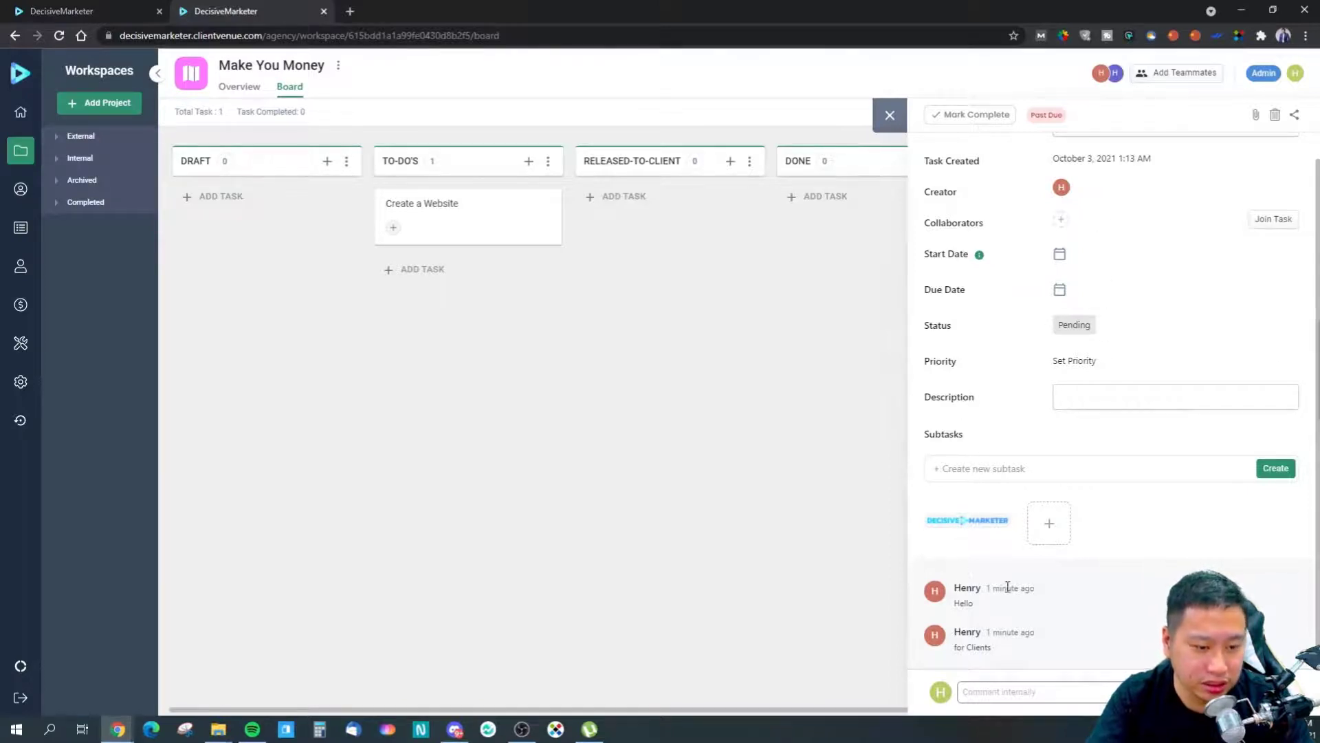
pyautogui.moveTo(155, 322)
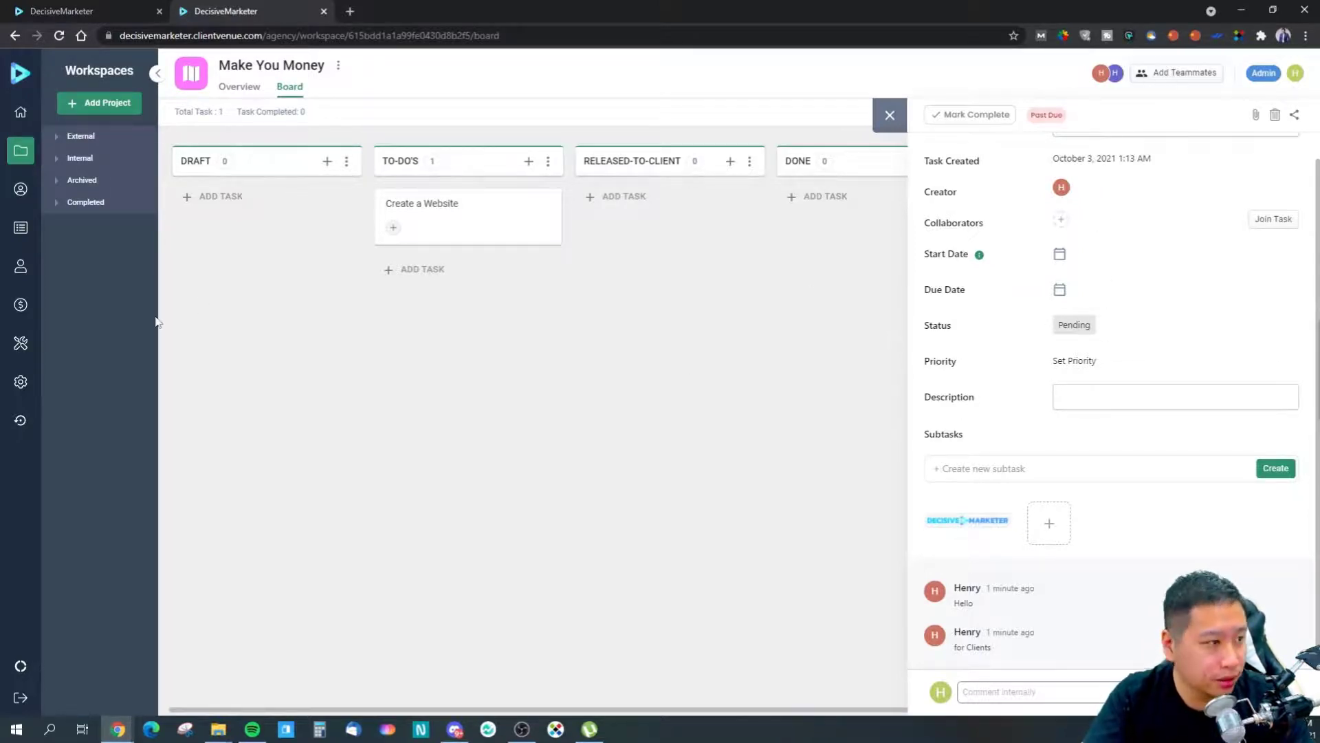
# Close task details, give Make You Money a globe icon, and cancel the name editor
pyautogui.click(889, 115)
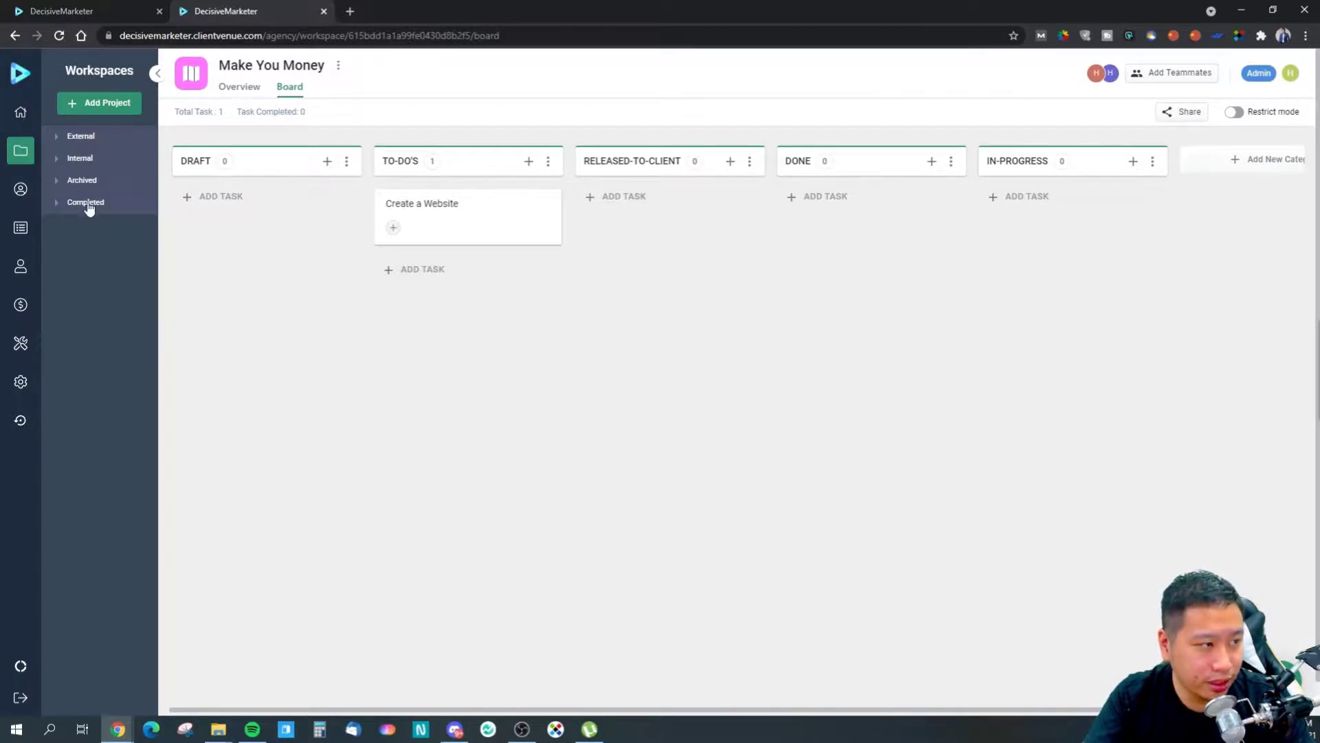
pyautogui.click(338, 66)
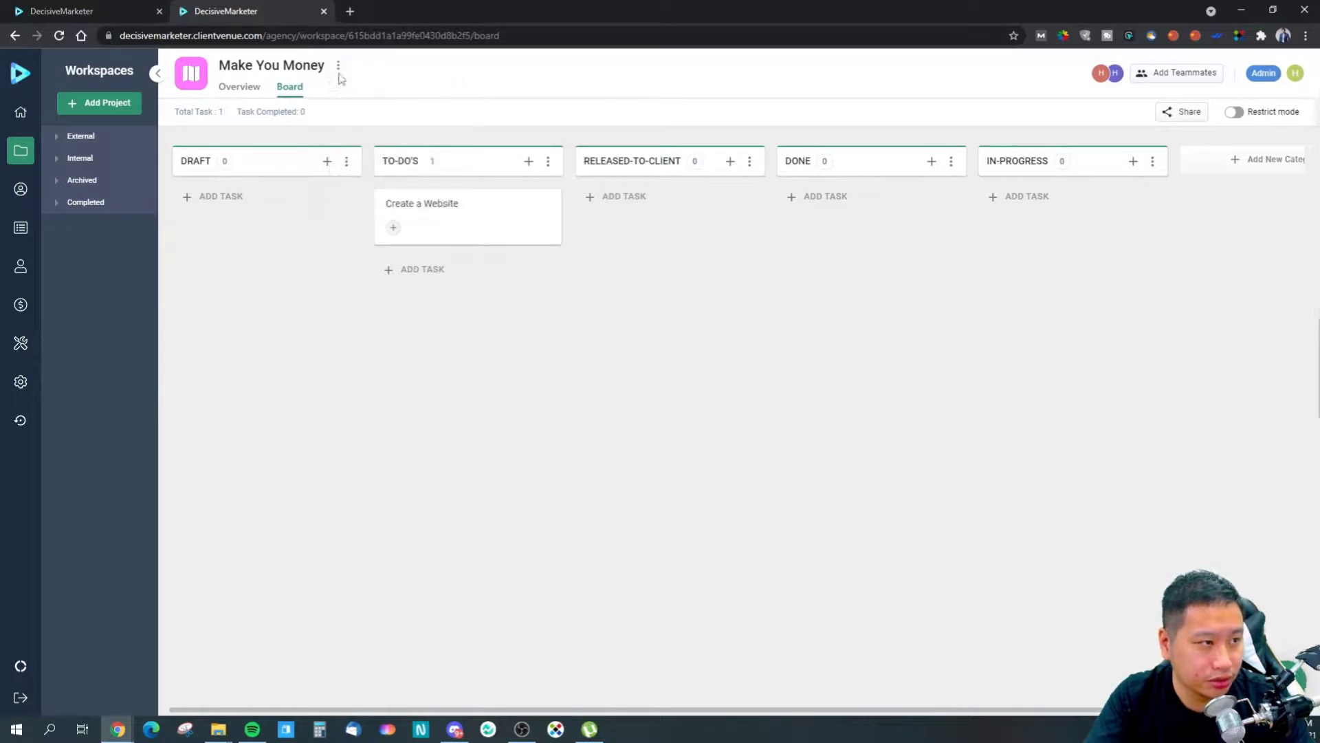
pyautogui.click(338, 66)
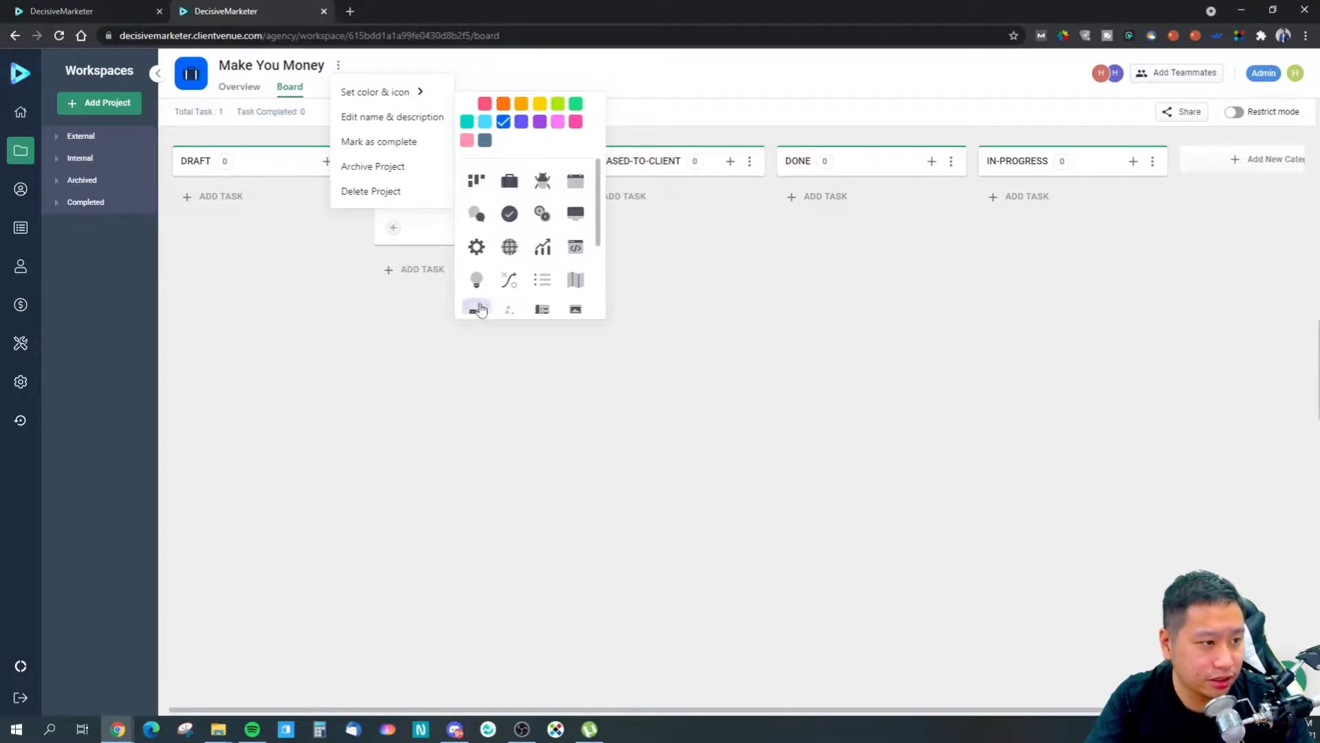
pyautogui.click(509, 247)
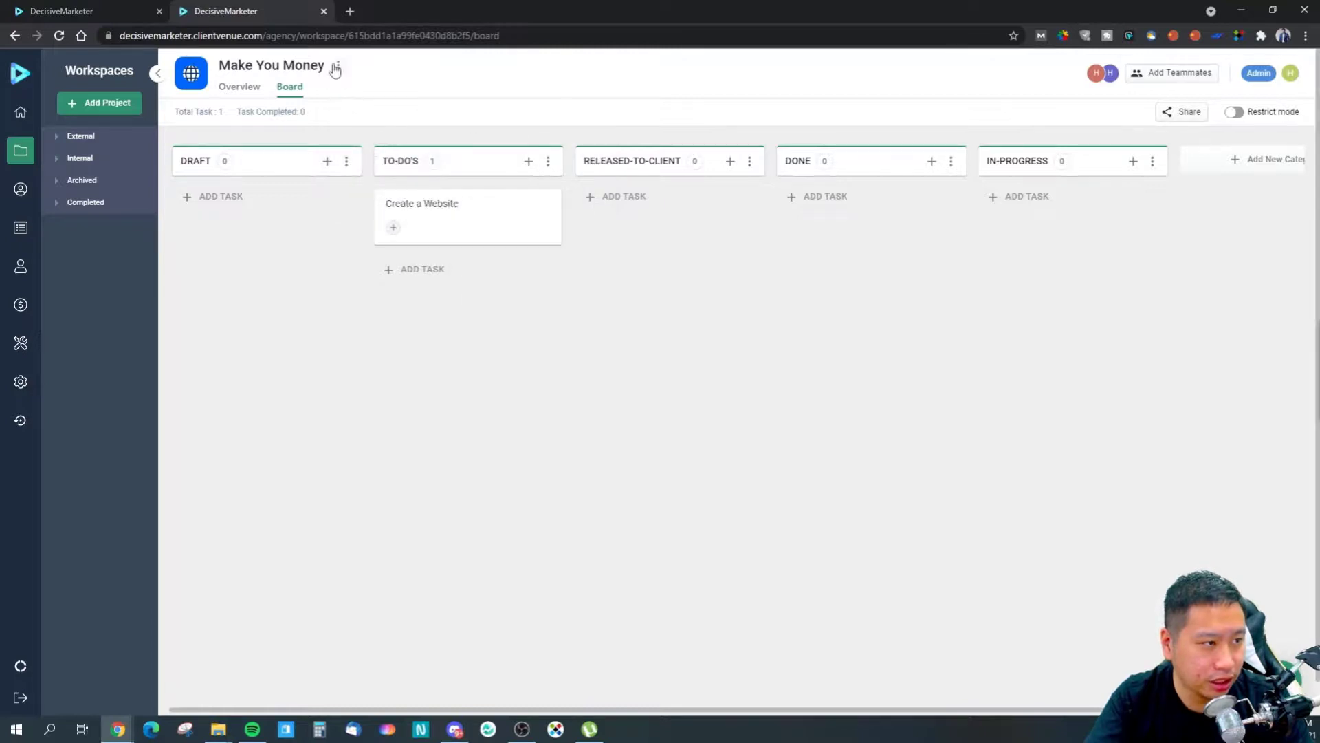
pyautogui.click(335, 66)
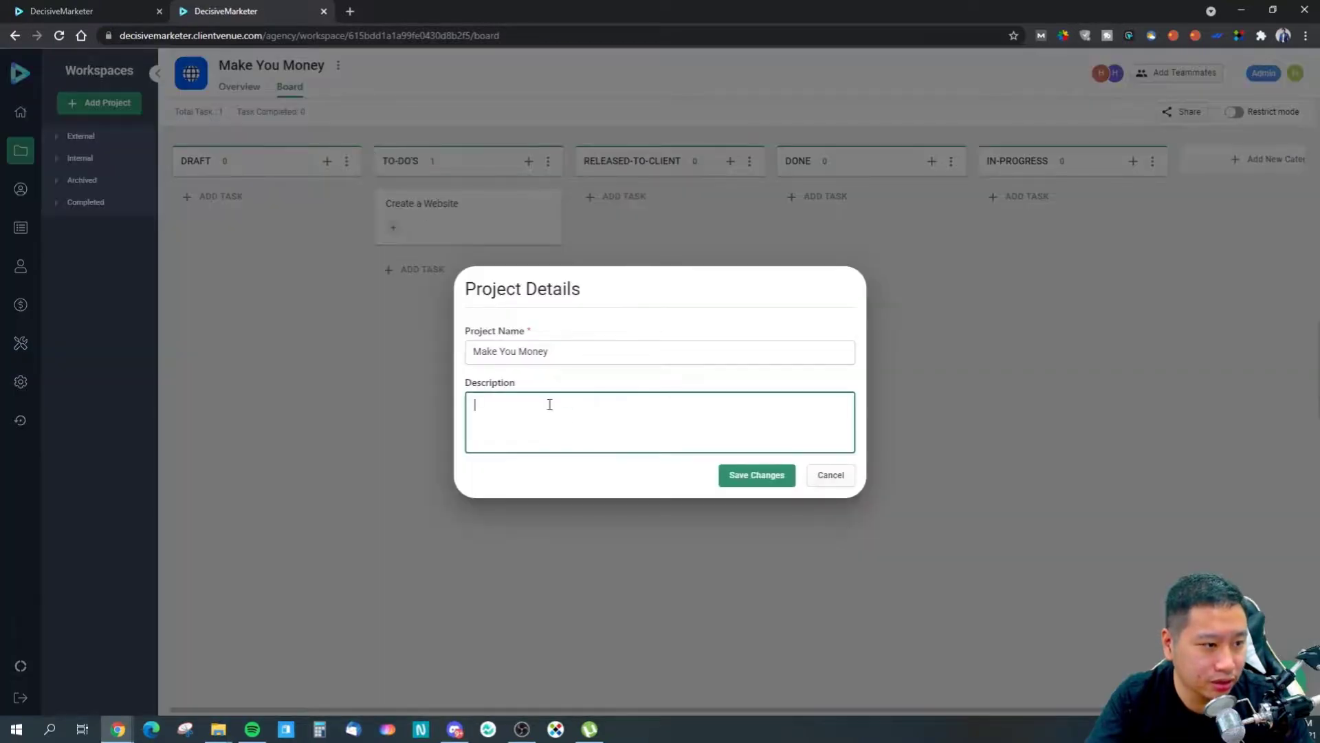
pyautogui.click(829, 474)
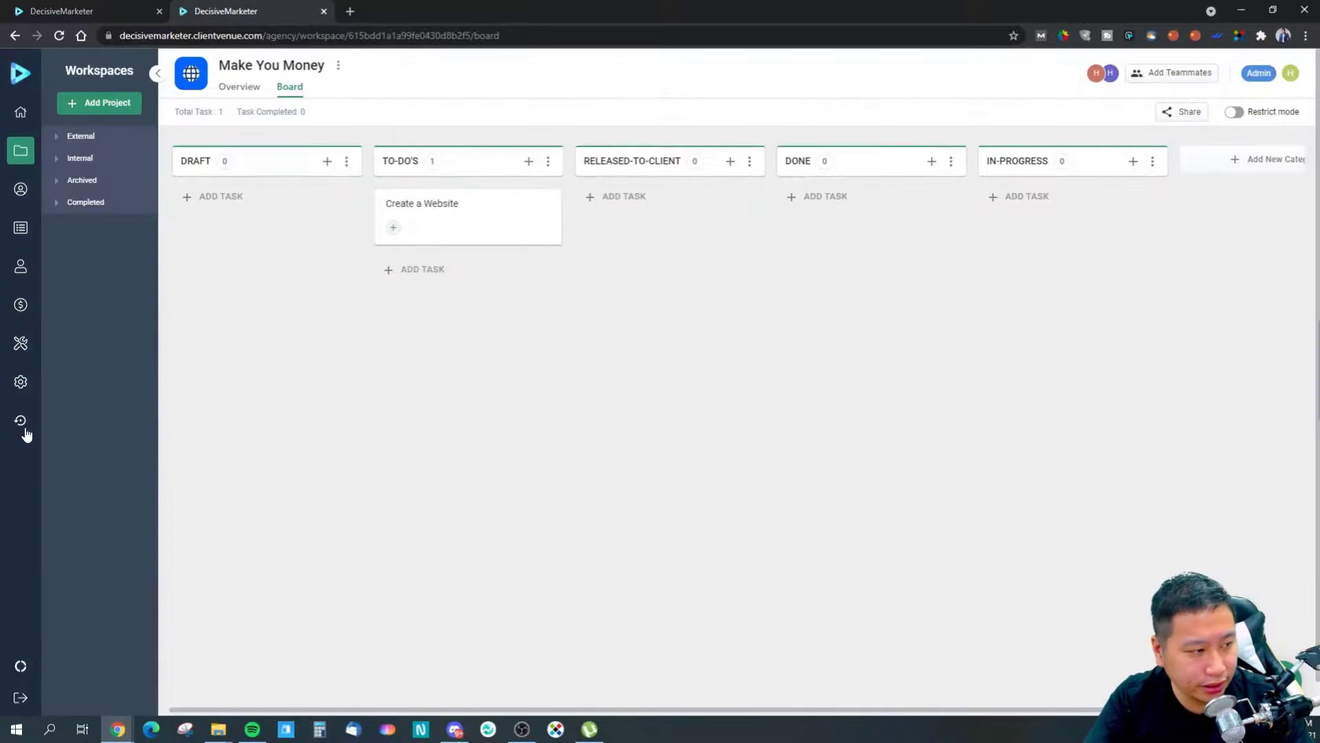
pyautogui.moveTo(20, 380)
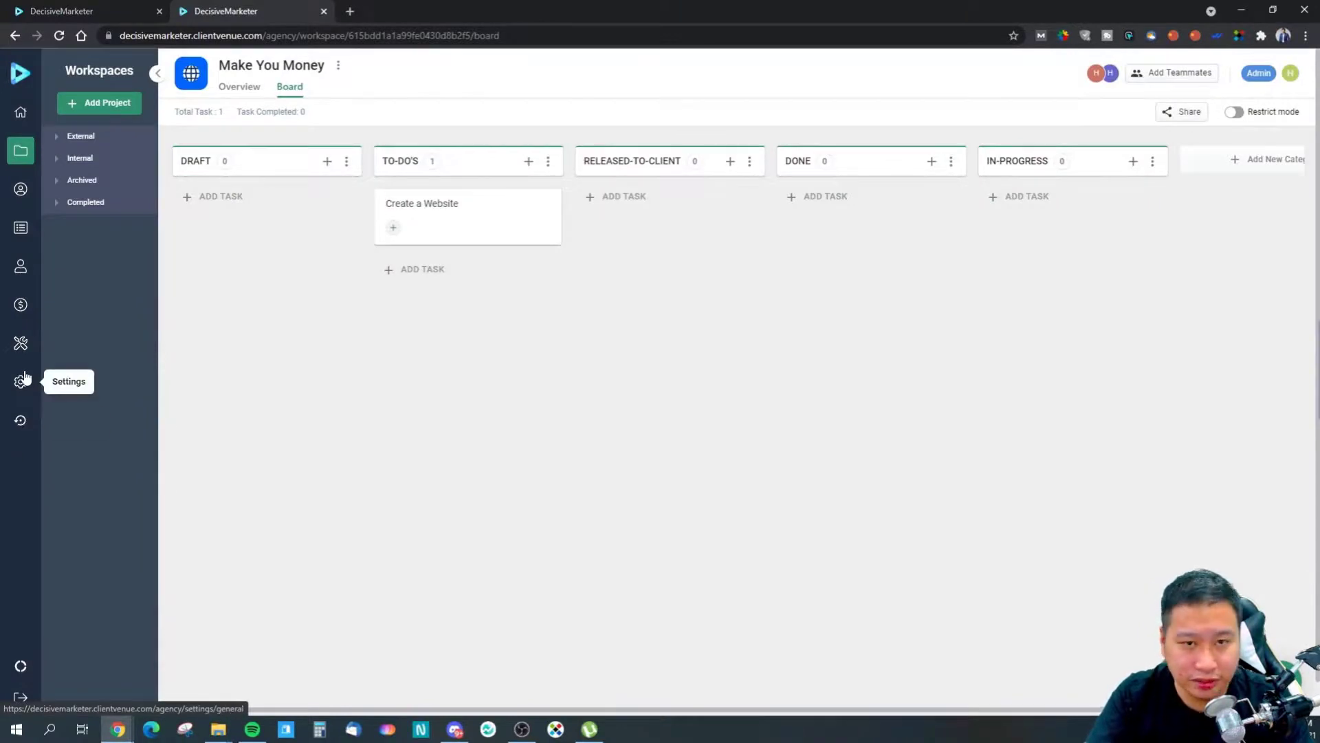
# Browse the Notifications, Security, General and Profile settings, then return to the dashboard
pyautogui.click(20, 381)
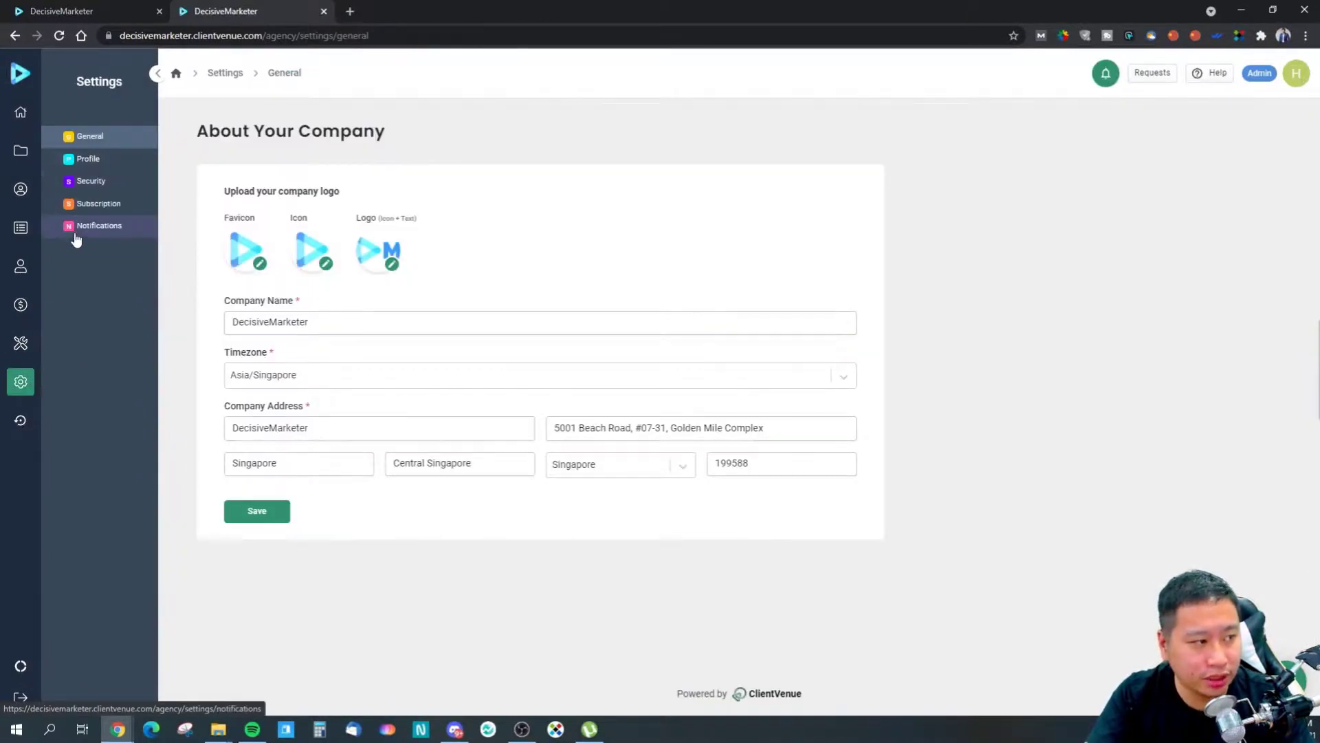
pyautogui.click(98, 225)
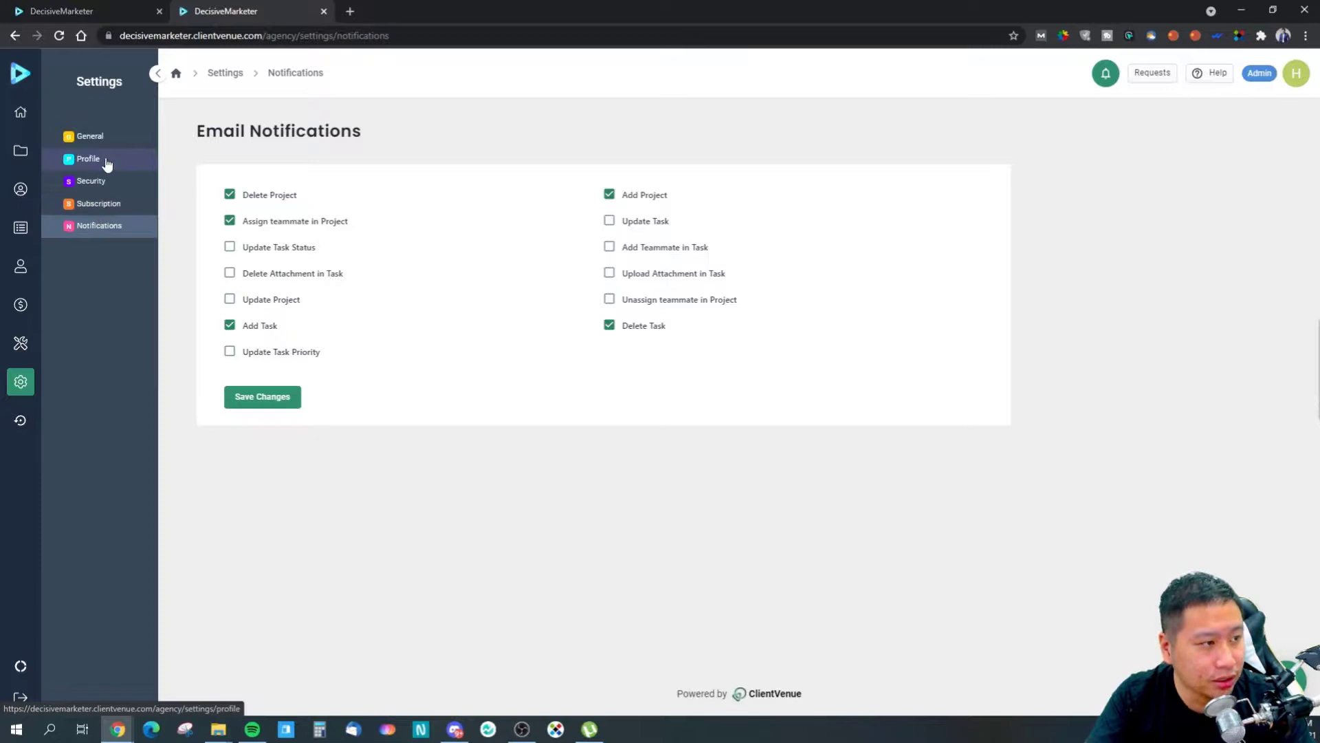
pyautogui.moveTo(86, 207)
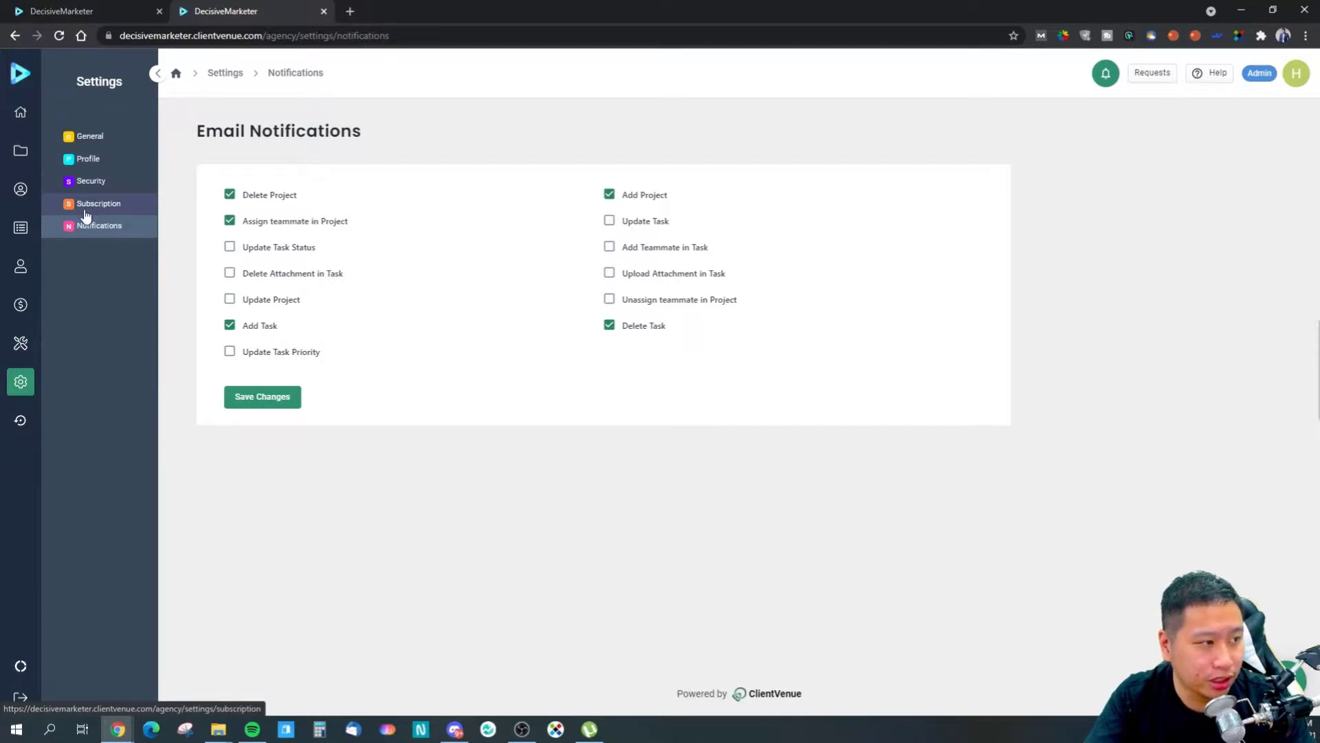
pyautogui.click(90, 180)
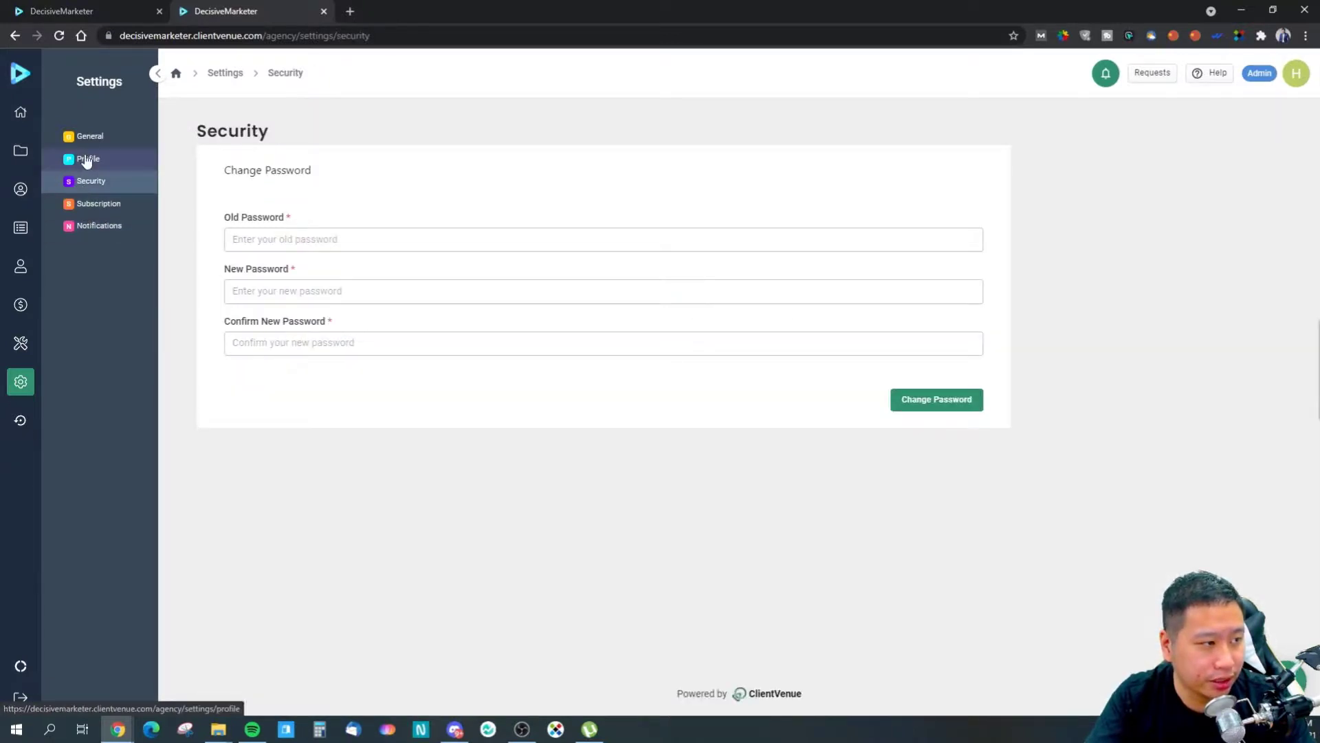
pyautogui.click(90, 136)
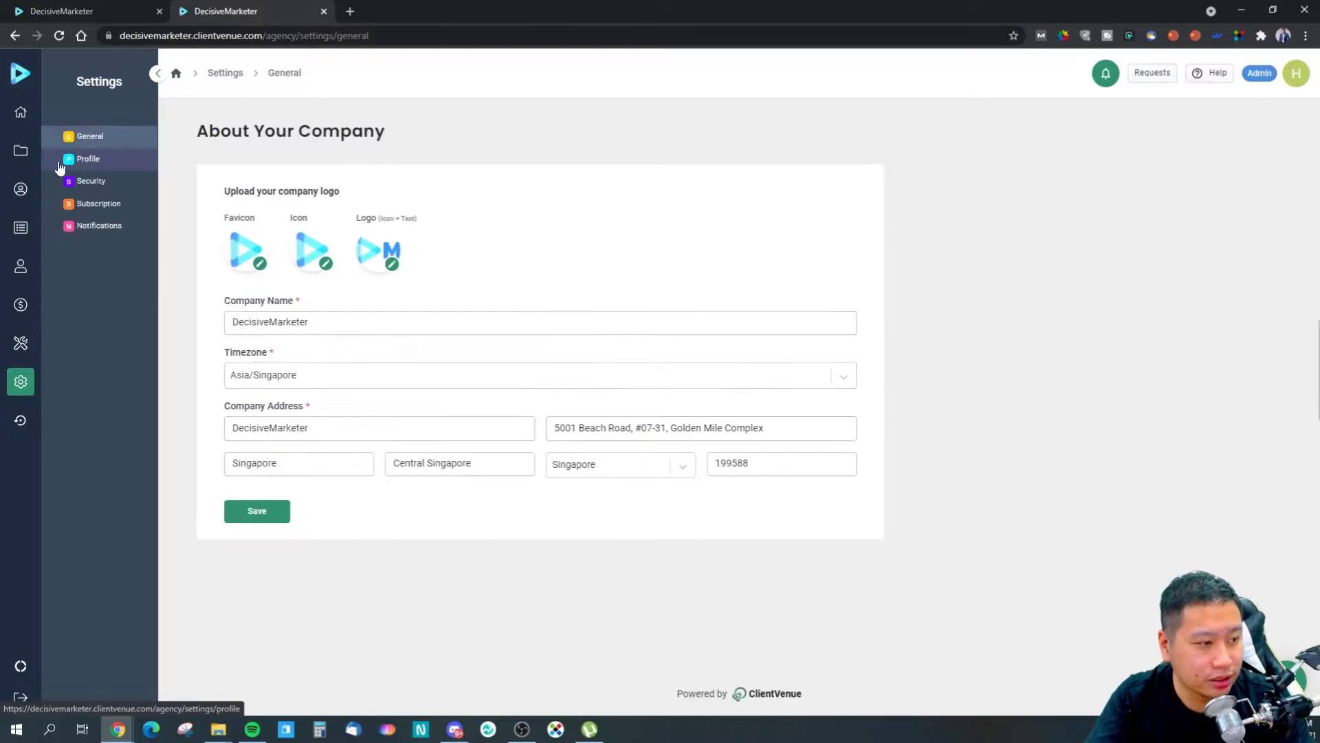
pyautogui.click(87, 158)
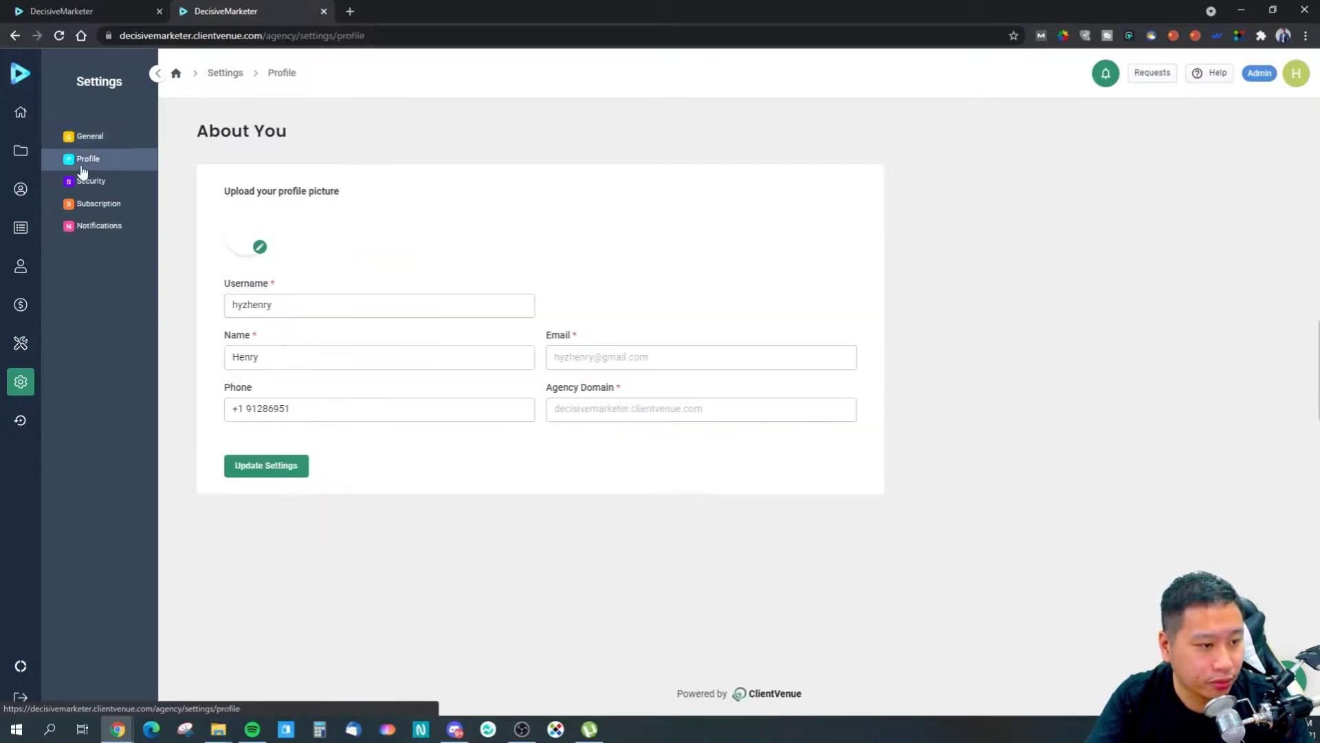
pyautogui.click(20, 112)
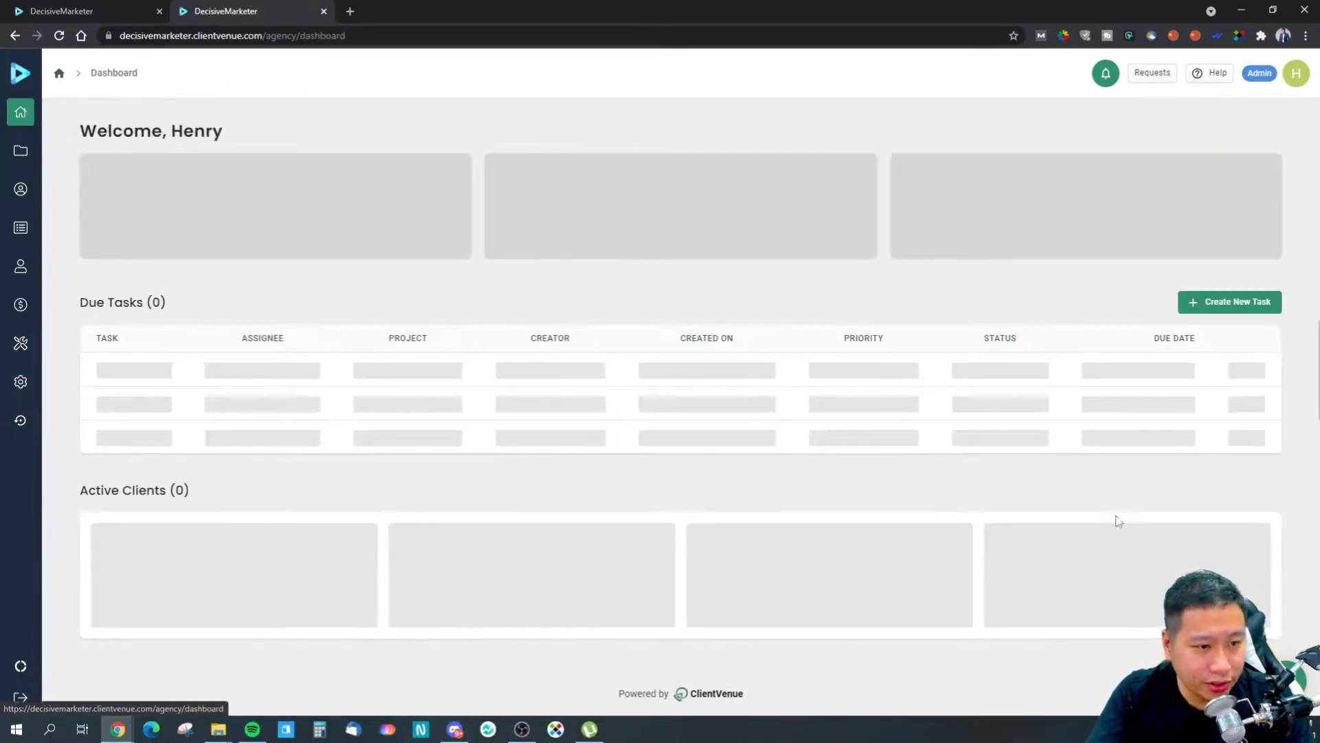